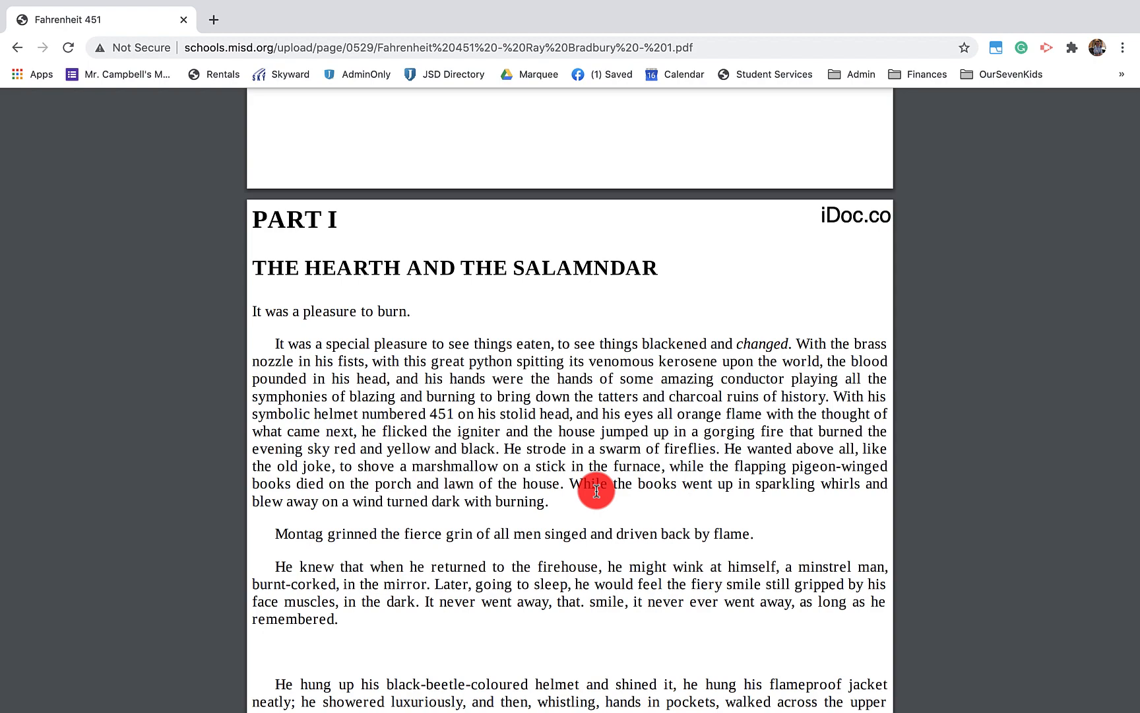
mouse_move(786, 508)
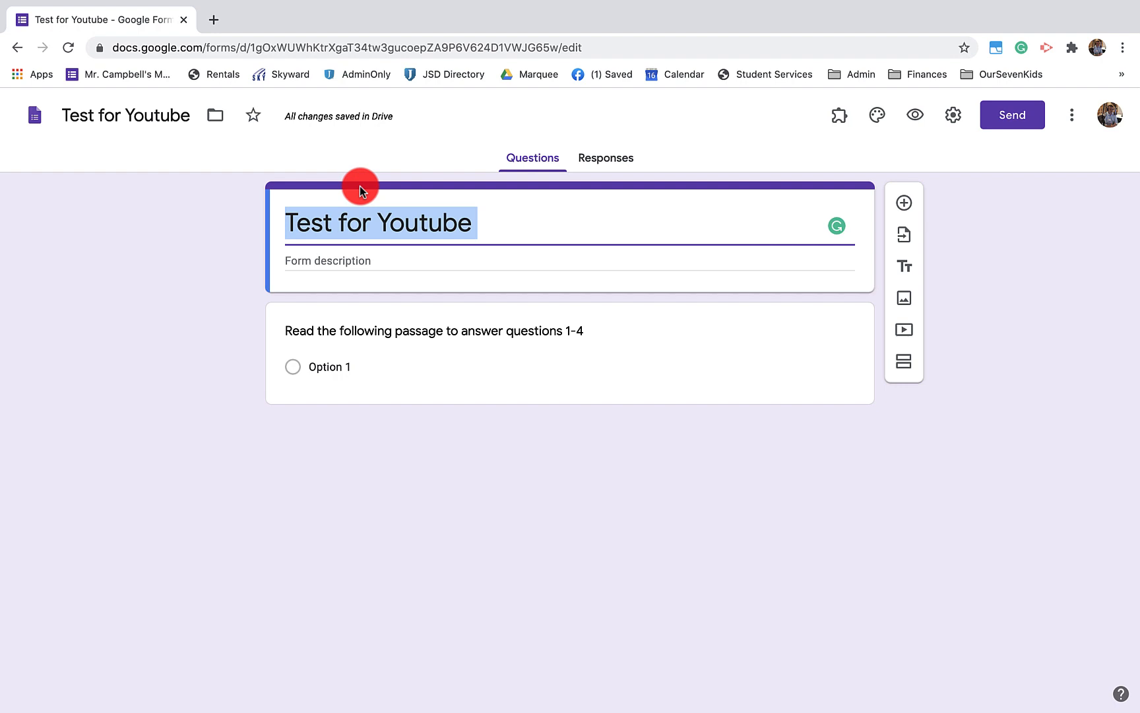
mouse_move(340, 453)
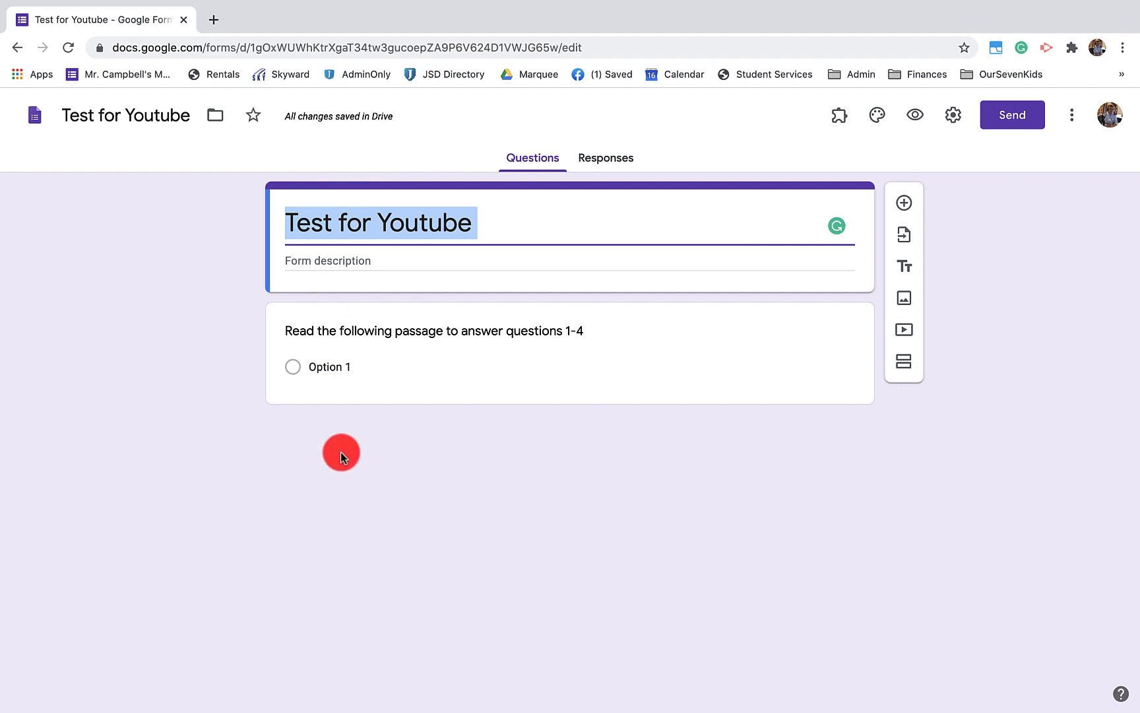
mouse_move(218, 16)
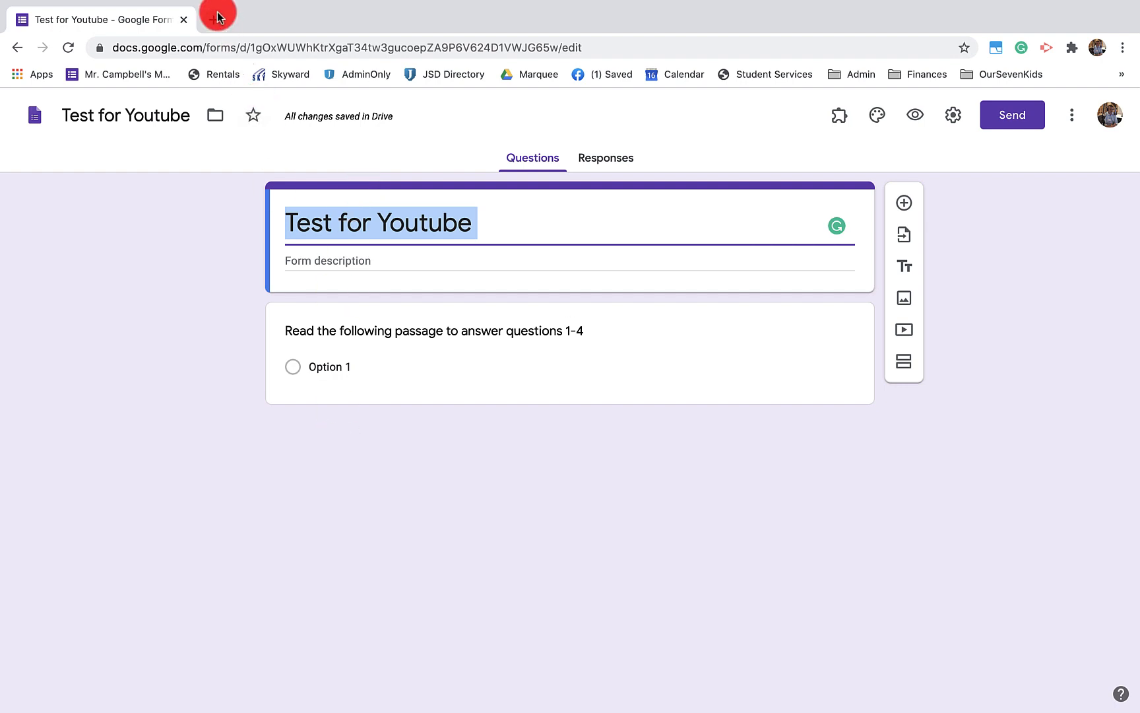
mouse_move(213, 16)
text(form)
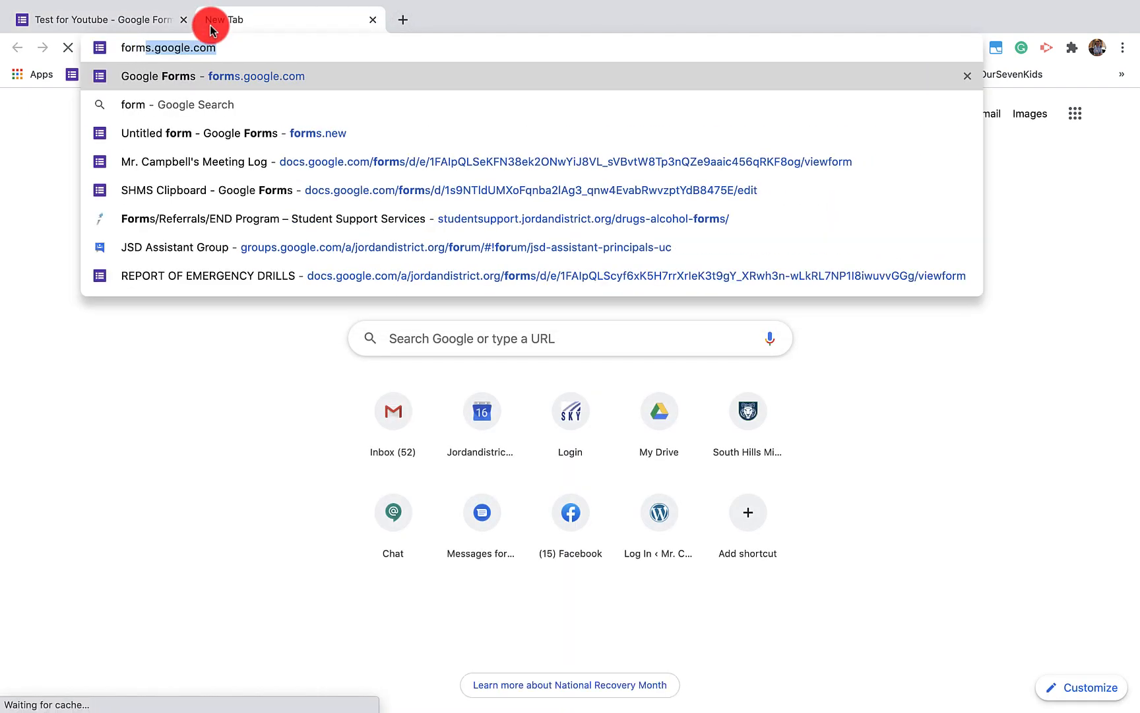
Step: Return to the Test for Youtube form tab and close the extra blank tab
click(232, 134)
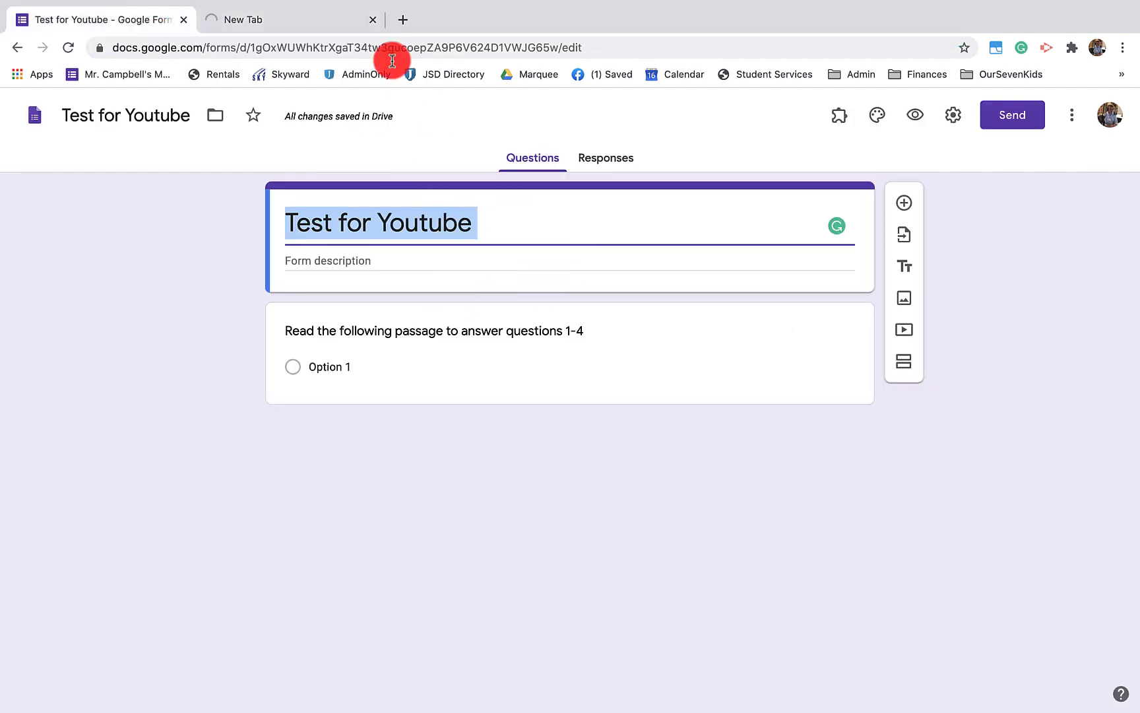
click(374, 19)
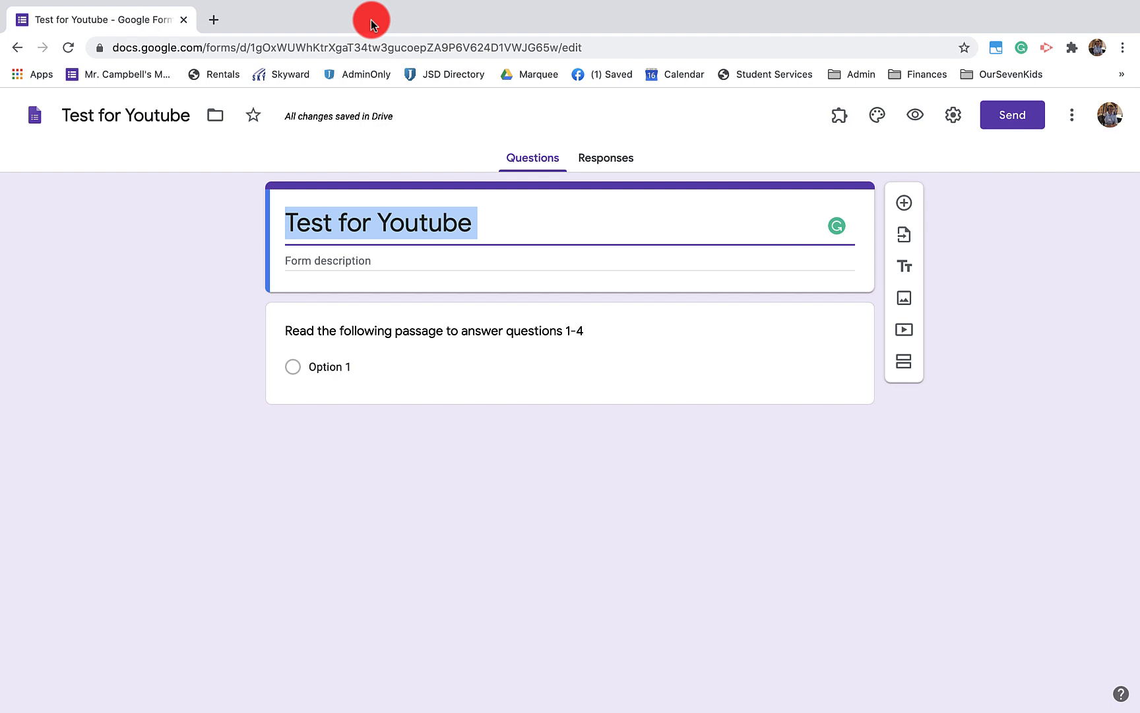
mouse_move(542, 212)
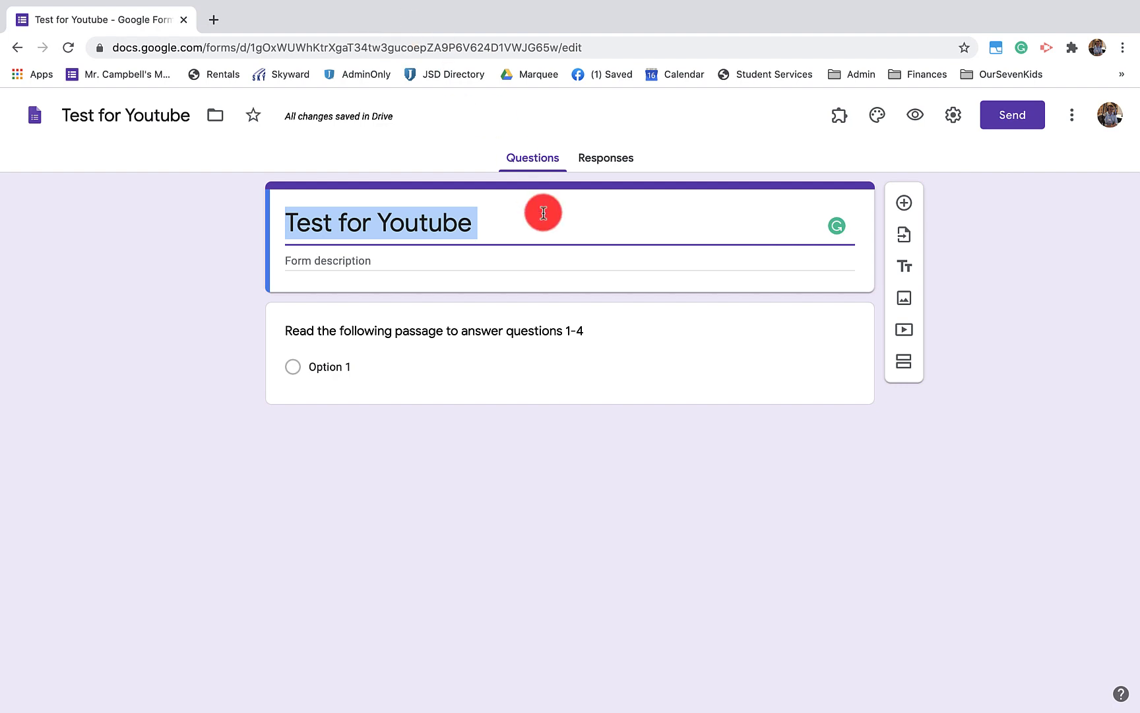
mouse_move(532, 237)
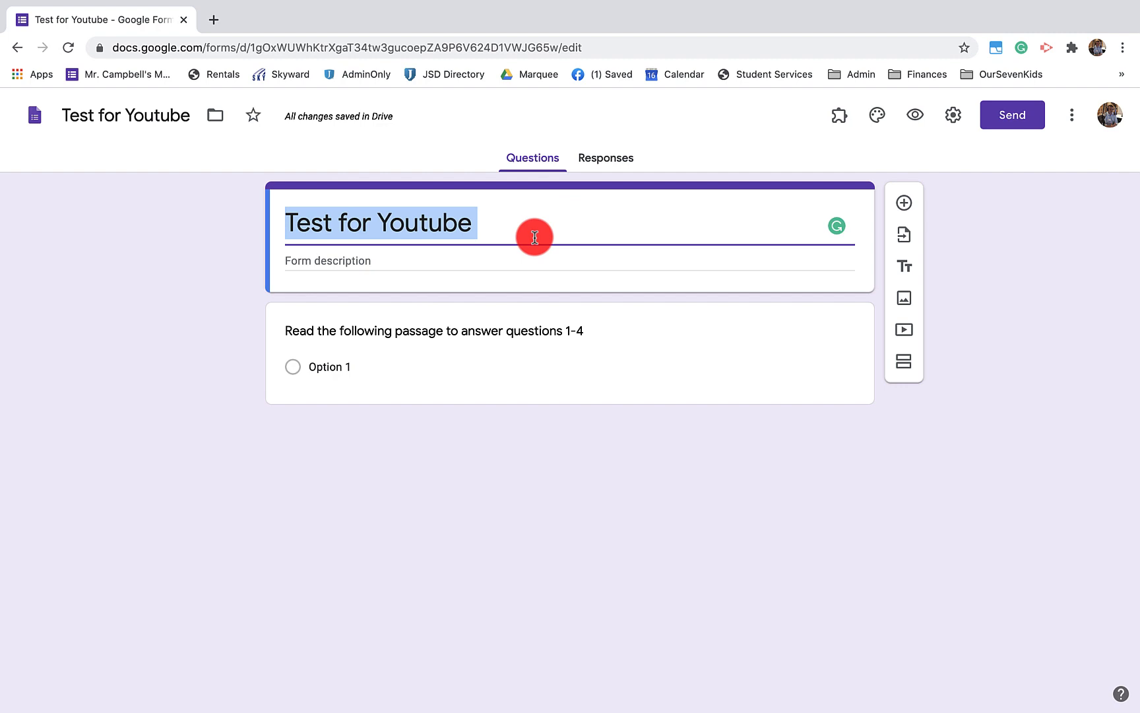
mouse_move(472, 265)
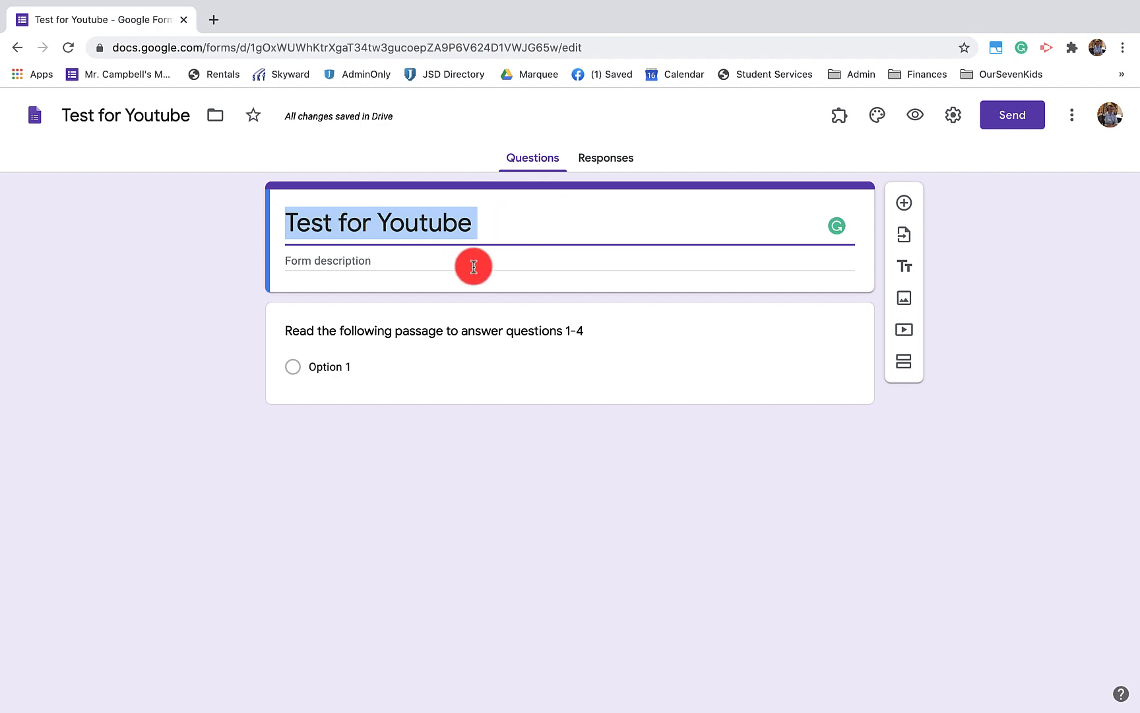
mouse_move(455, 209)
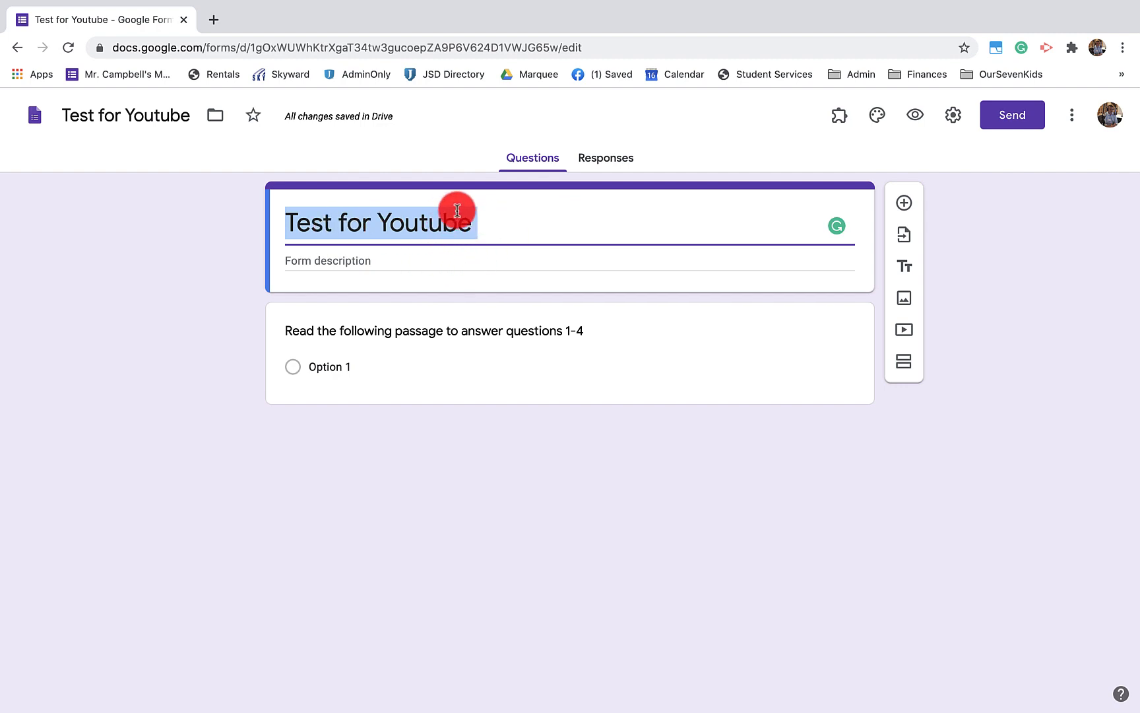
mouse_move(471, 260)
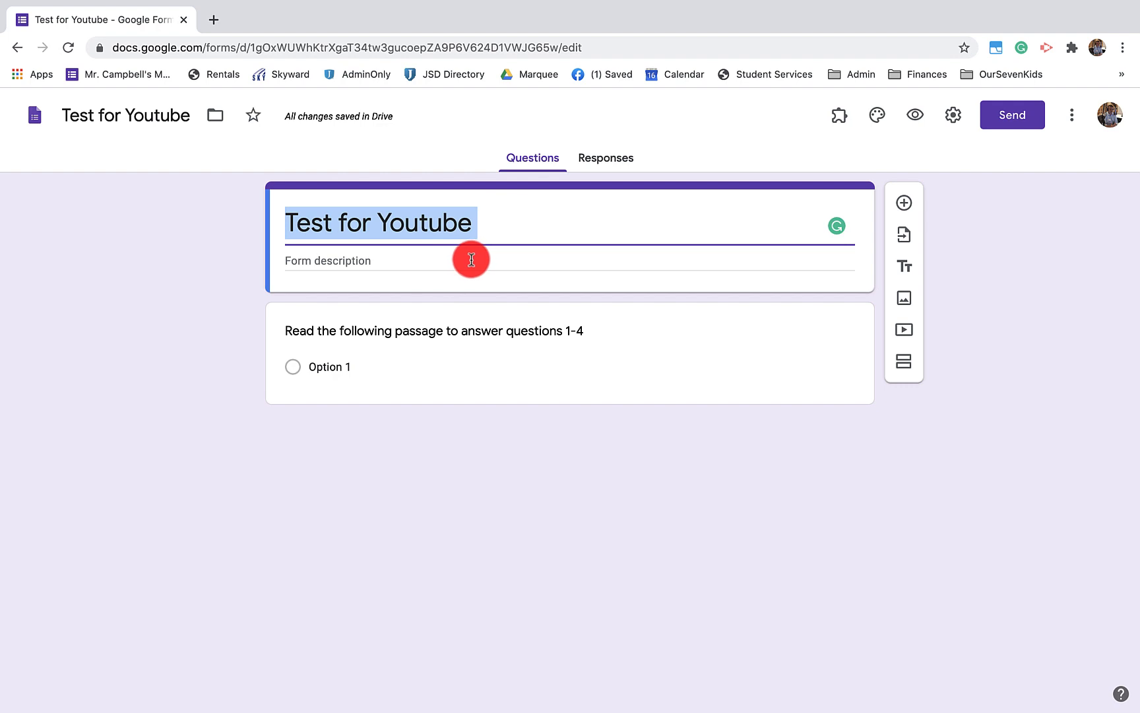
Step: Select the 'Read the following passage' question for editing, leaving it as Multiple choice
click(433, 330)
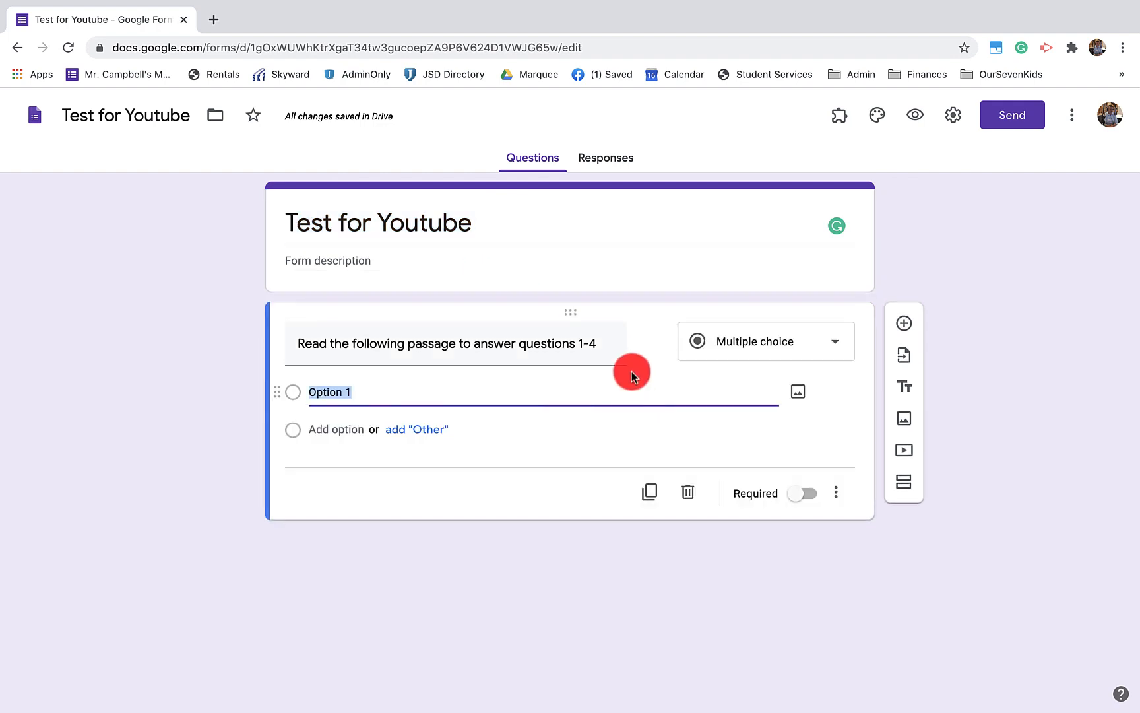
mouse_move(882, 387)
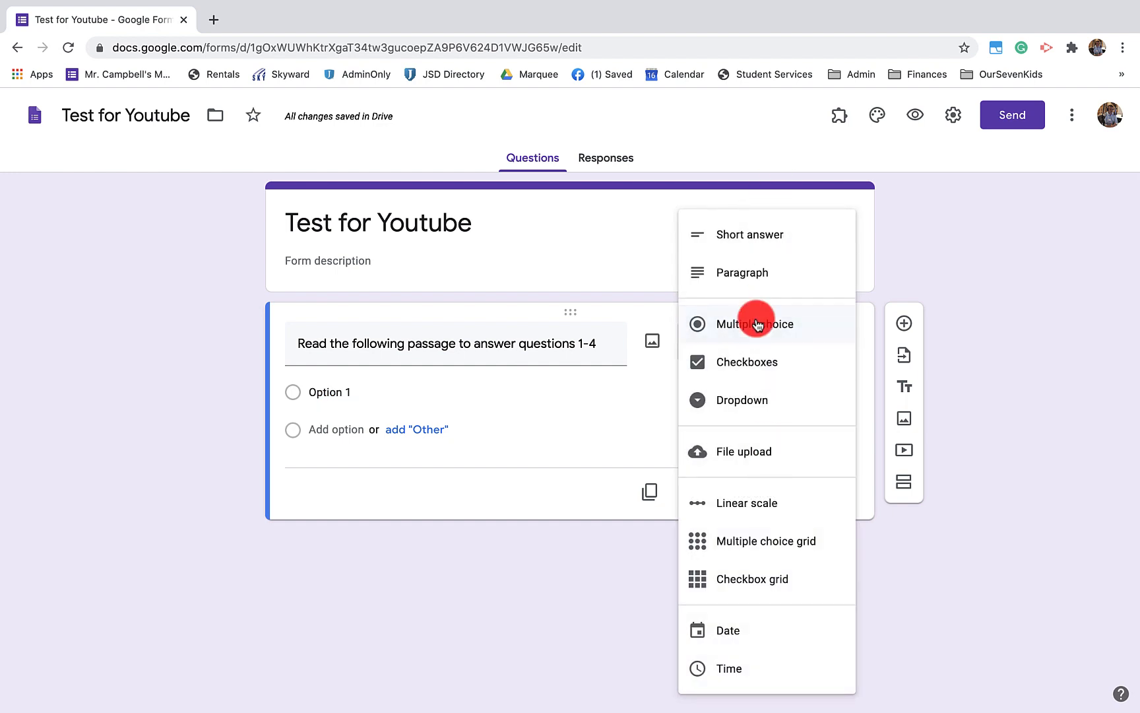
mouse_move(753, 273)
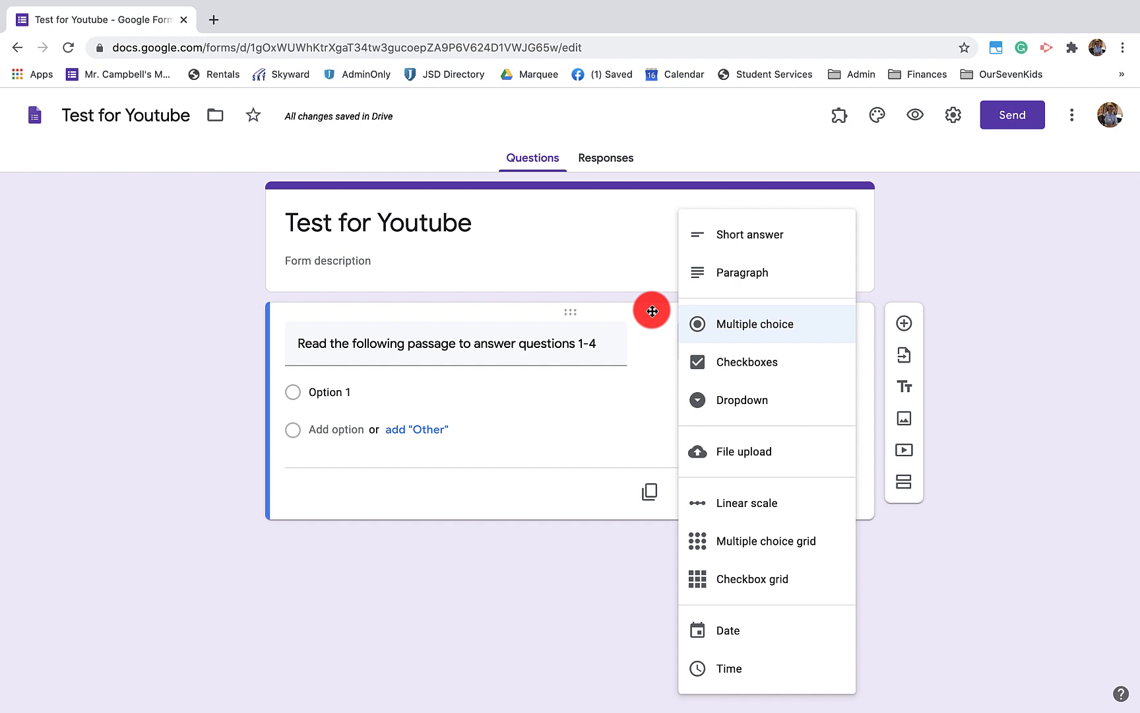
mouse_move(878, 246)
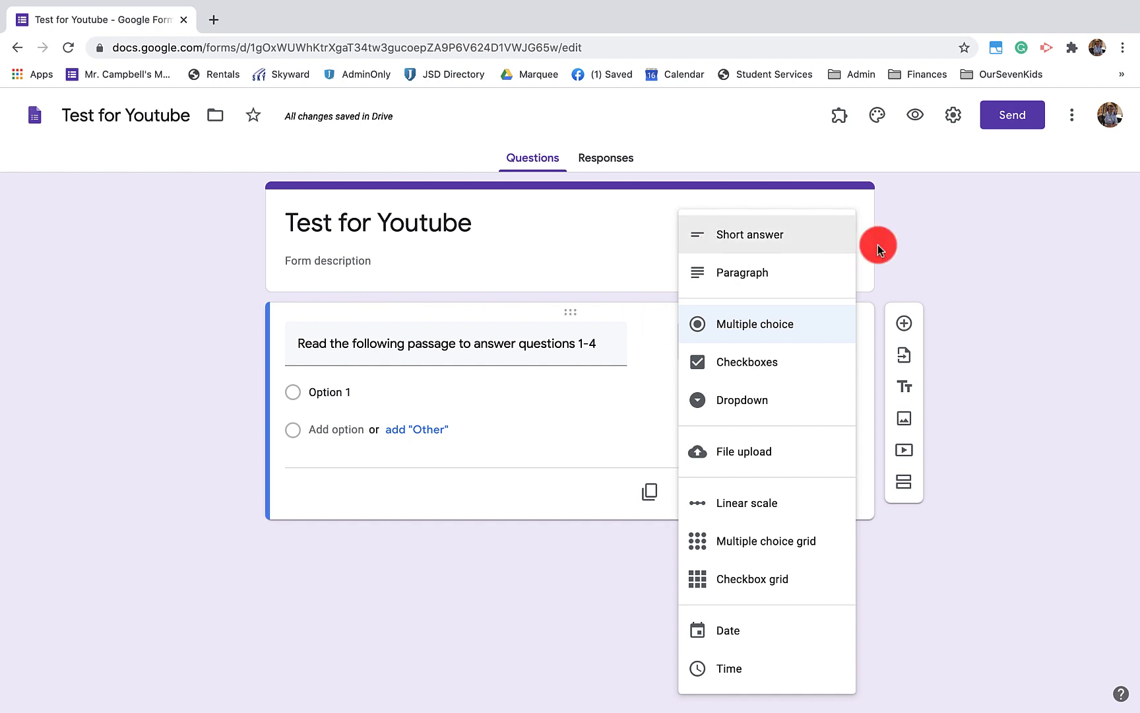
click(758, 323)
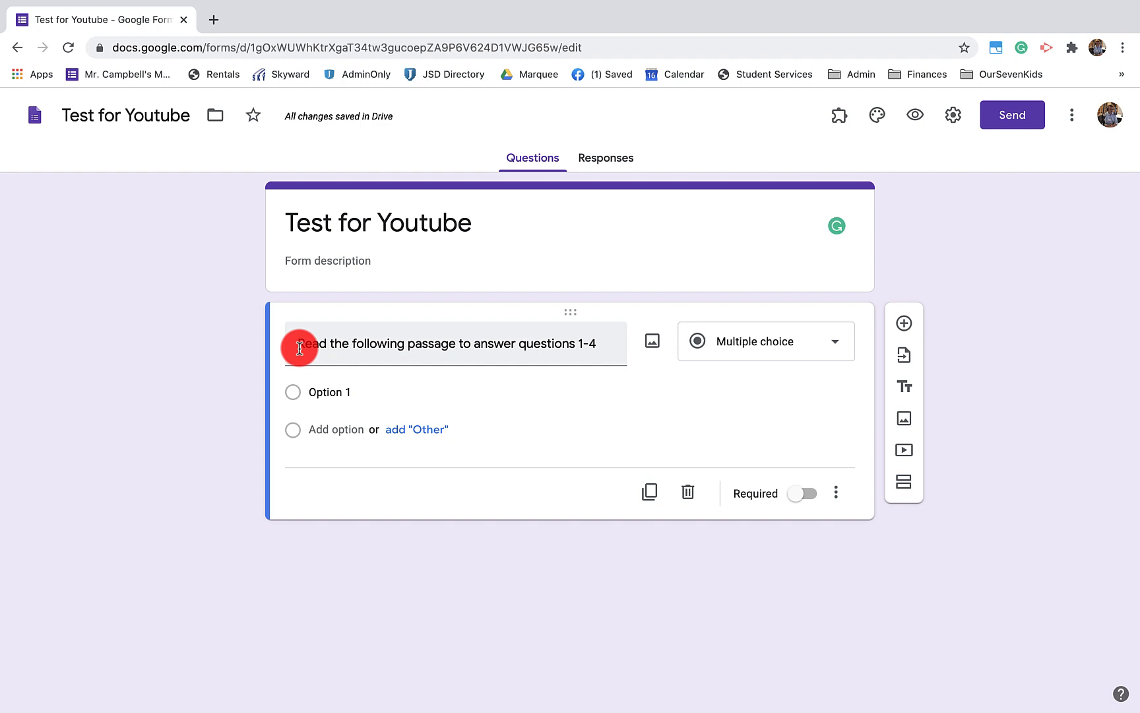
mouse_move(460, 352)
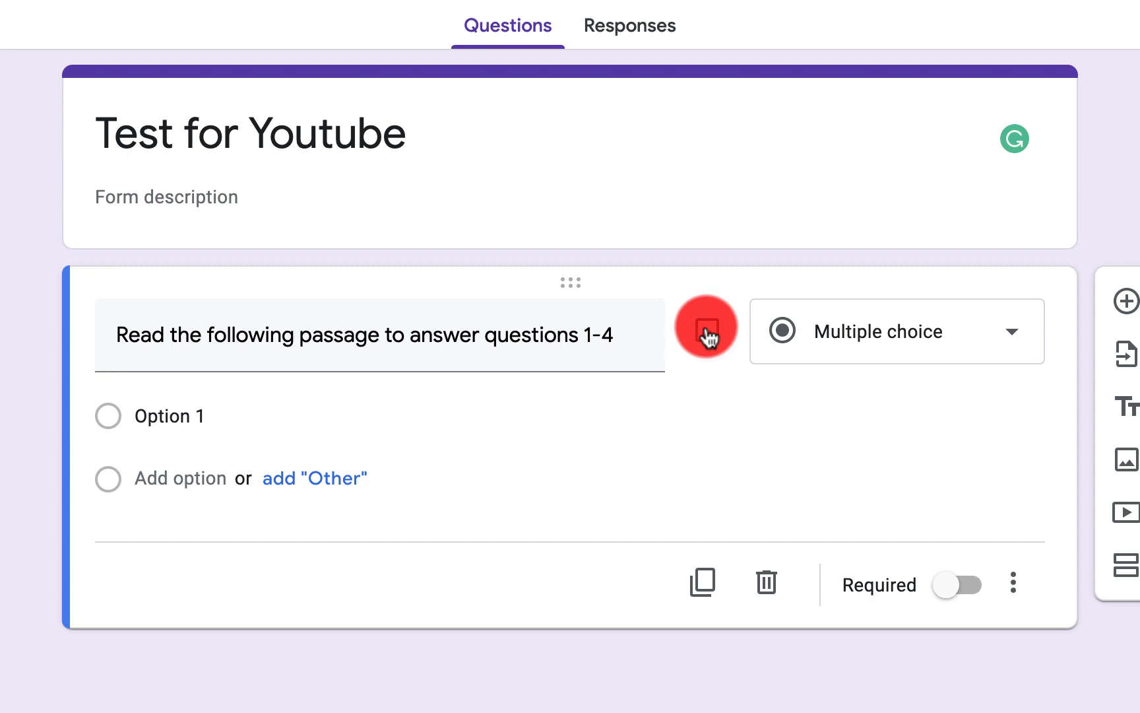
Step: Screenshot the Fahrenheit 451 Part I heading and opening paragraph, then close the preview tab
click(703, 326)
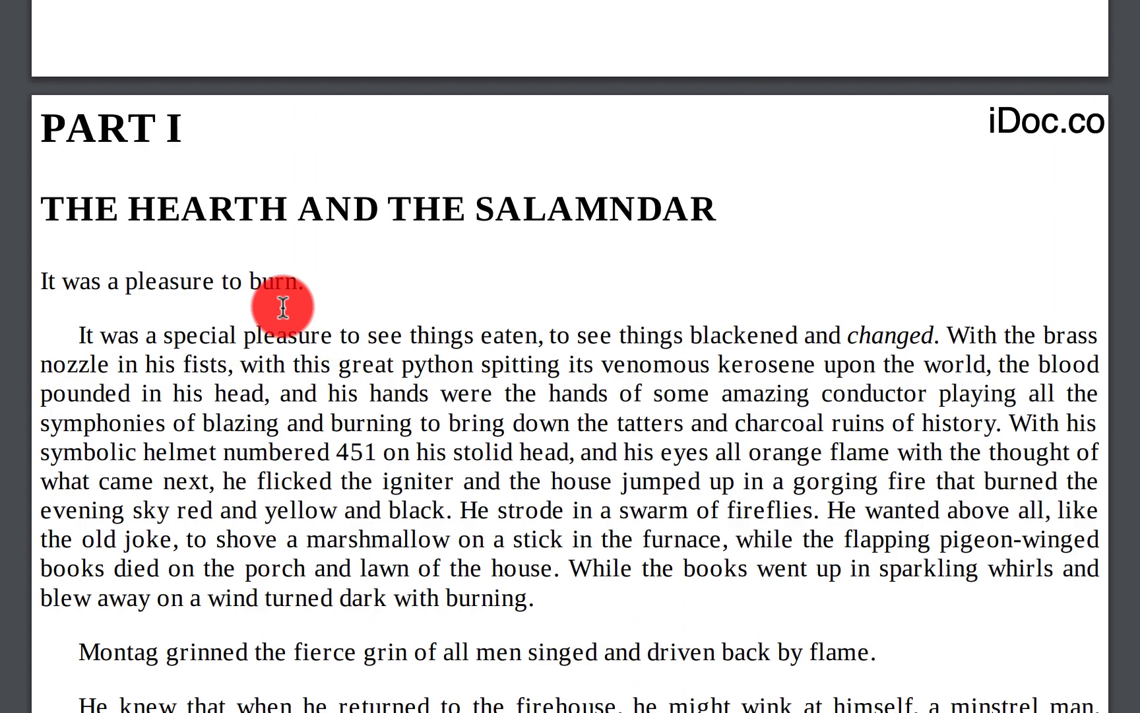
mouse_move(148, 183)
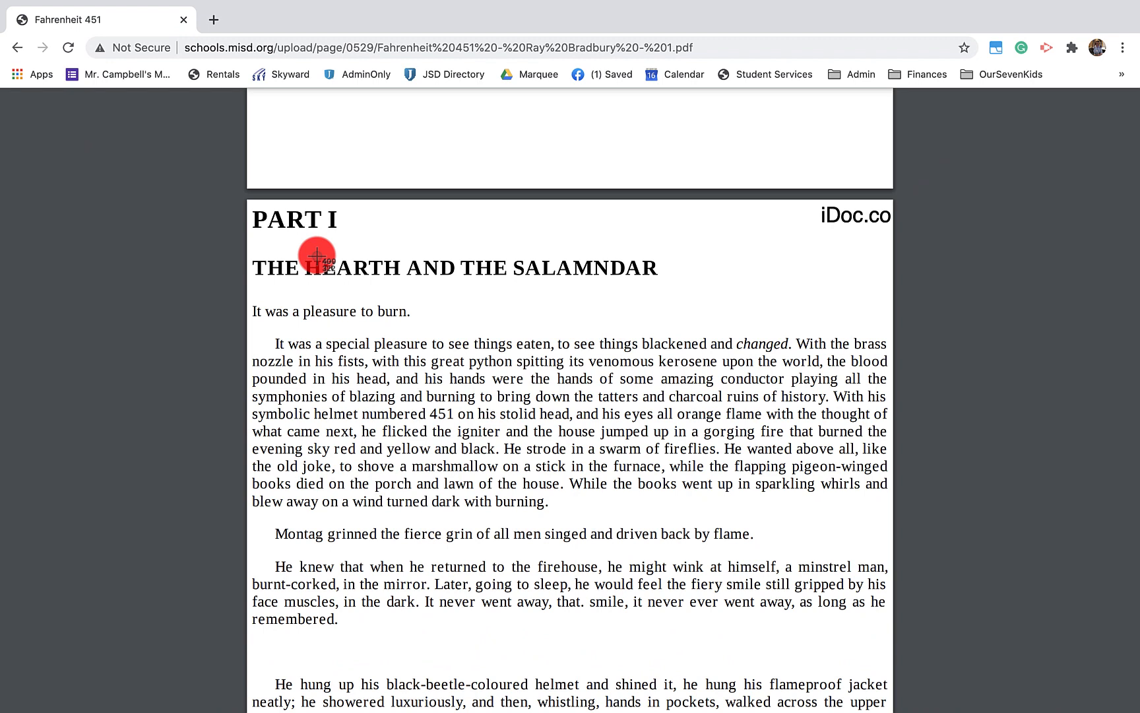
mouse_move(252, 209)
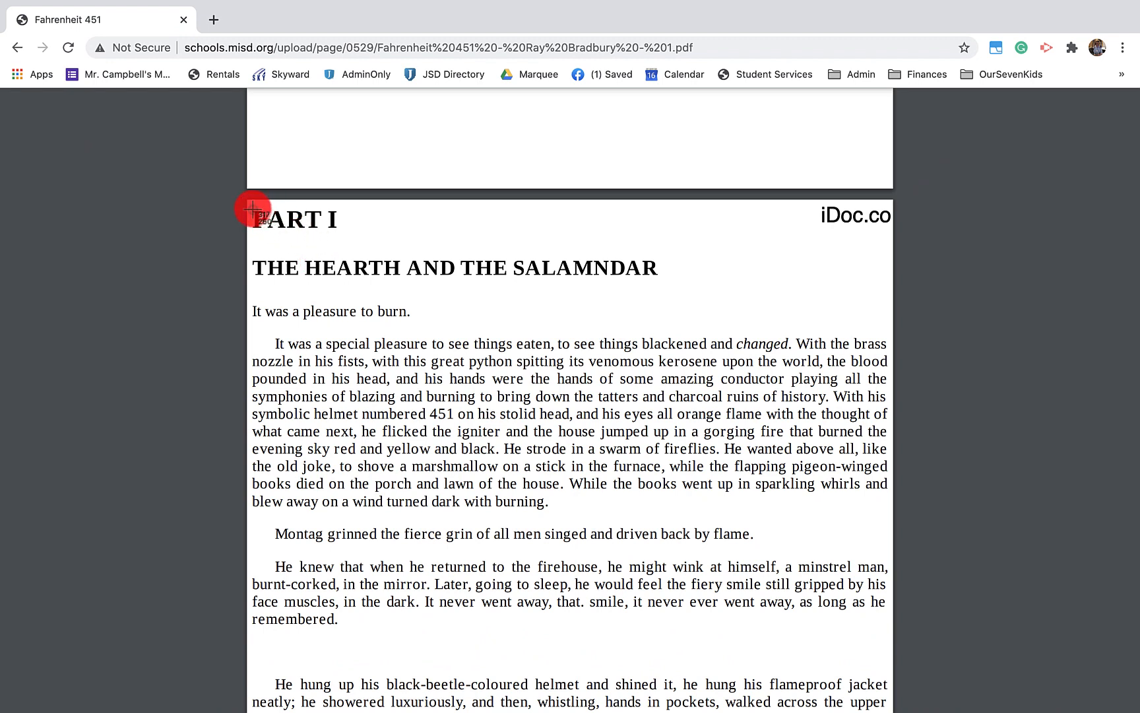
mouse_move(252, 253)
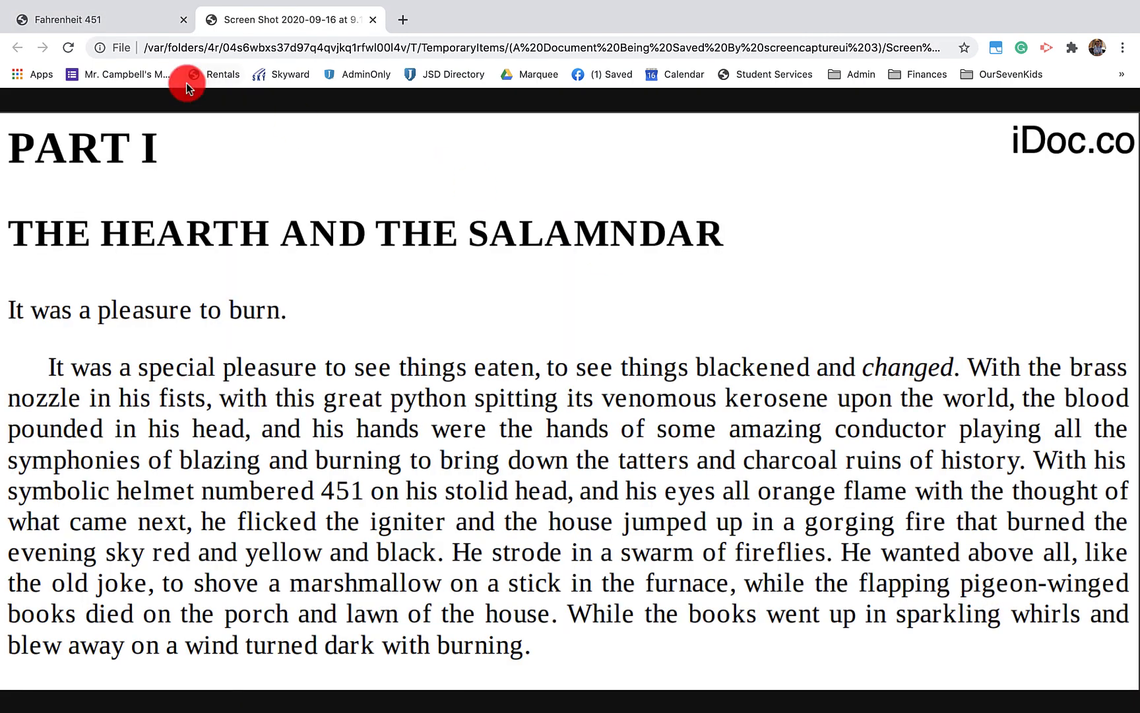
click(372, 20)
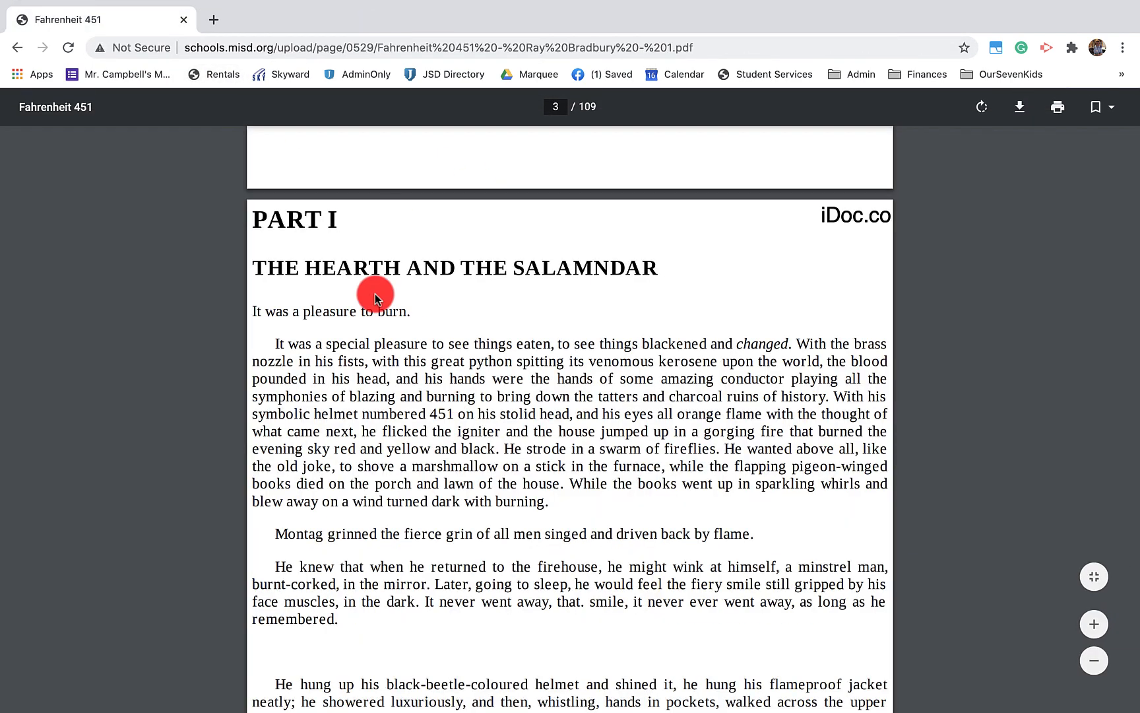
mouse_move(249, 209)
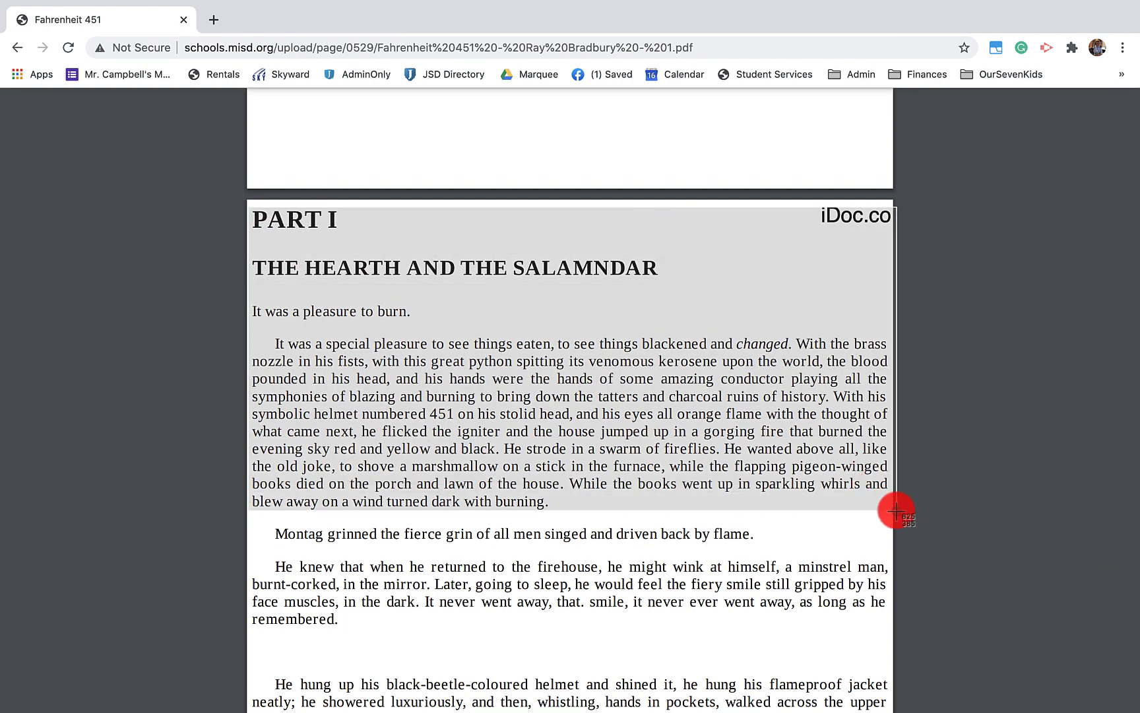
mouse_move(892, 525)
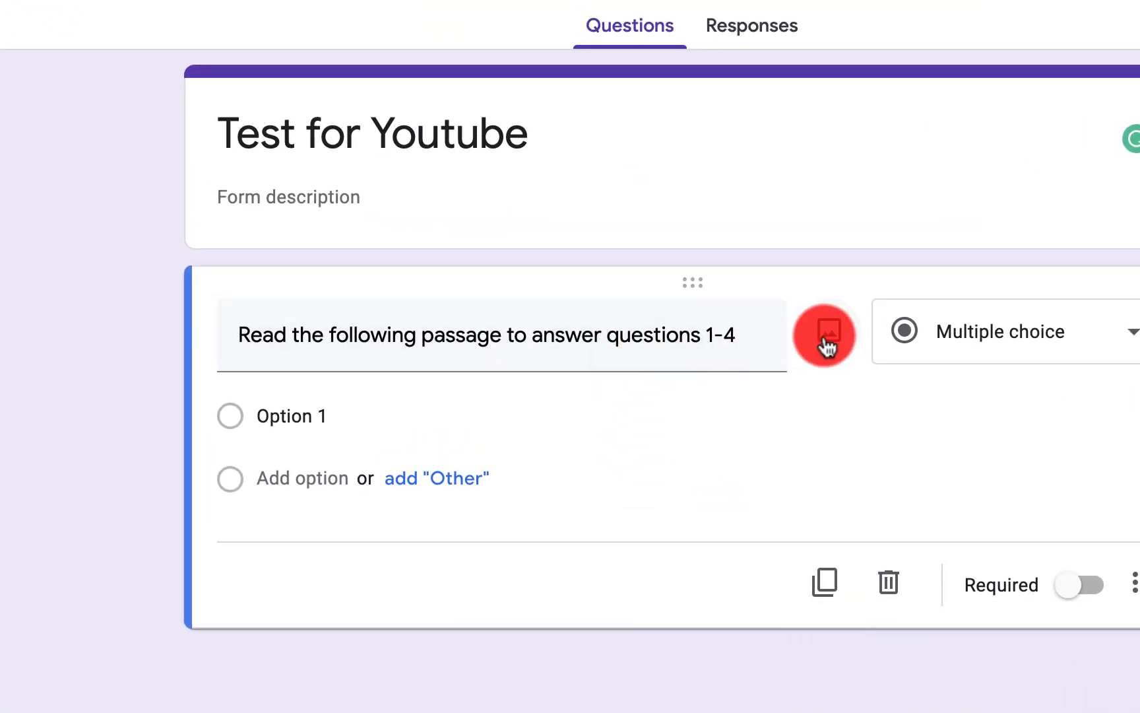
Step: Upload the latest Part I passage screenshot as the question's image via Browse
click(823, 331)
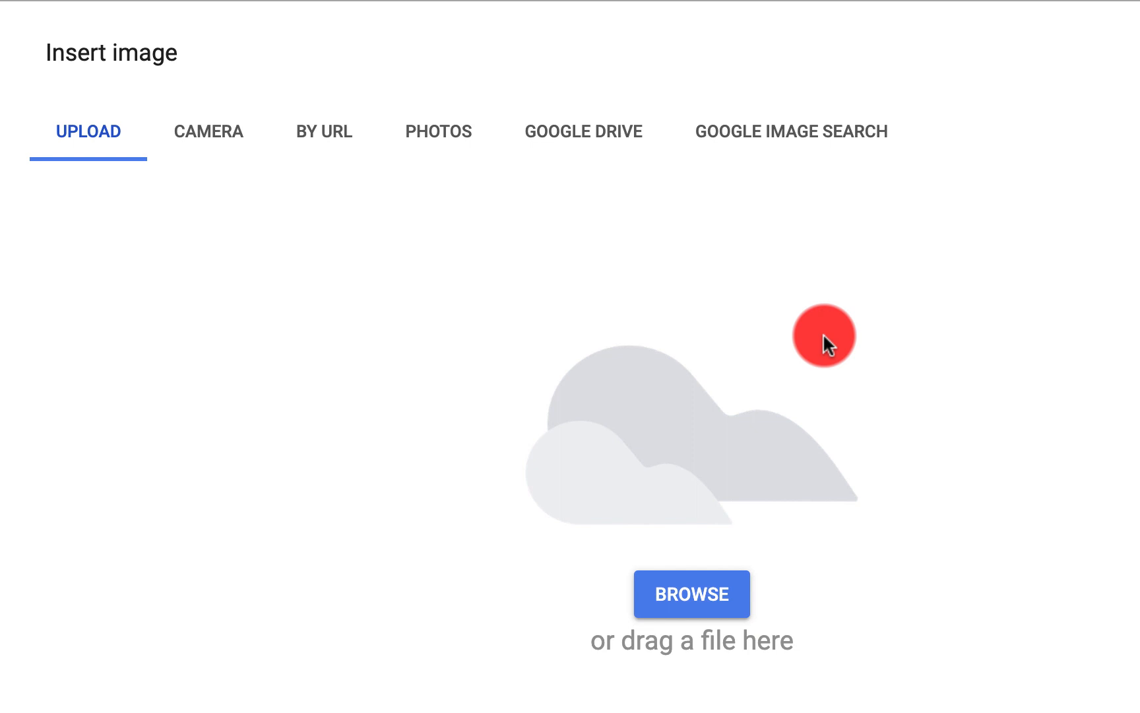
mouse_move(708, 249)
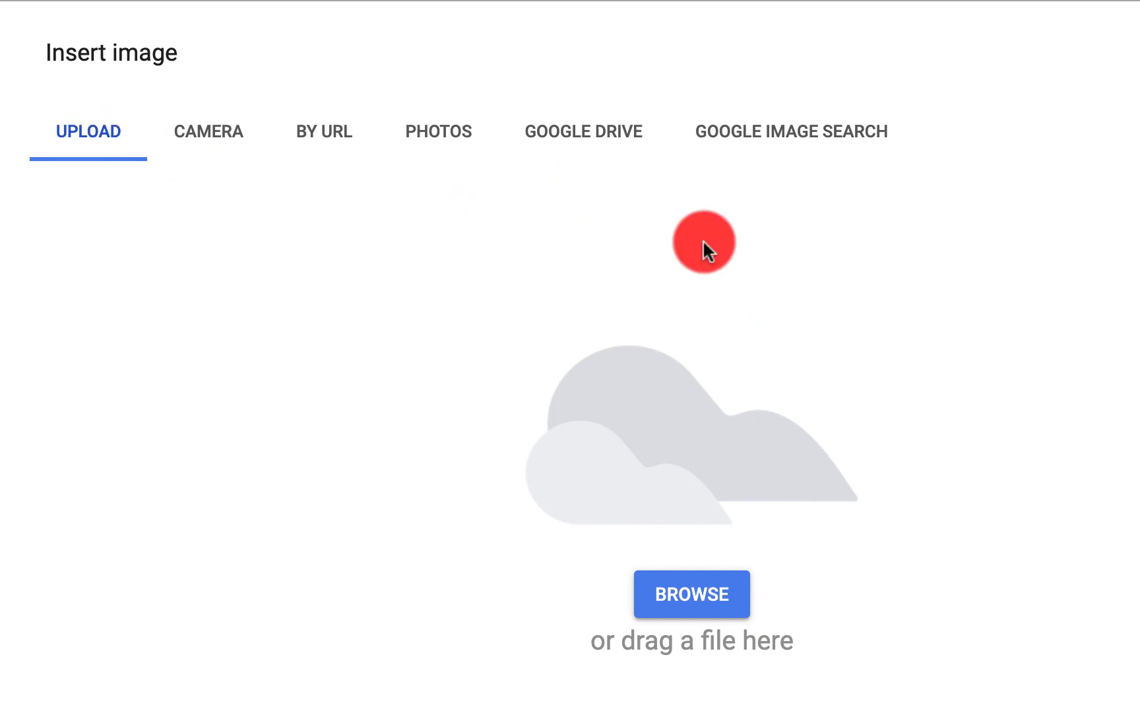
mouse_move(269, 258)
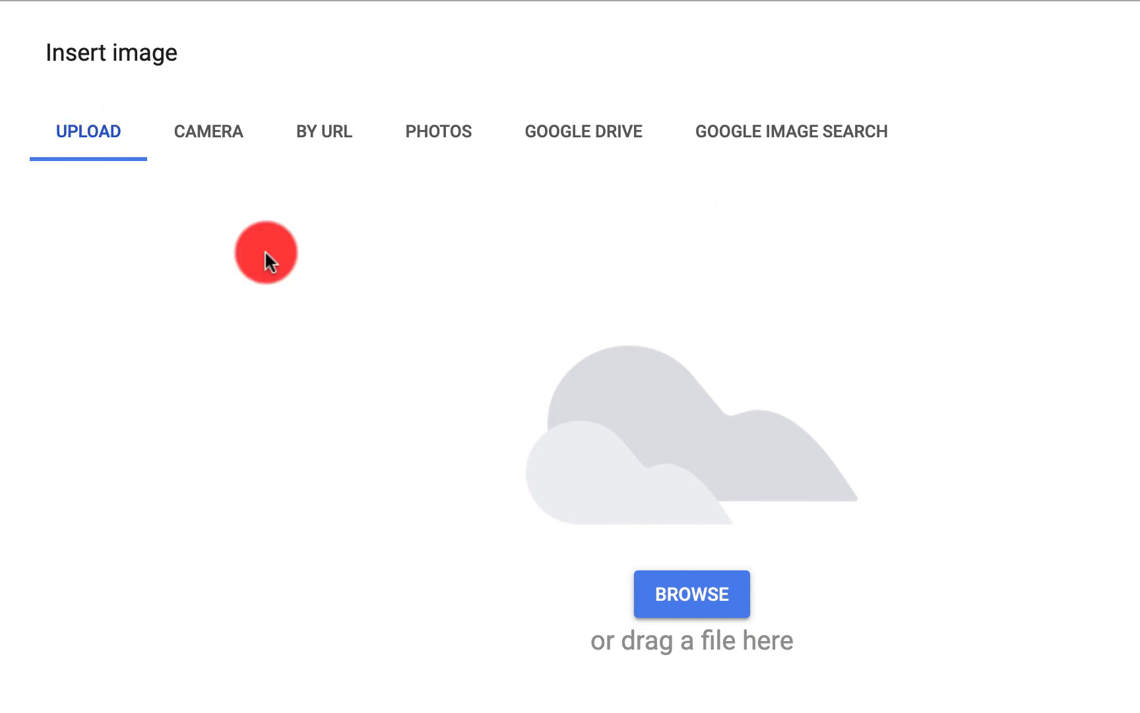
mouse_move(209, 132)
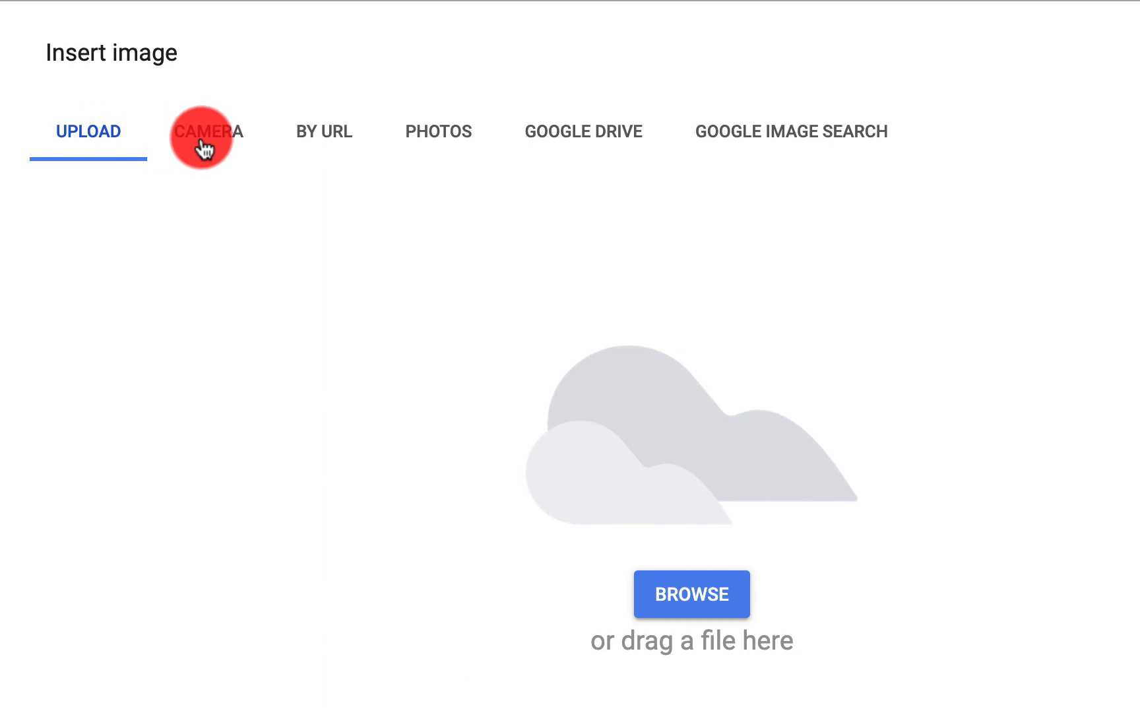
mouse_move(317, 141)
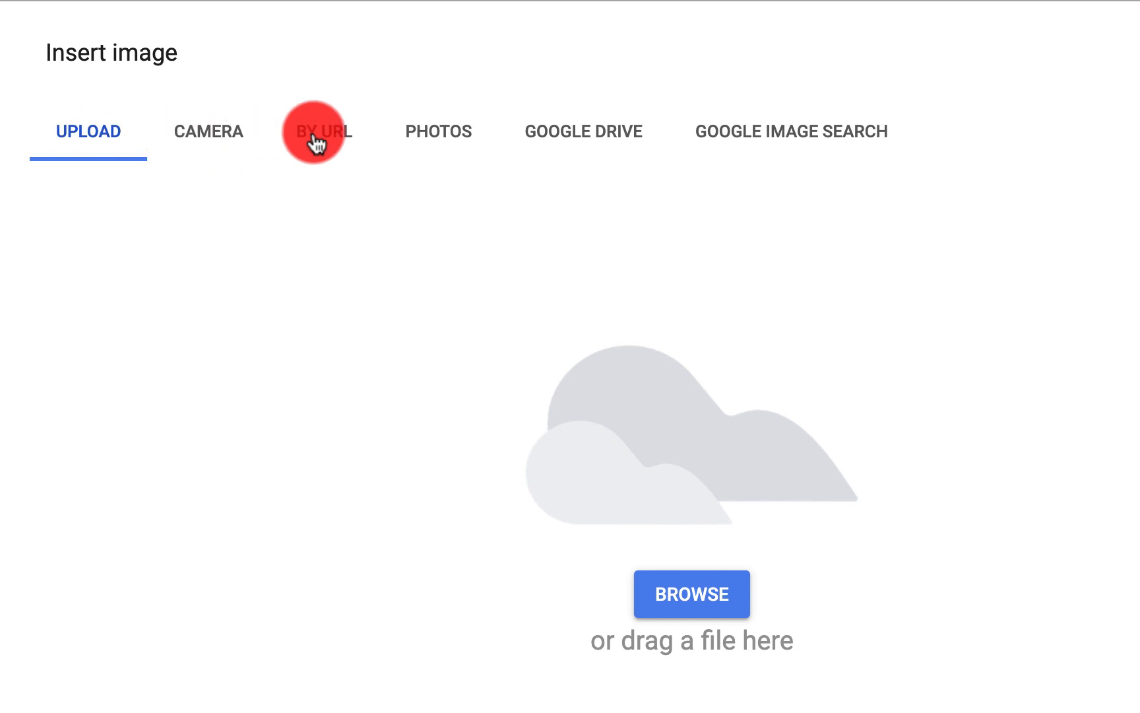
mouse_move(443, 132)
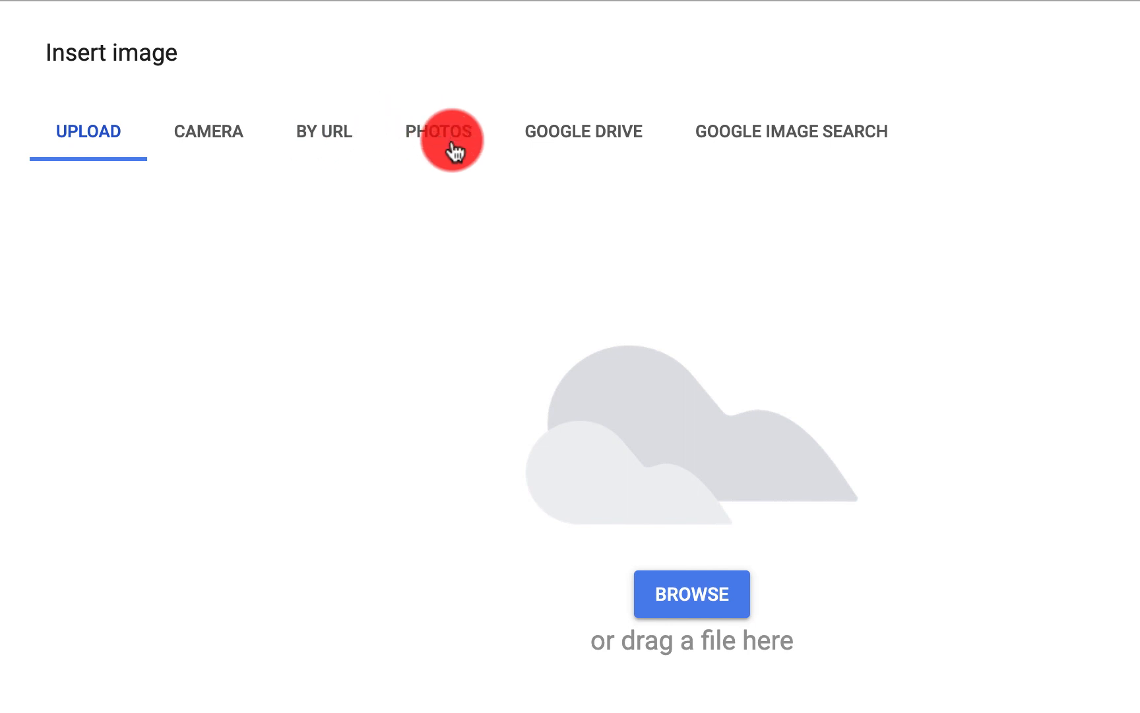
mouse_move(584, 140)
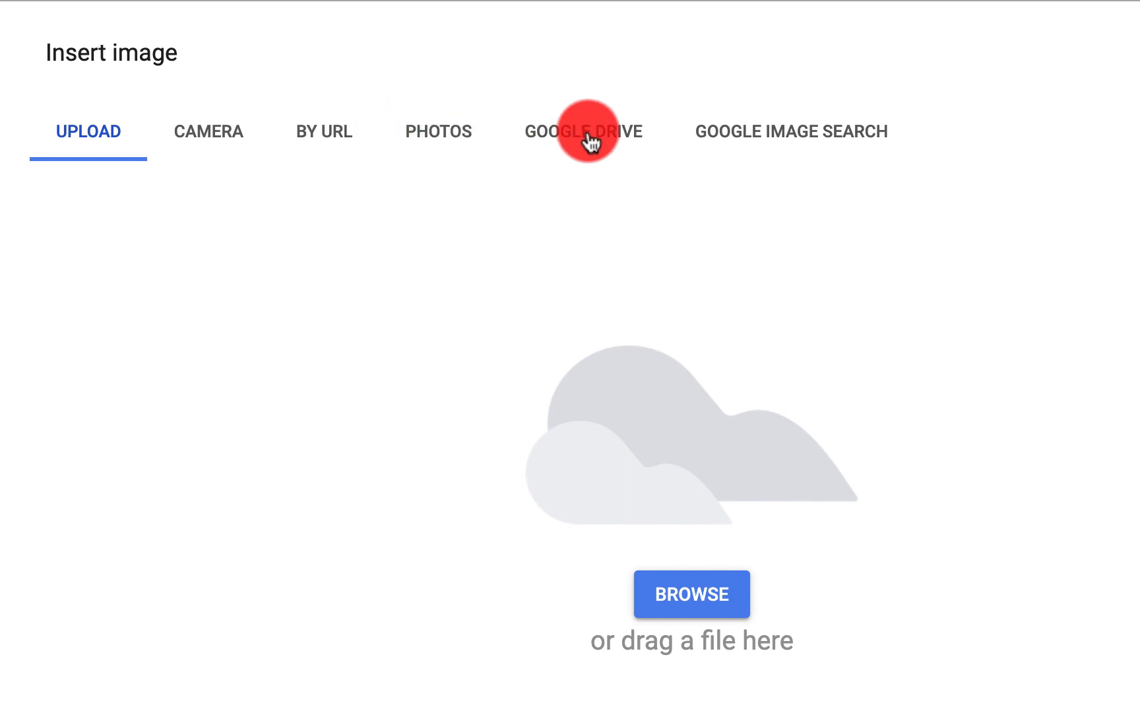
mouse_move(814, 139)
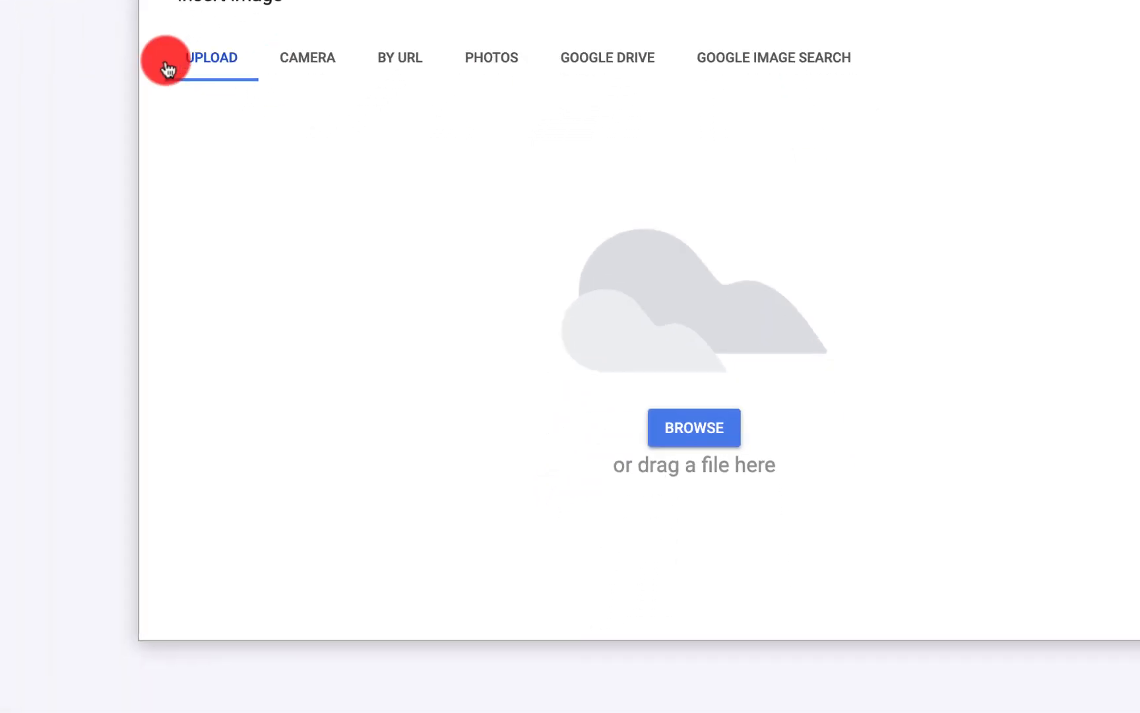
click(693, 427)
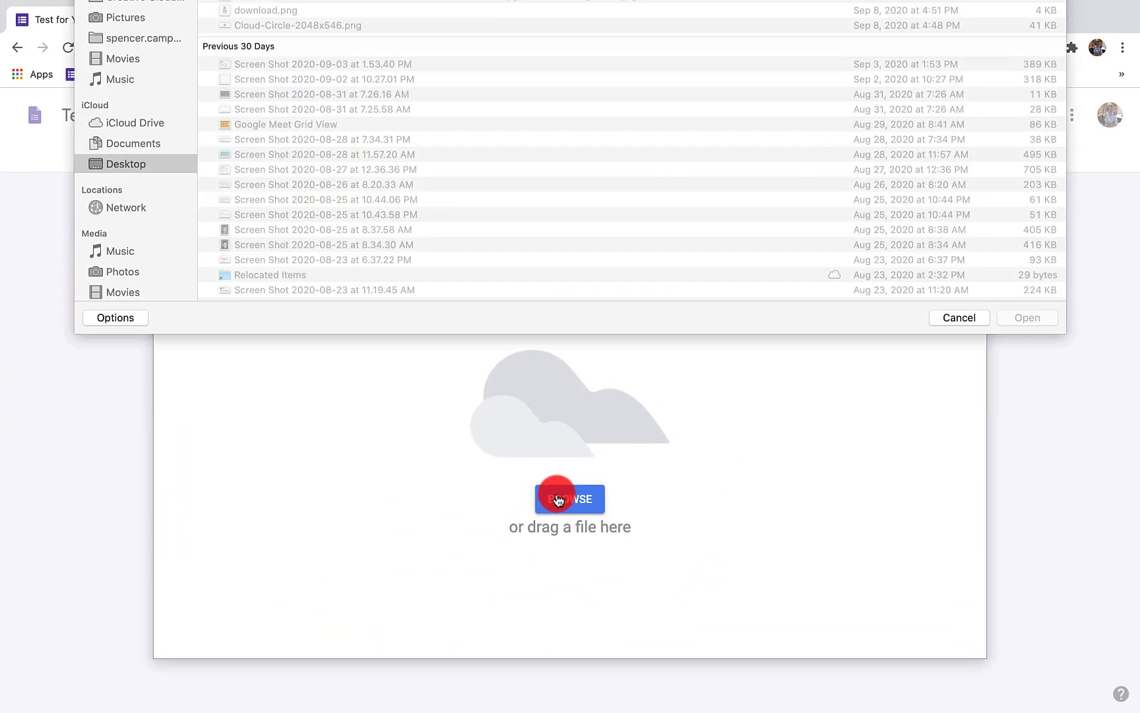
click(323, 60)
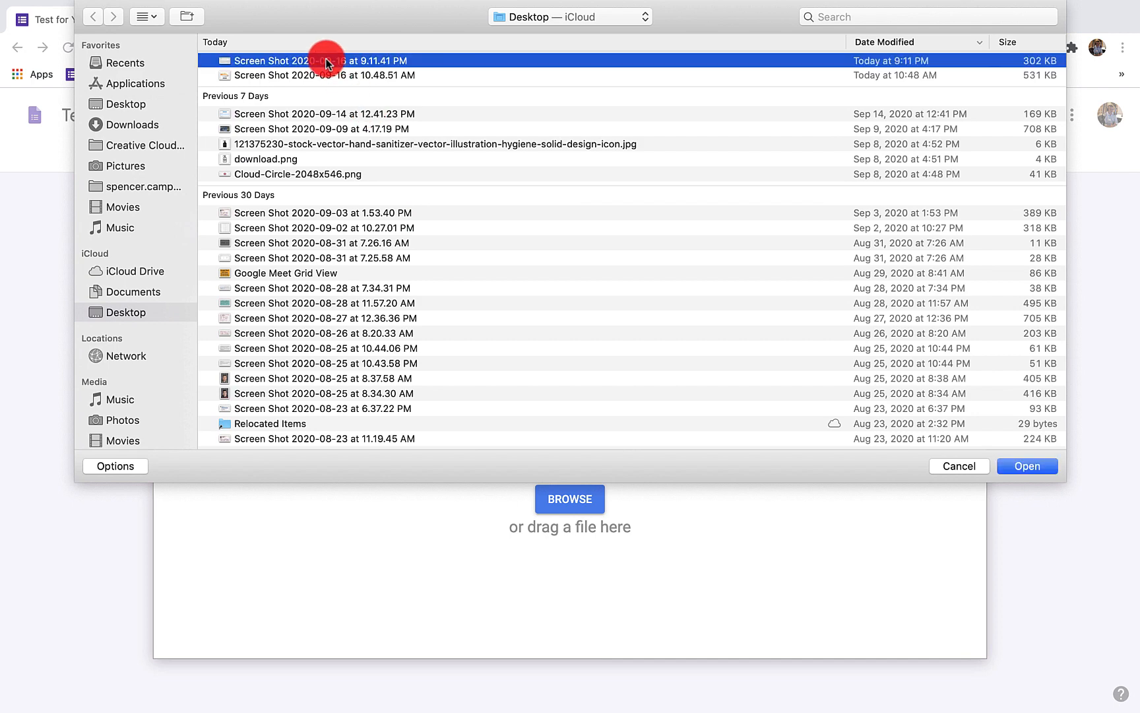
click(1027, 466)
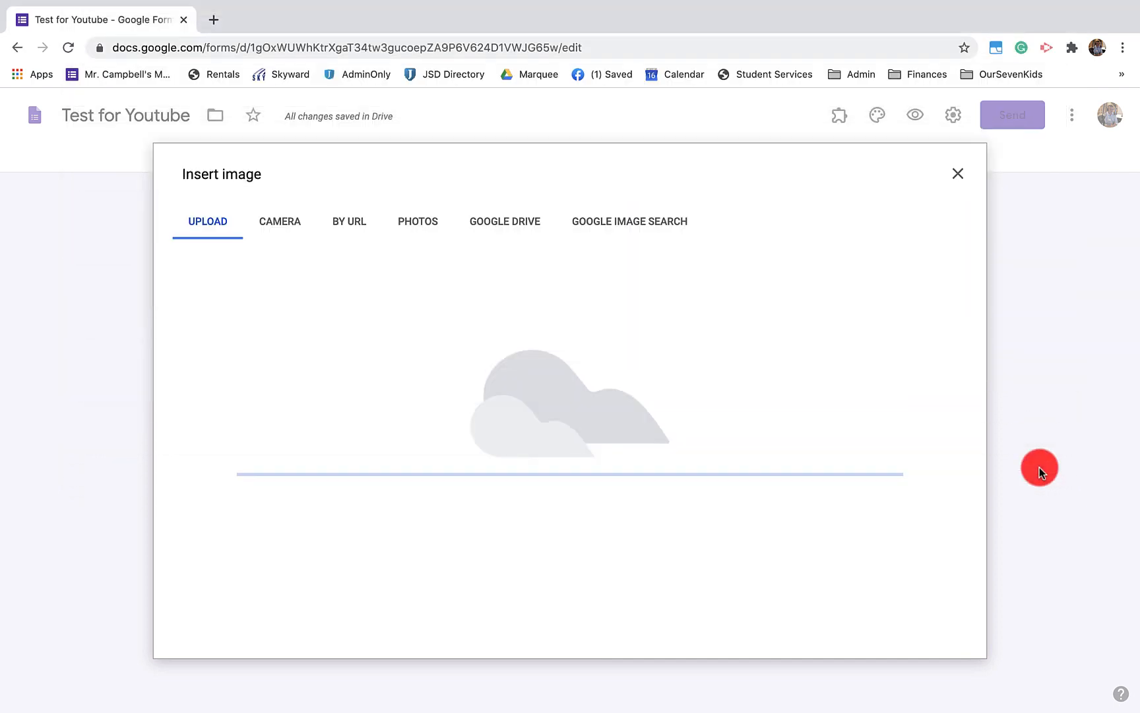
click(957, 174)
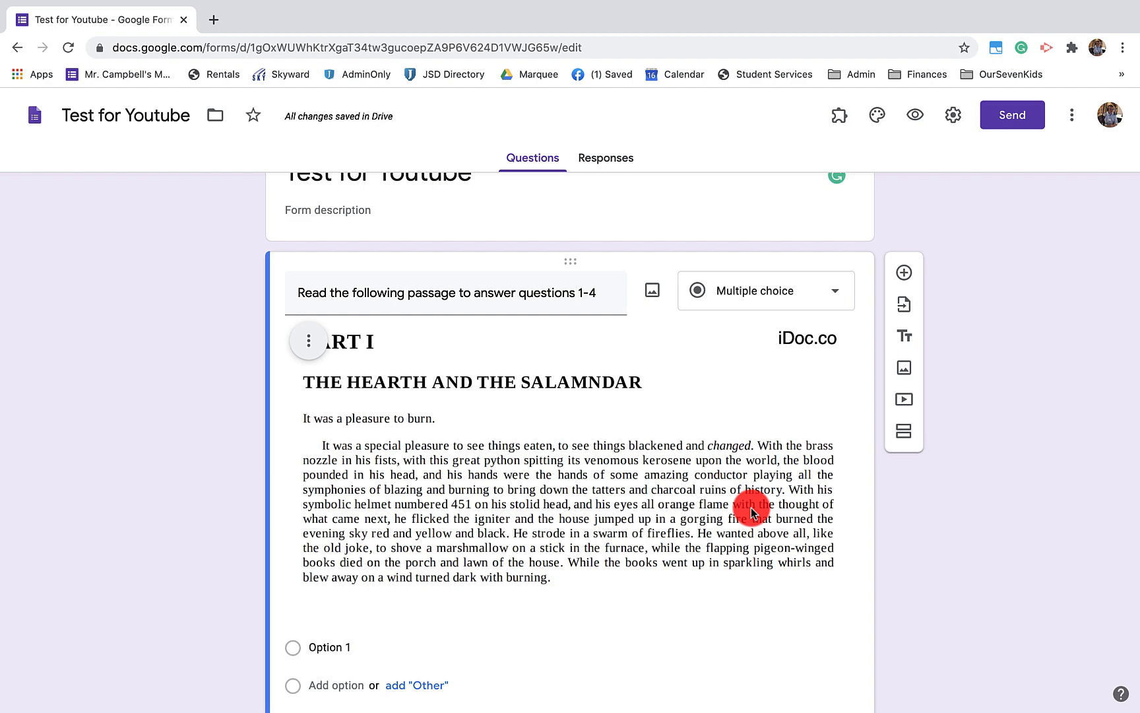
Step: Mark the passage question as Required and select its title text
scroll(down, 3)
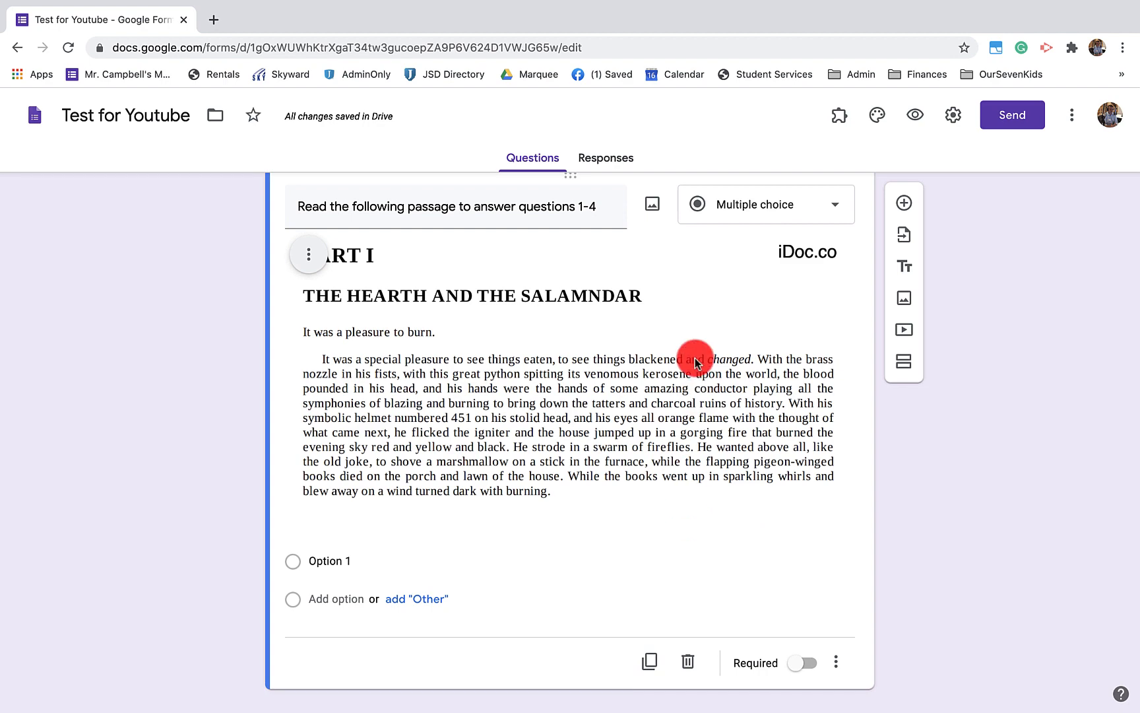
scroll(down, 3)
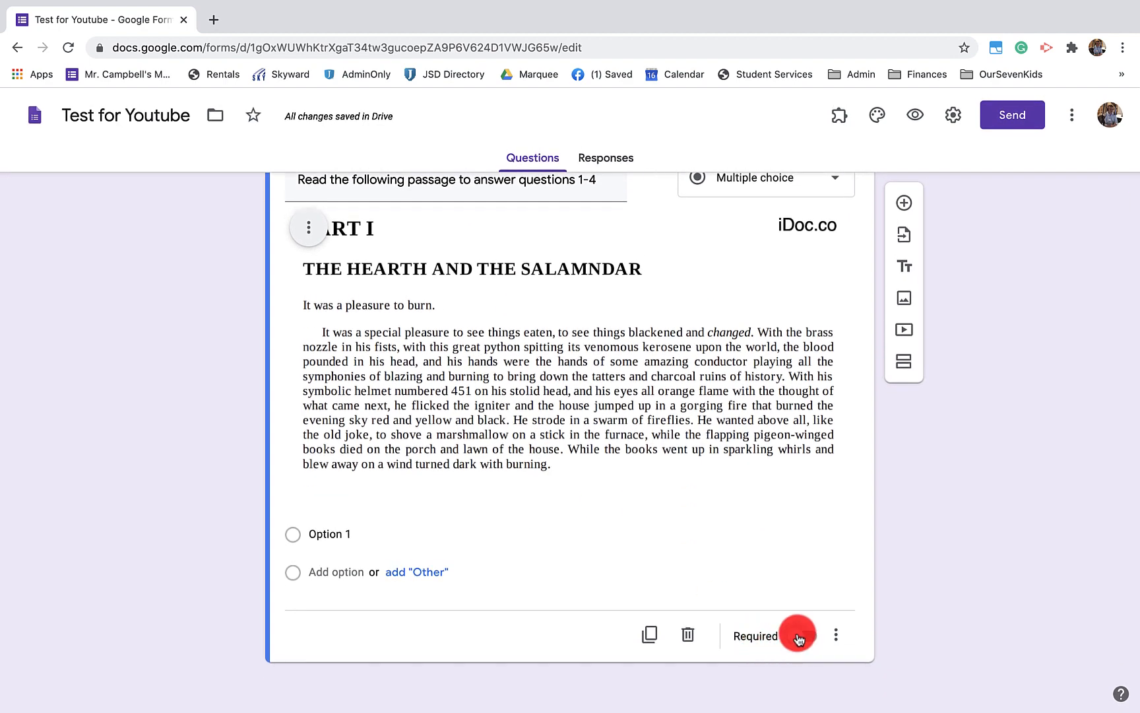
click(796, 636)
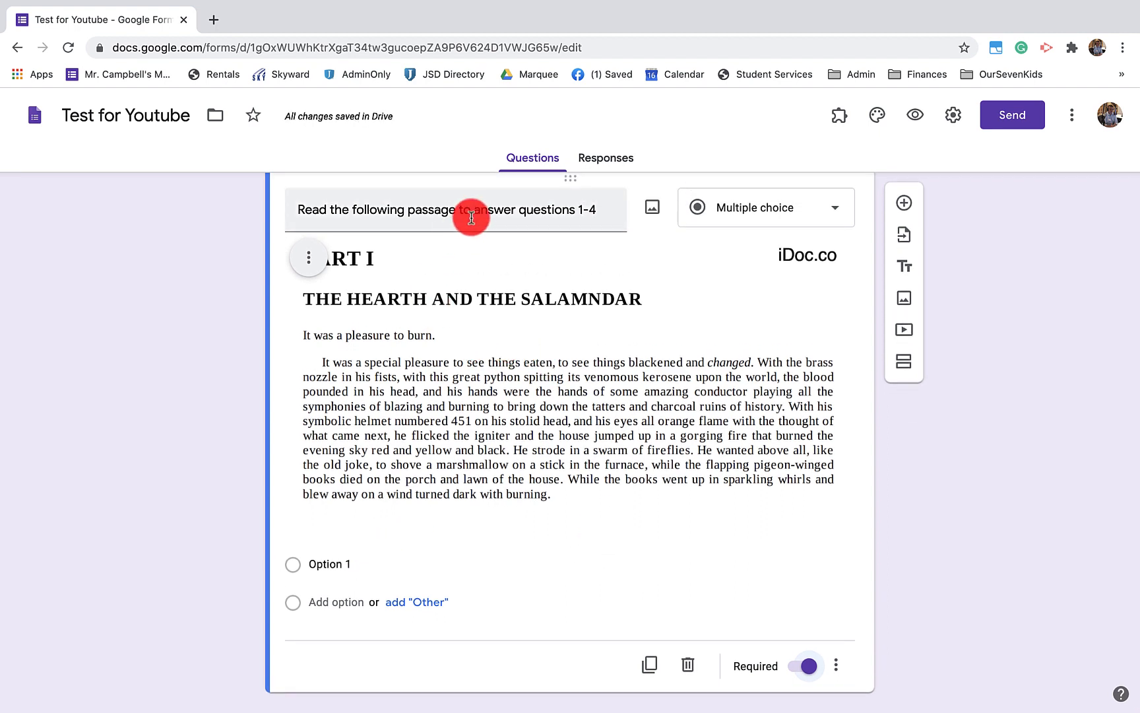
click(452, 210)
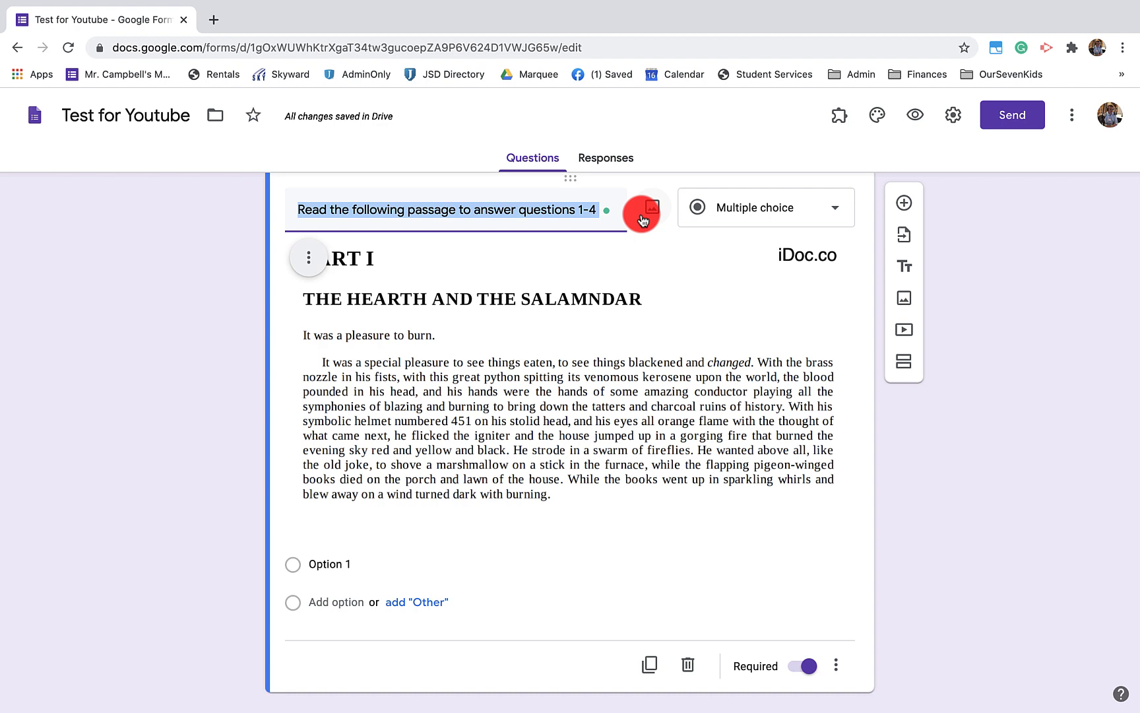
mouse_move(616, 318)
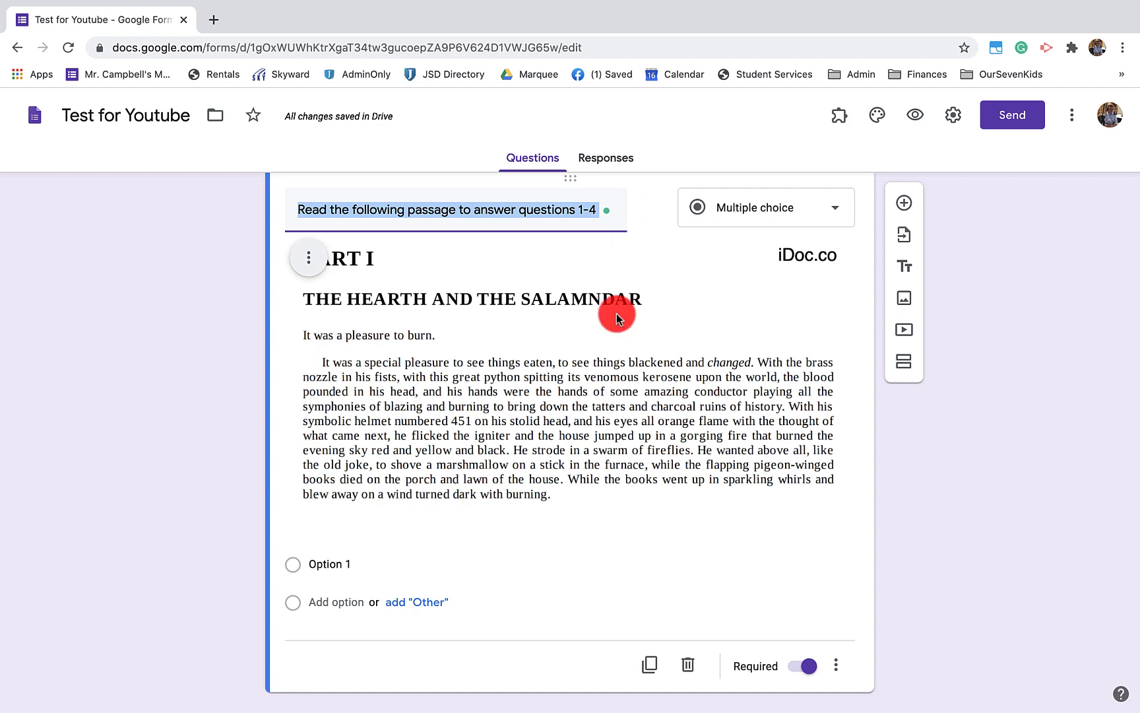
mouse_move(681, 394)
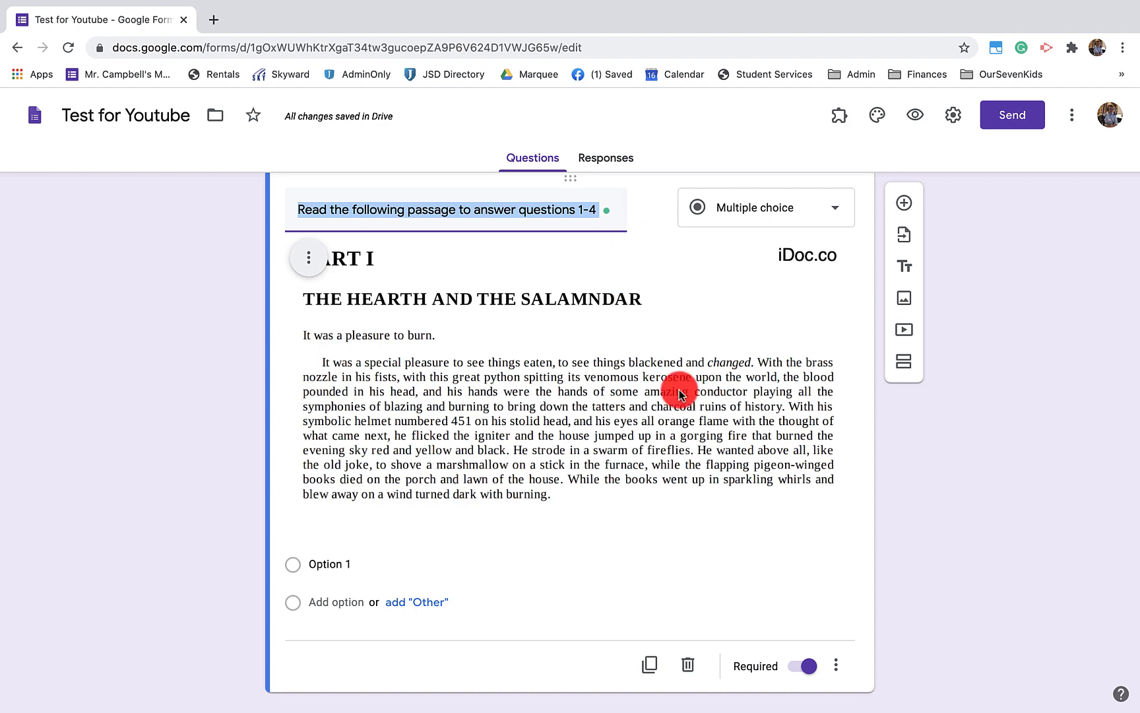
mouse_move(701, 349)
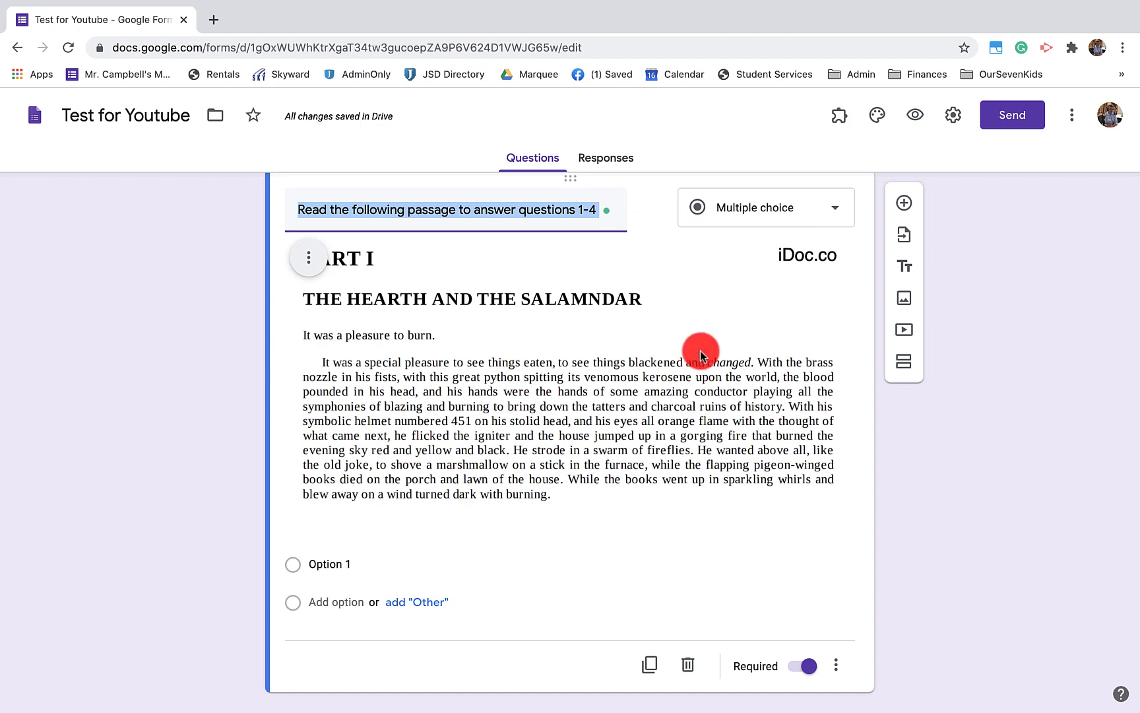
mouse_move(644, 588)
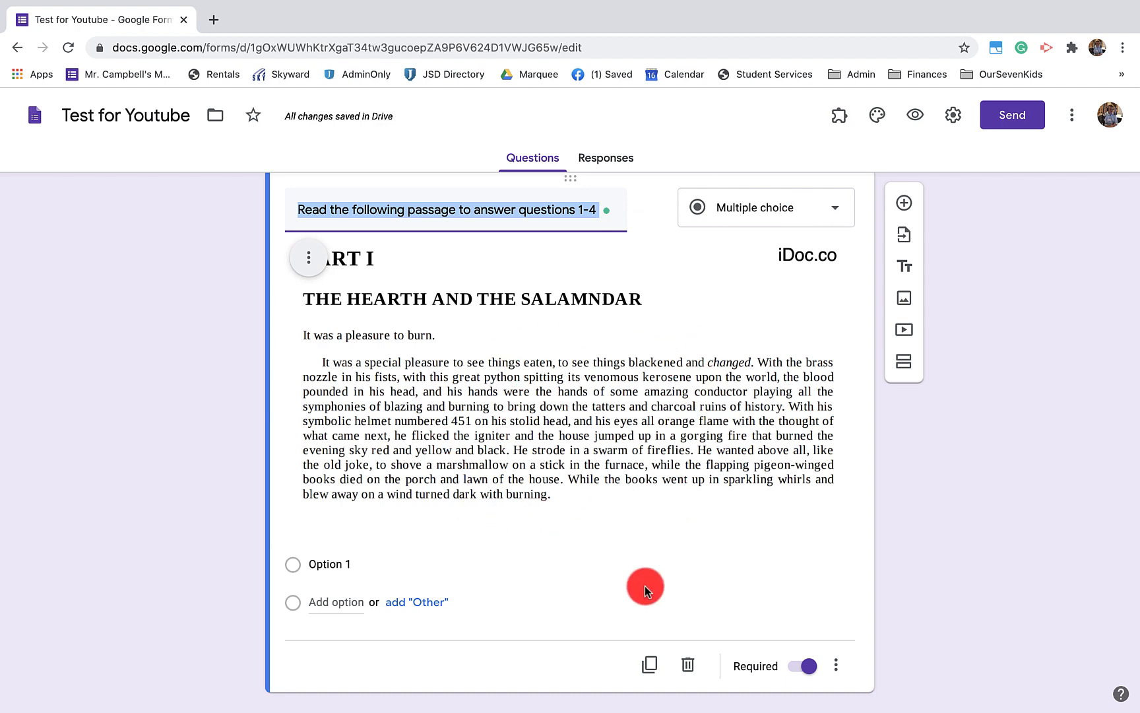
mouse_move(537, 452)
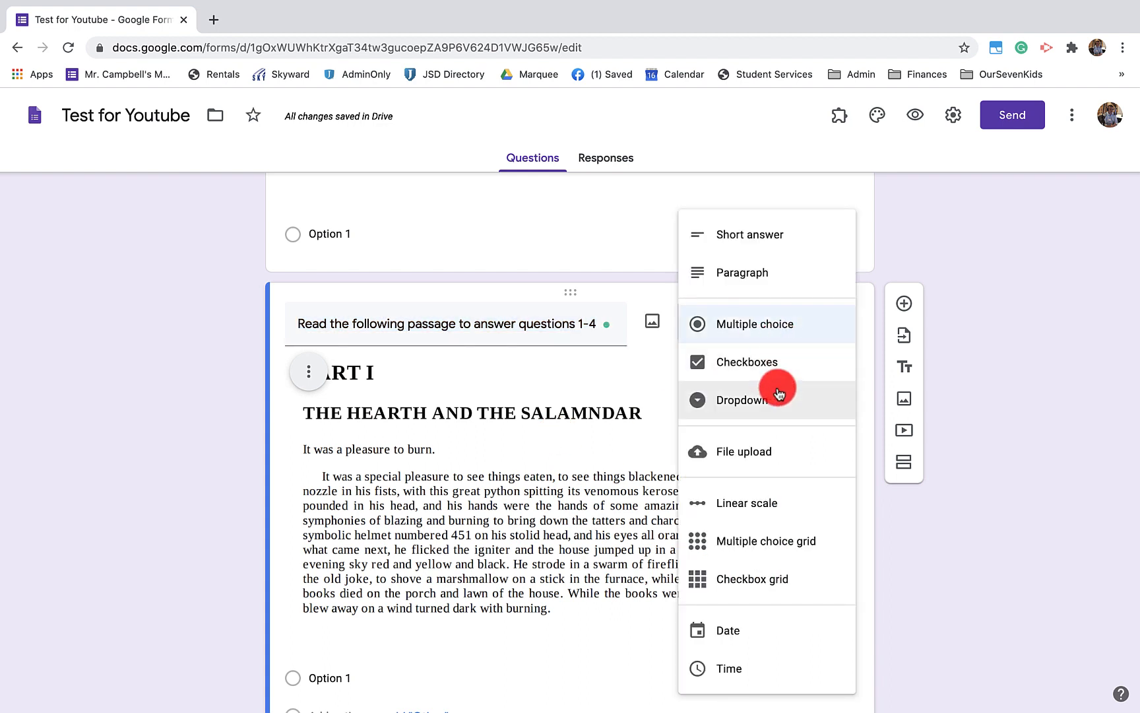
mouse_move(779, 272)
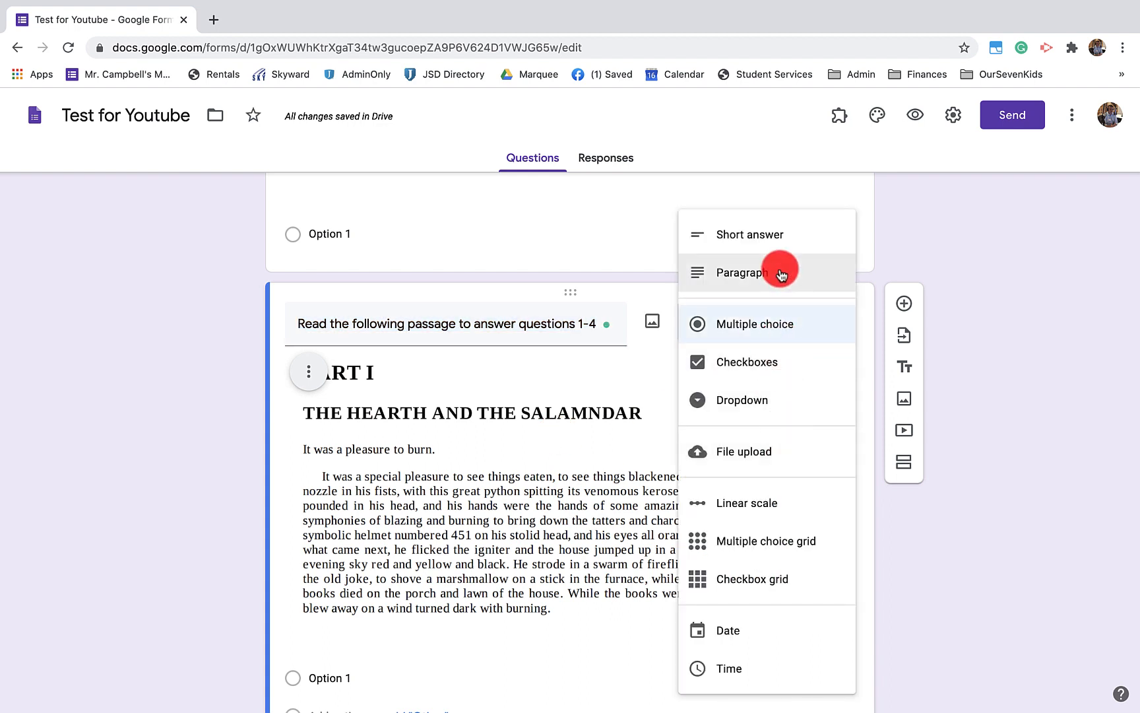
mouse_move(781, 233)
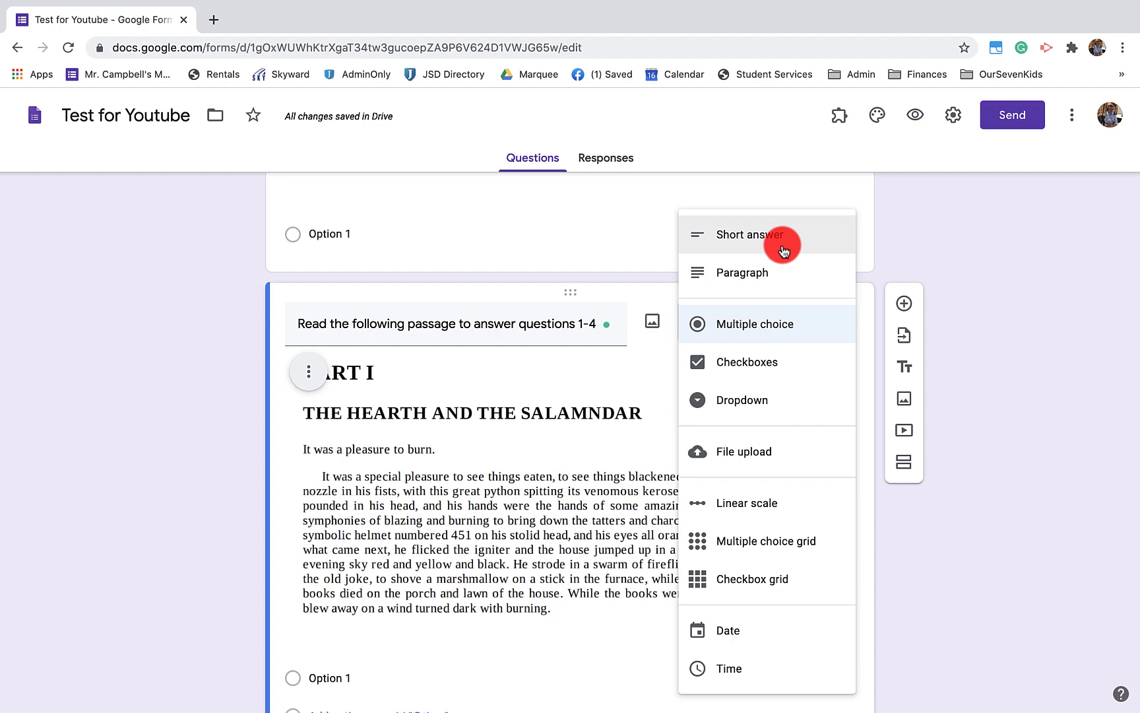
mouse_move(775, 267)
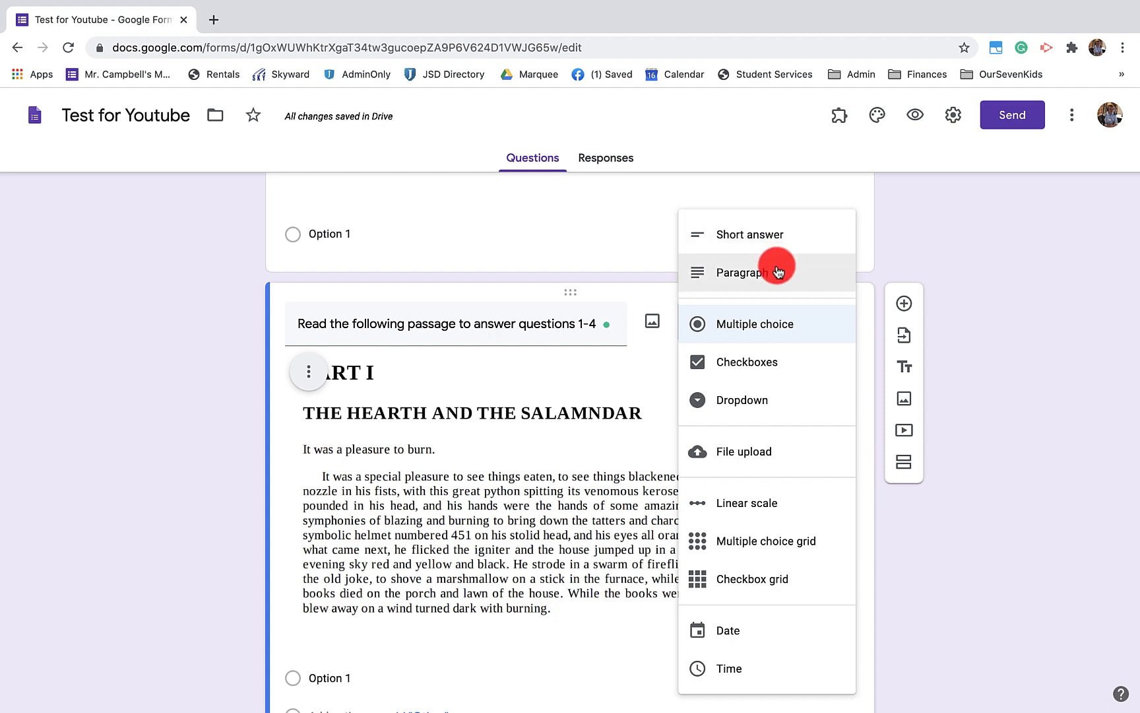
Step: Make the copied passage question Short answer and duplicate it again
click(750, 233)
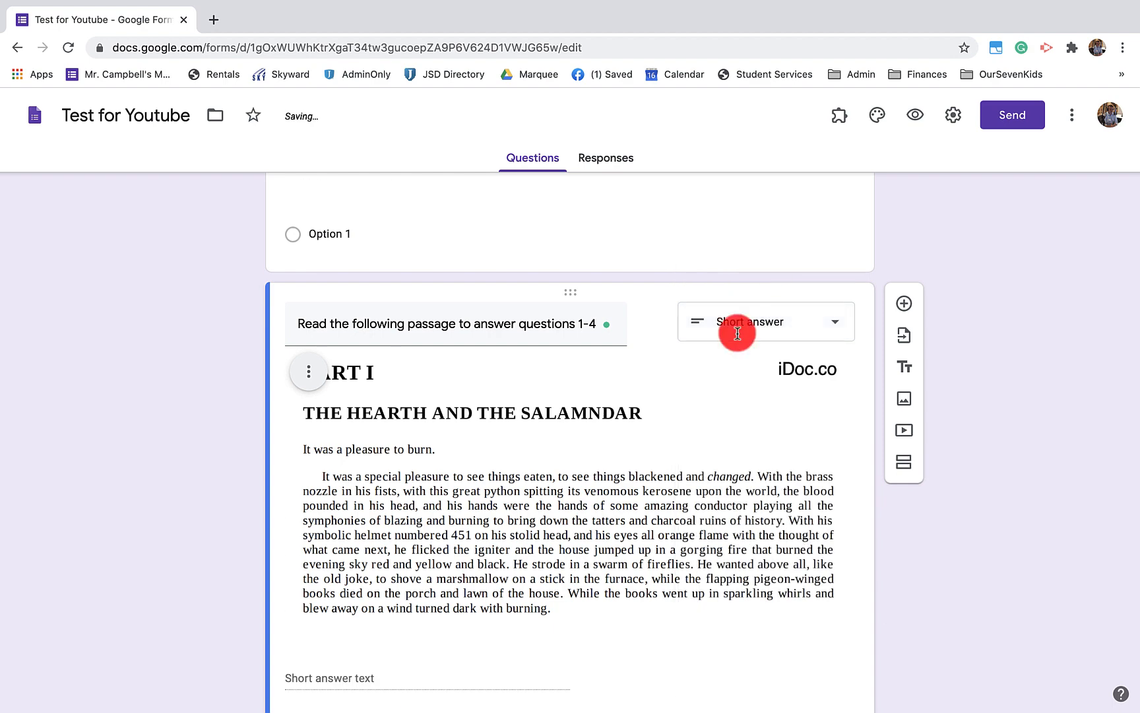
click(472, 538)
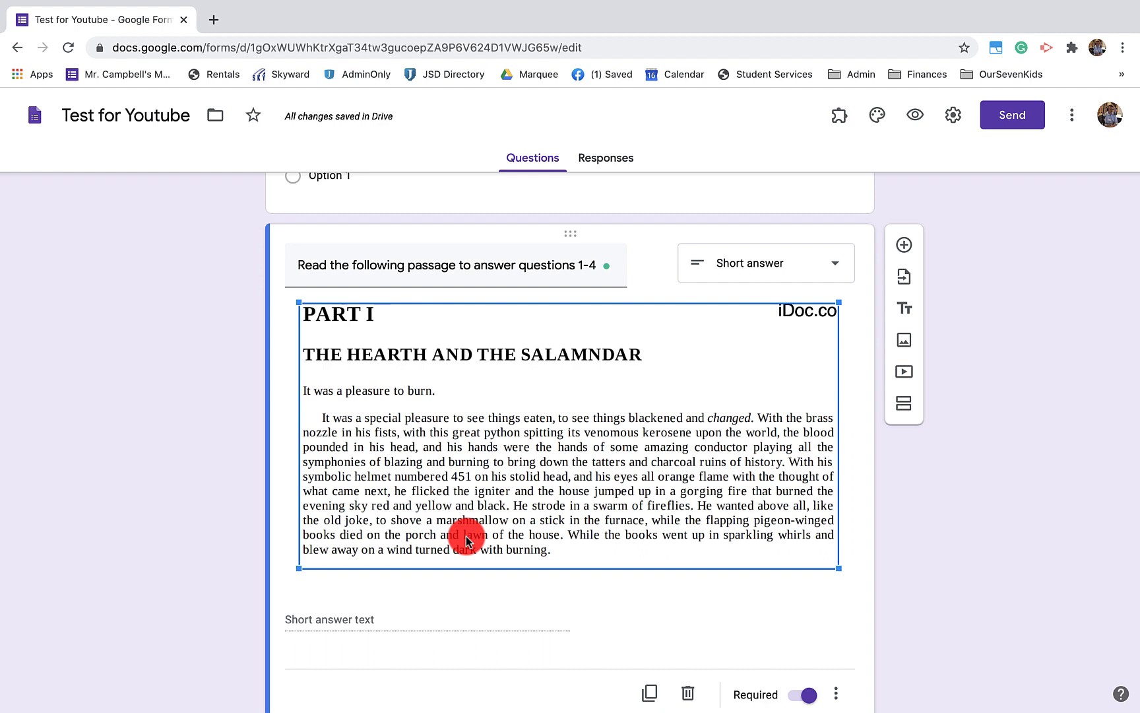
mouse_move(532, 574)
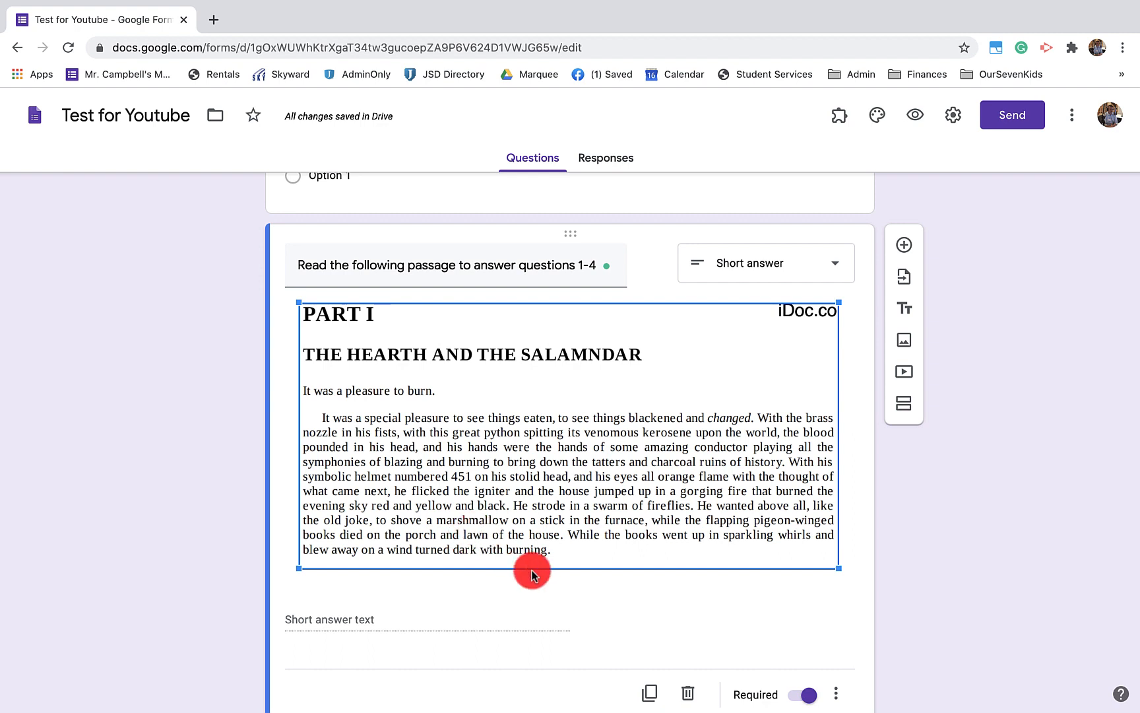
scroll(down, 3)
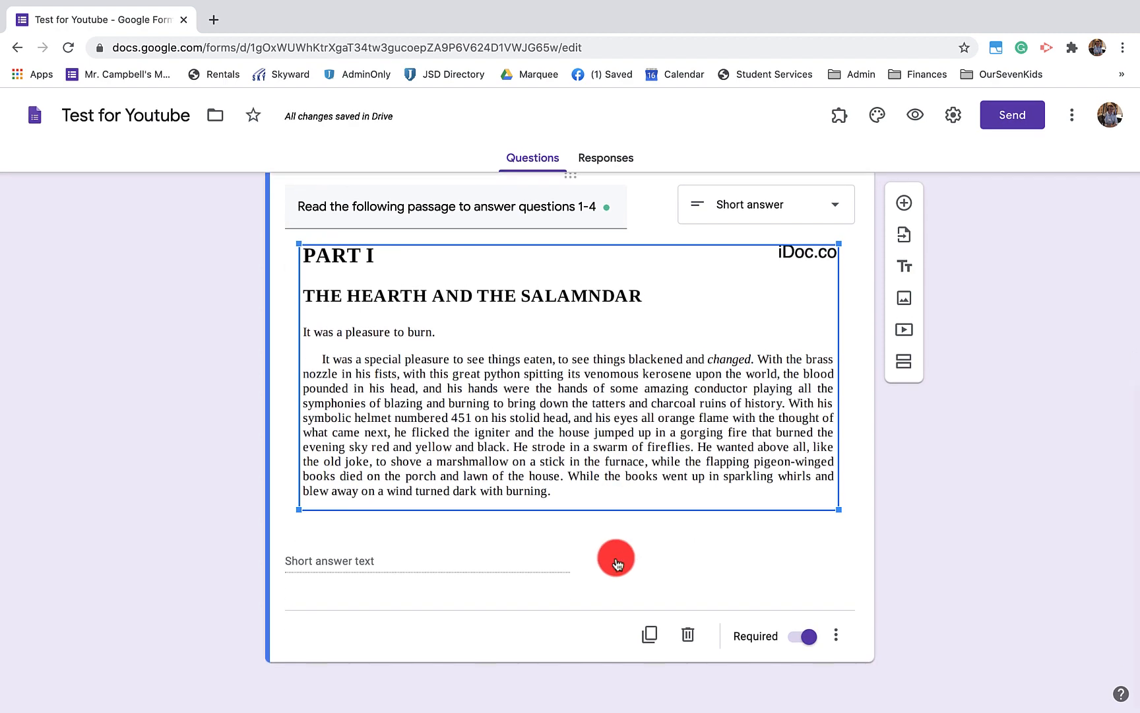
mouse_move(649, 630)
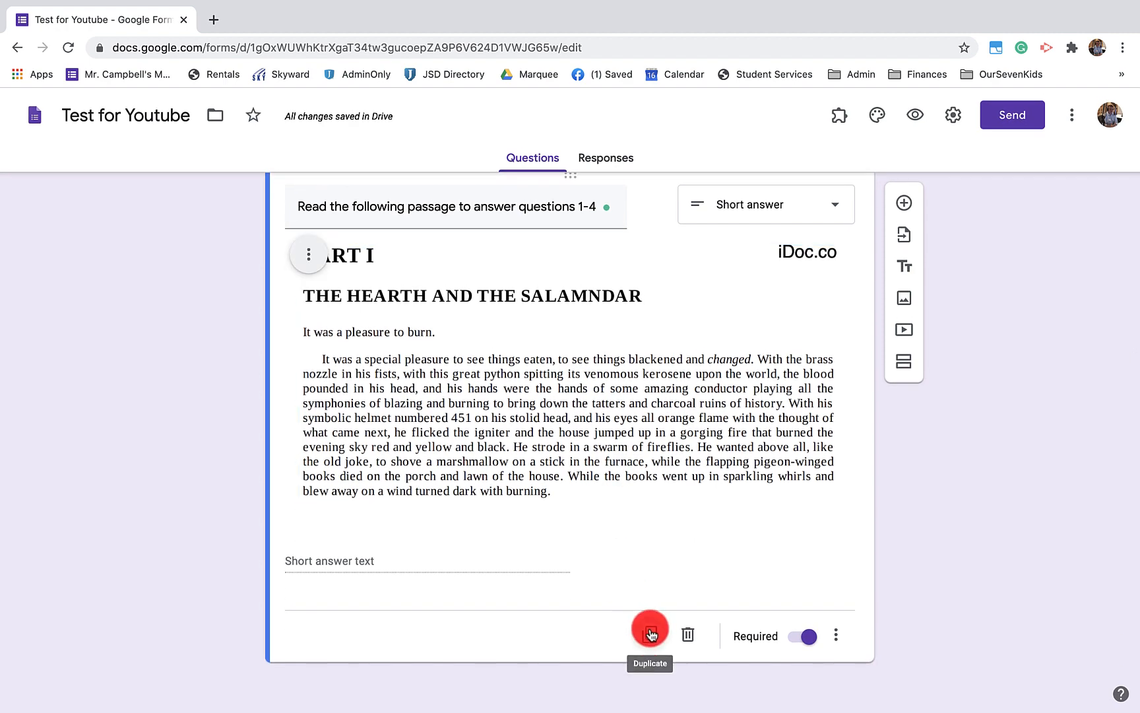
click(649, 634)
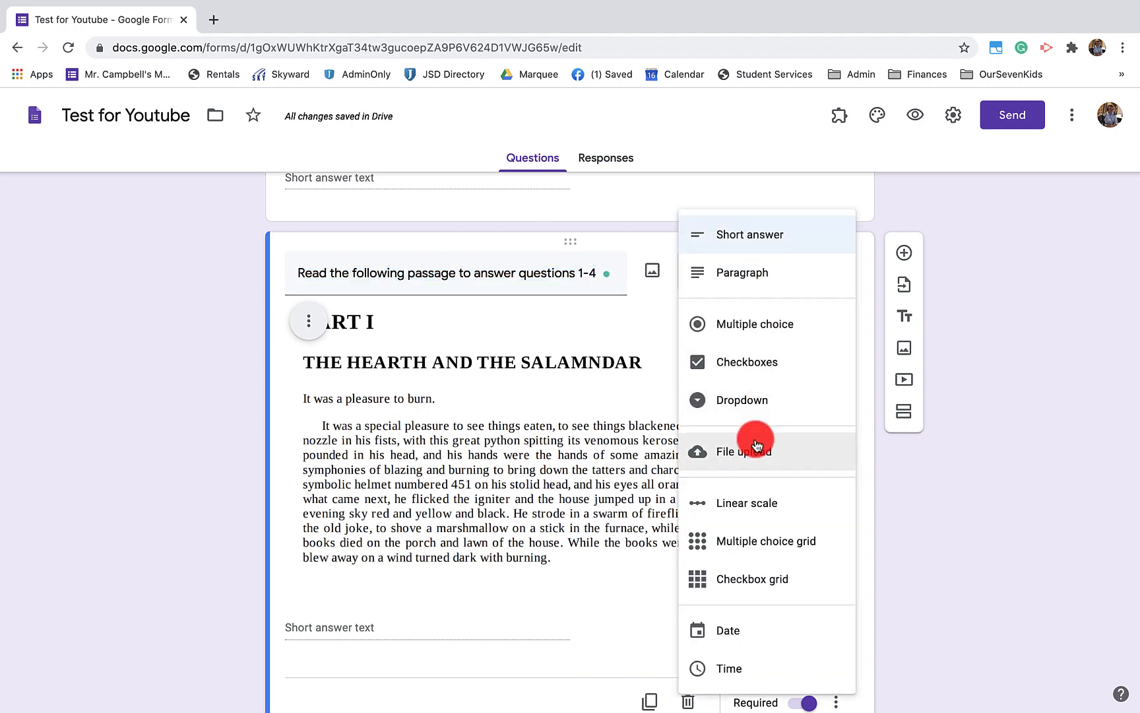
mouse_move(753, 272)
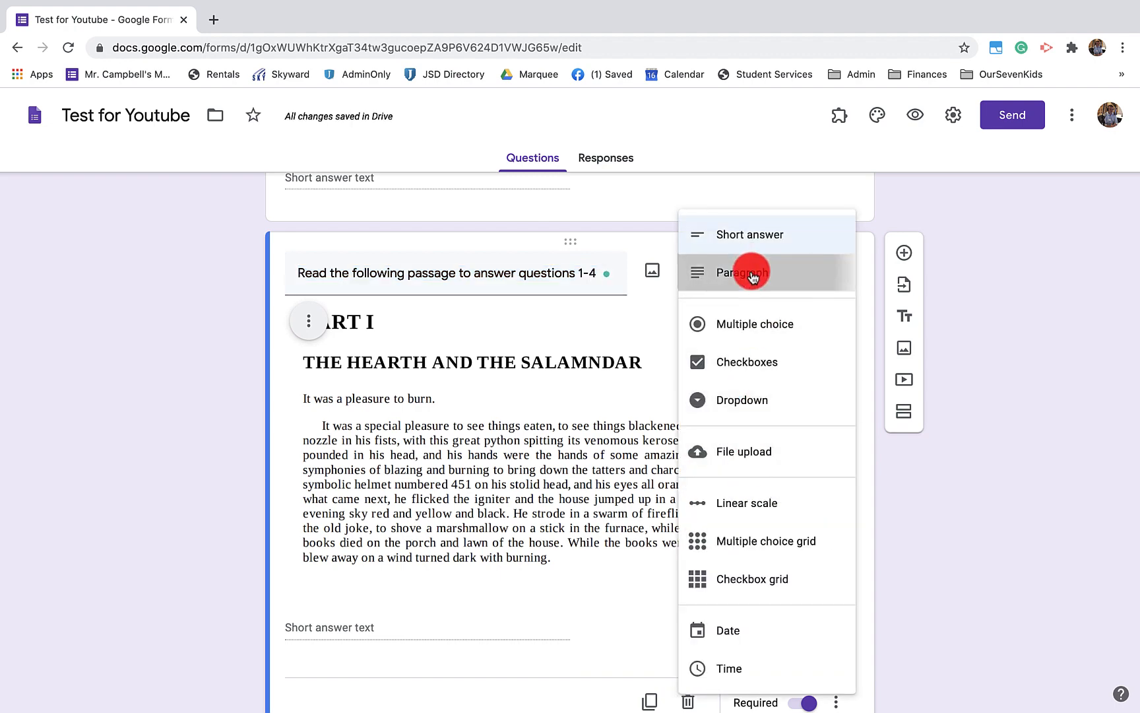
Step: Switch the newest passage question copy to Paragraph type
click(739, 272)
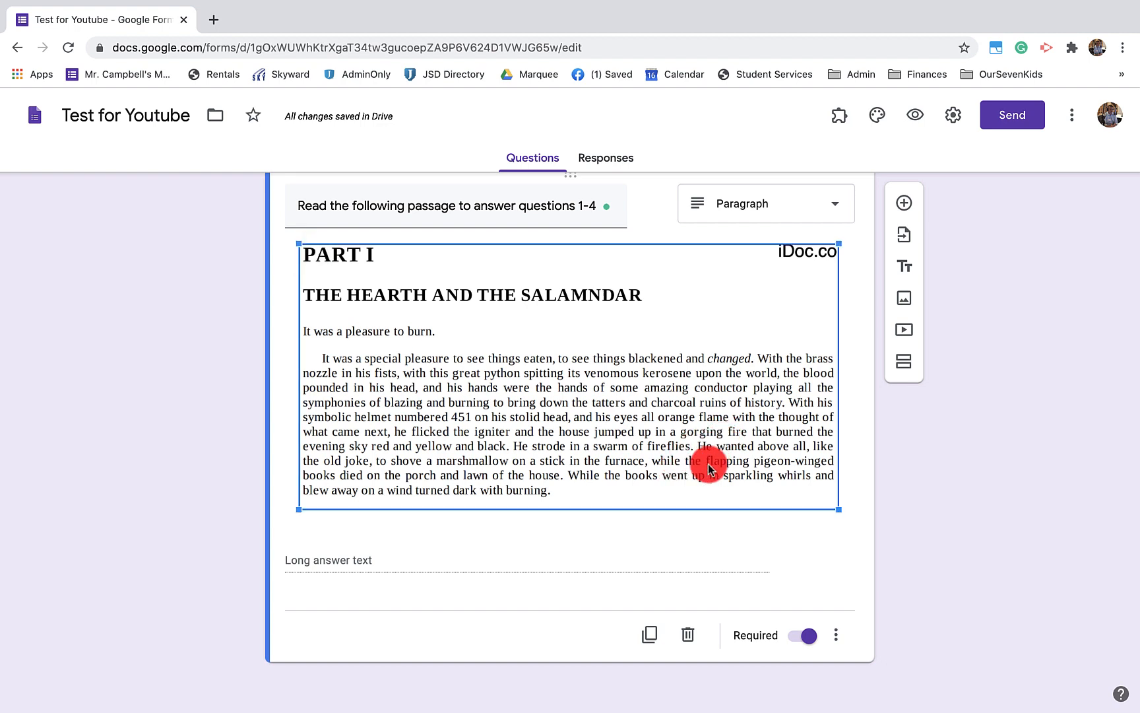
mouse_move(800, 465)
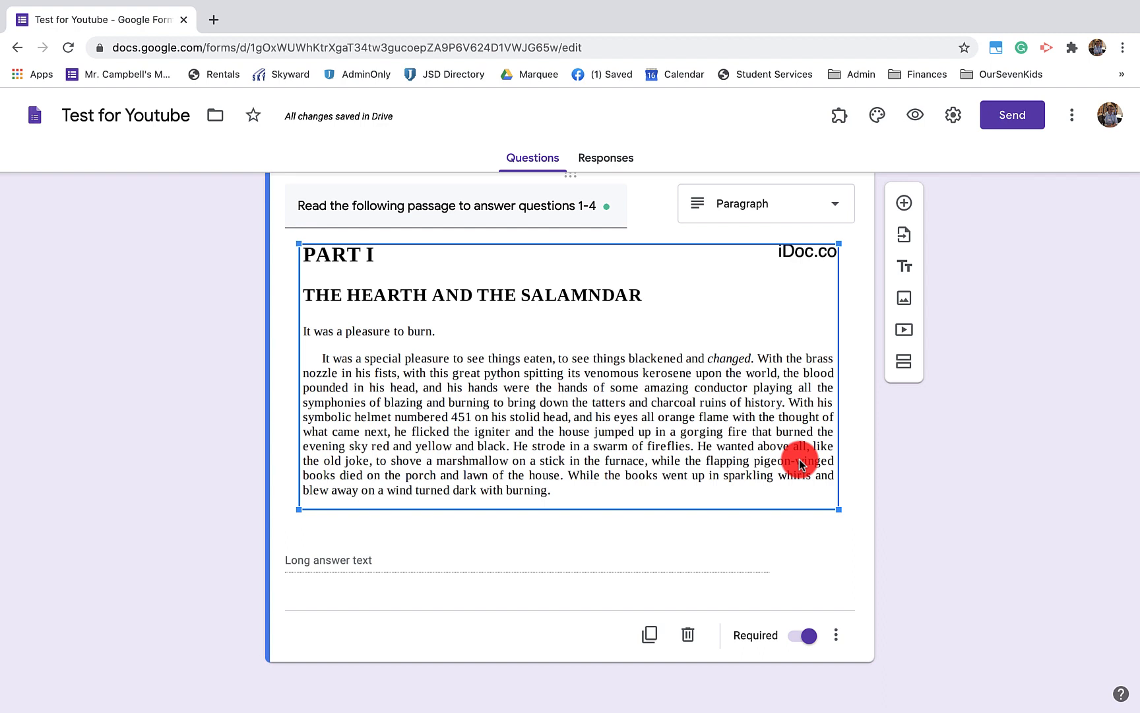
mouse_move(783, 472)
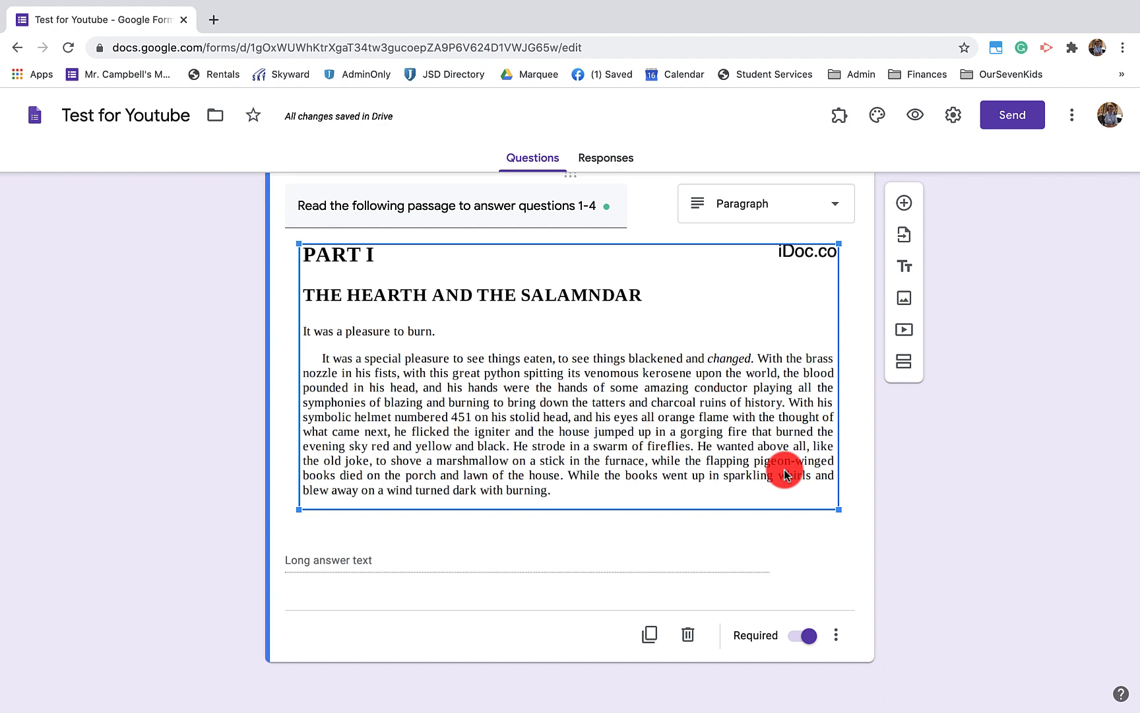
mouse_move(764, 539)
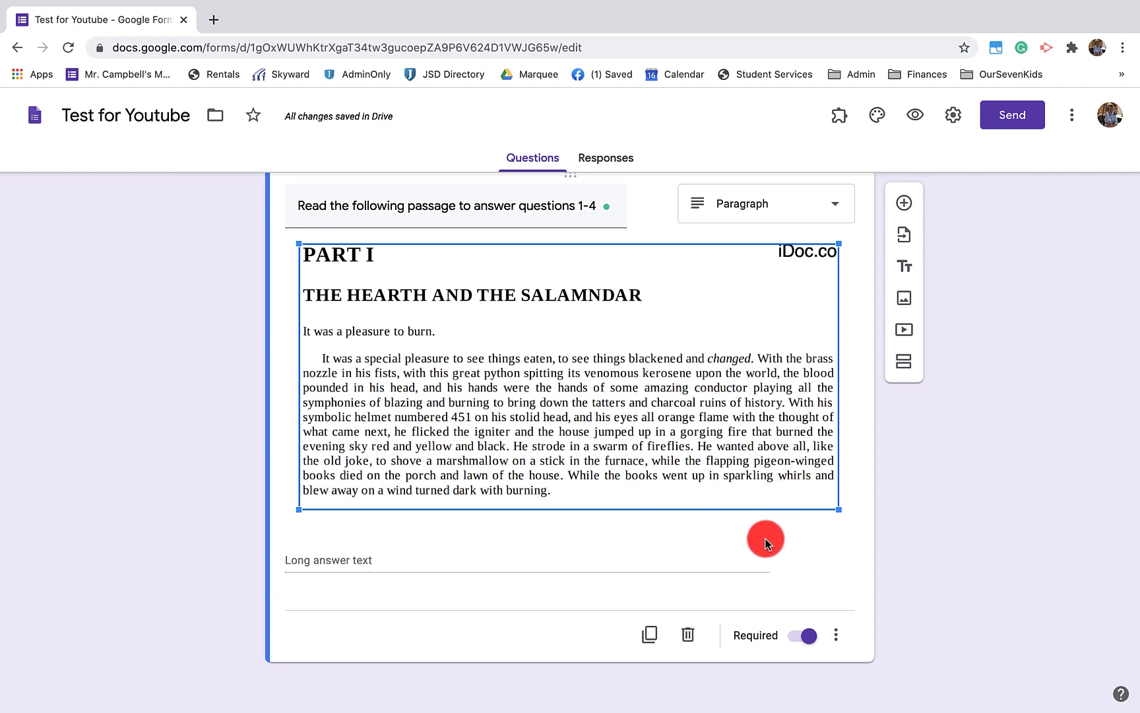
mouse_move(642, 635)
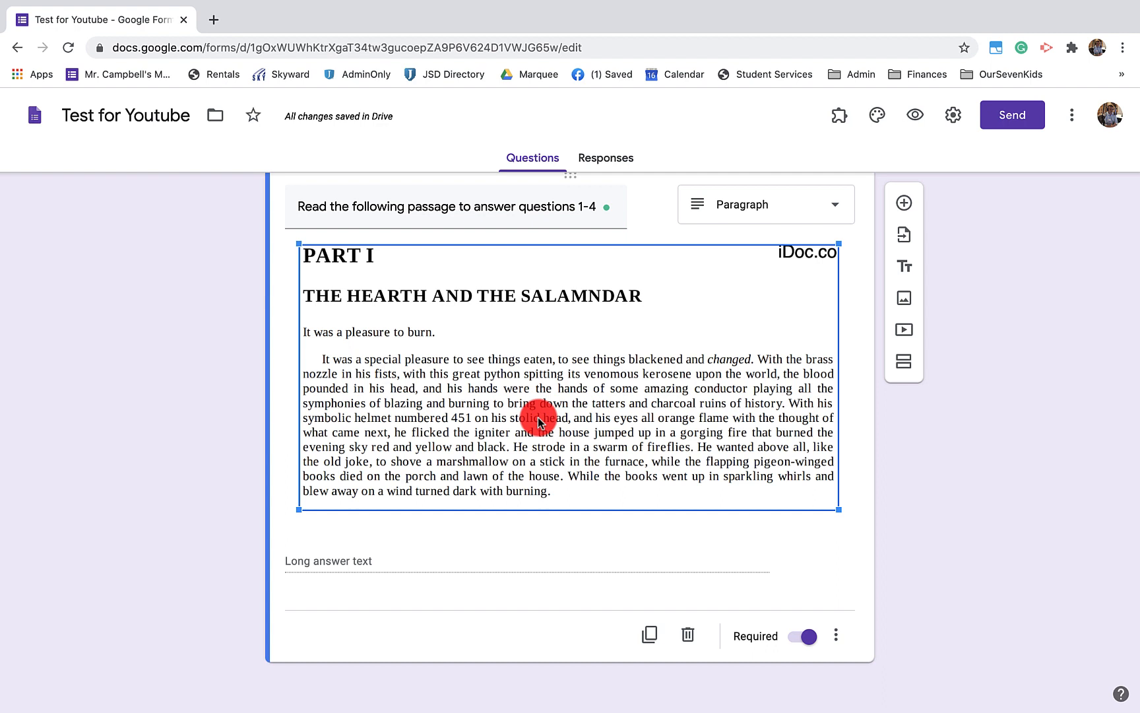
mouse_move(542, 471)
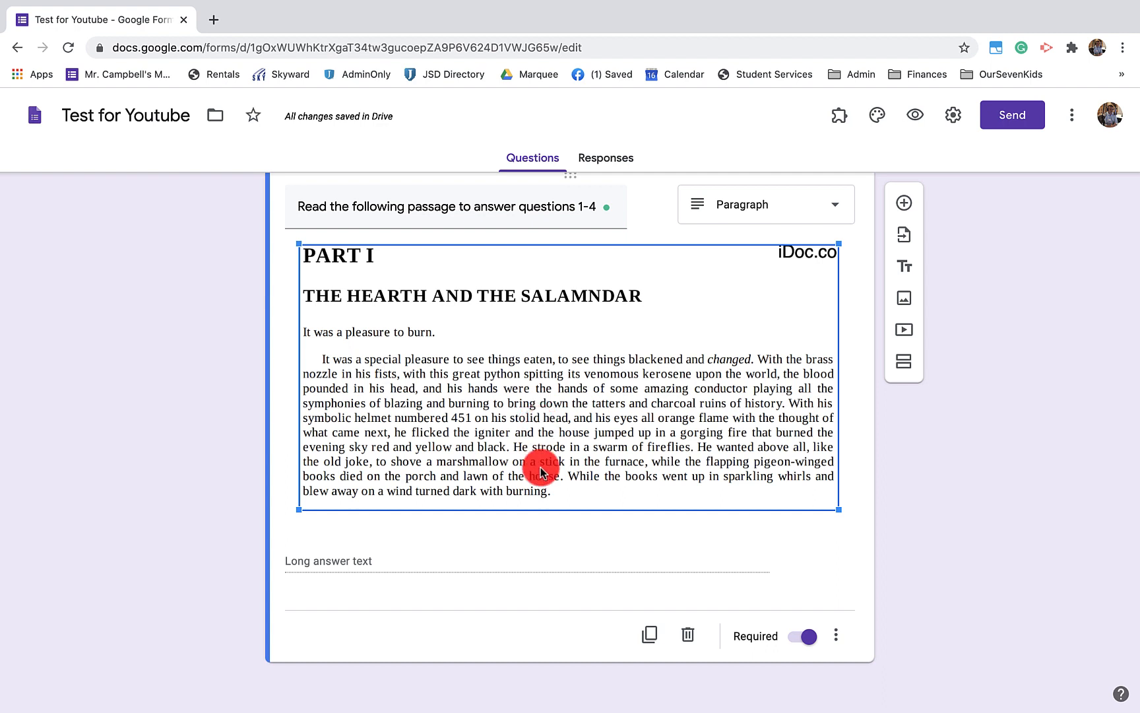
mouse_move(464, 500)
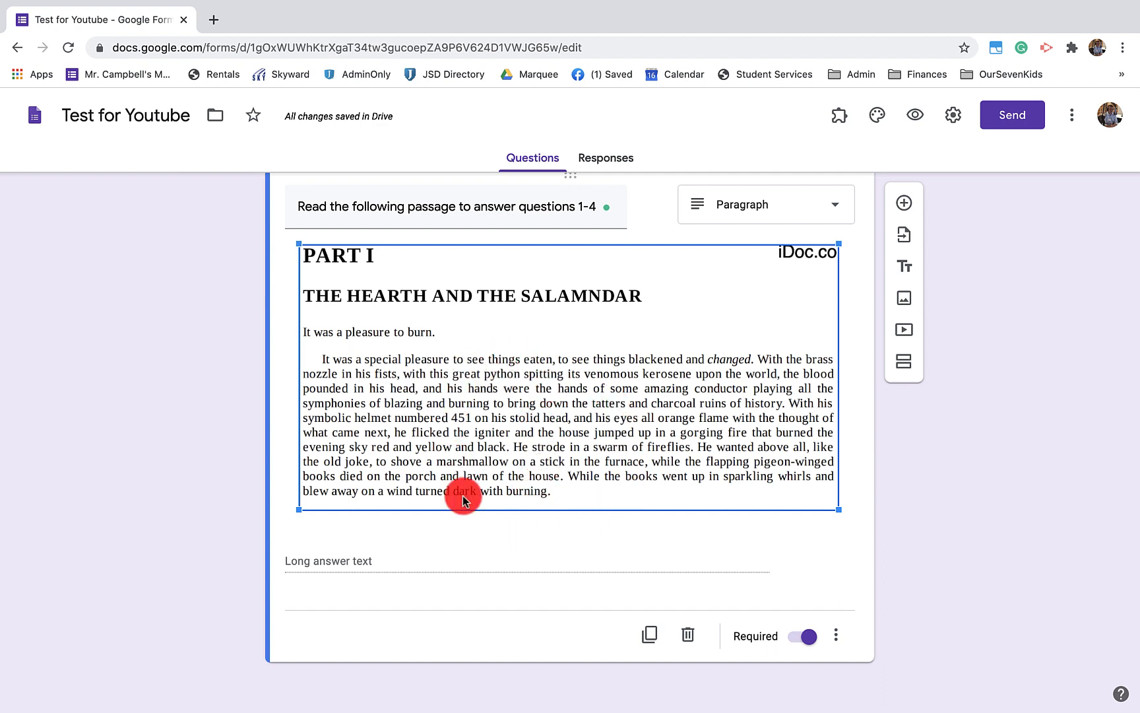
mouse_move(540, 450)
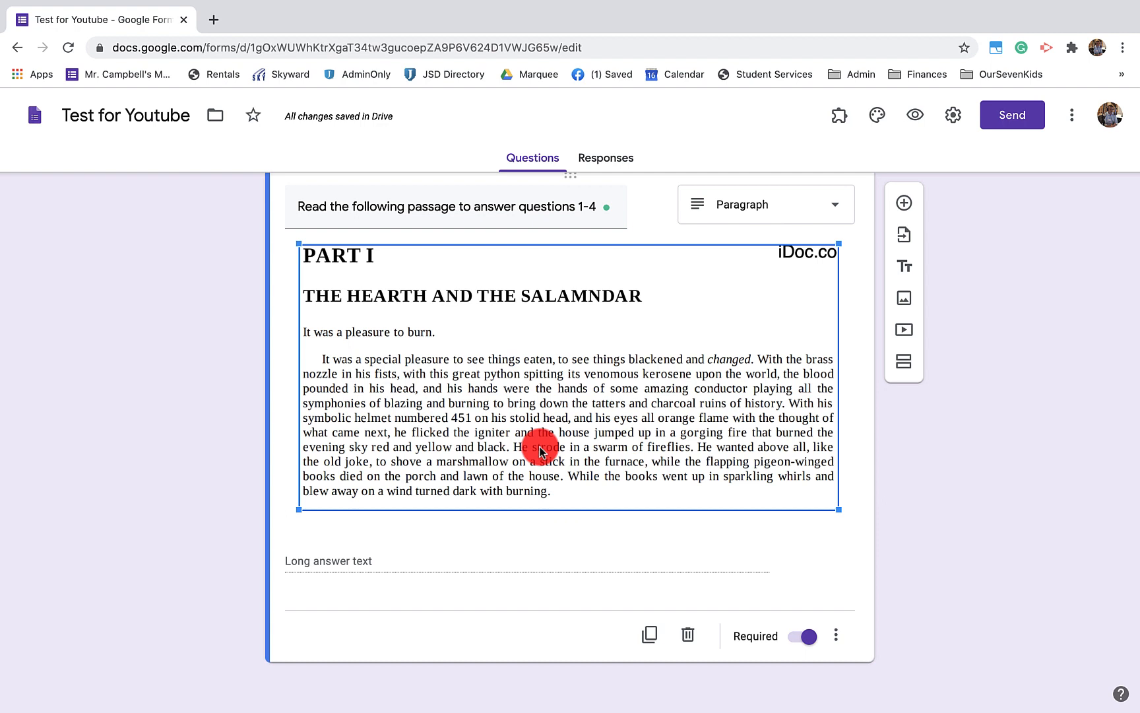
Step: Change the next passage question copy to Multiple choice
click(764, 203)
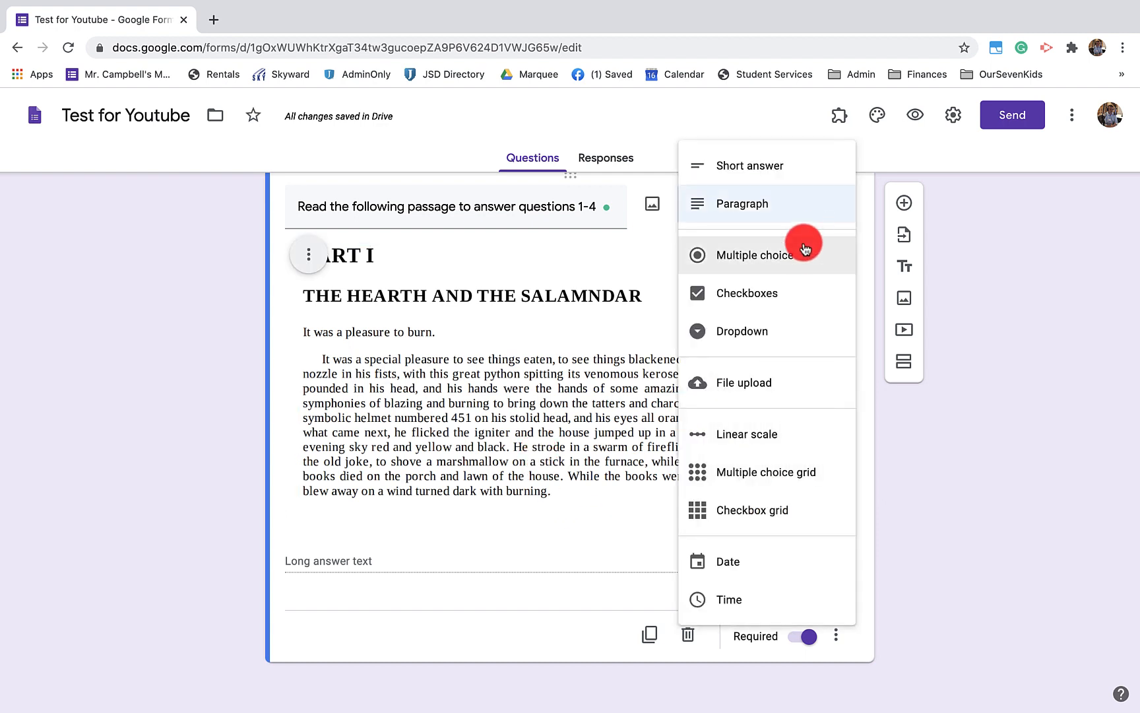
click(753, 254)
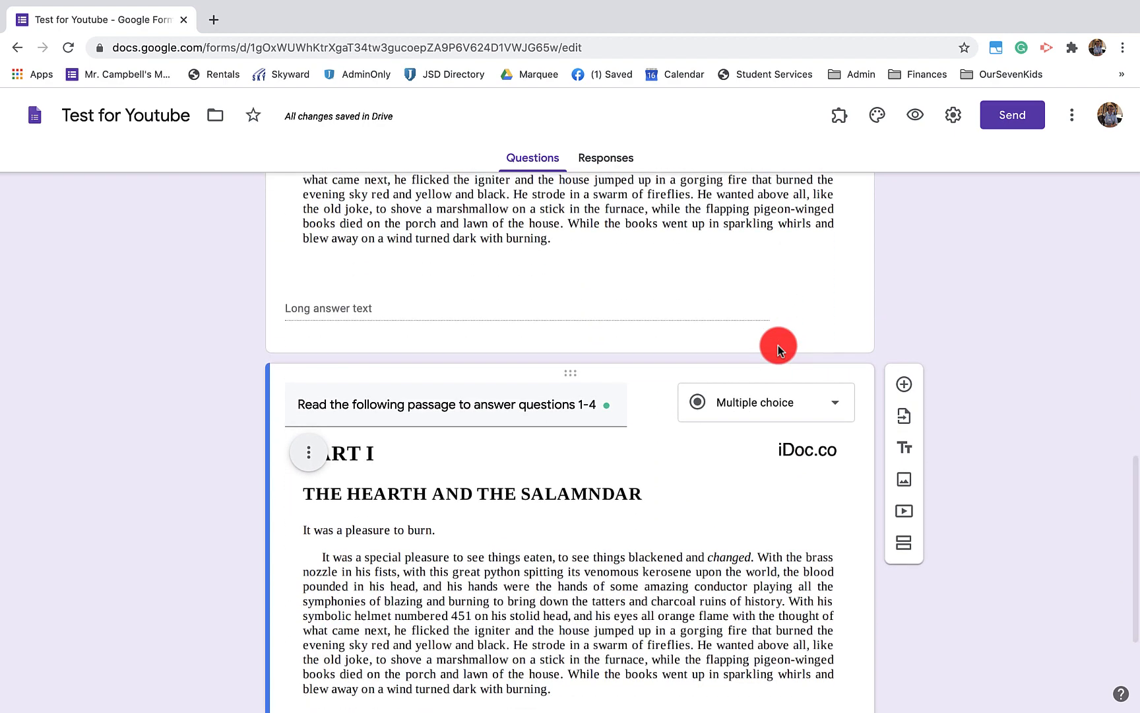
scroll(down, 3)
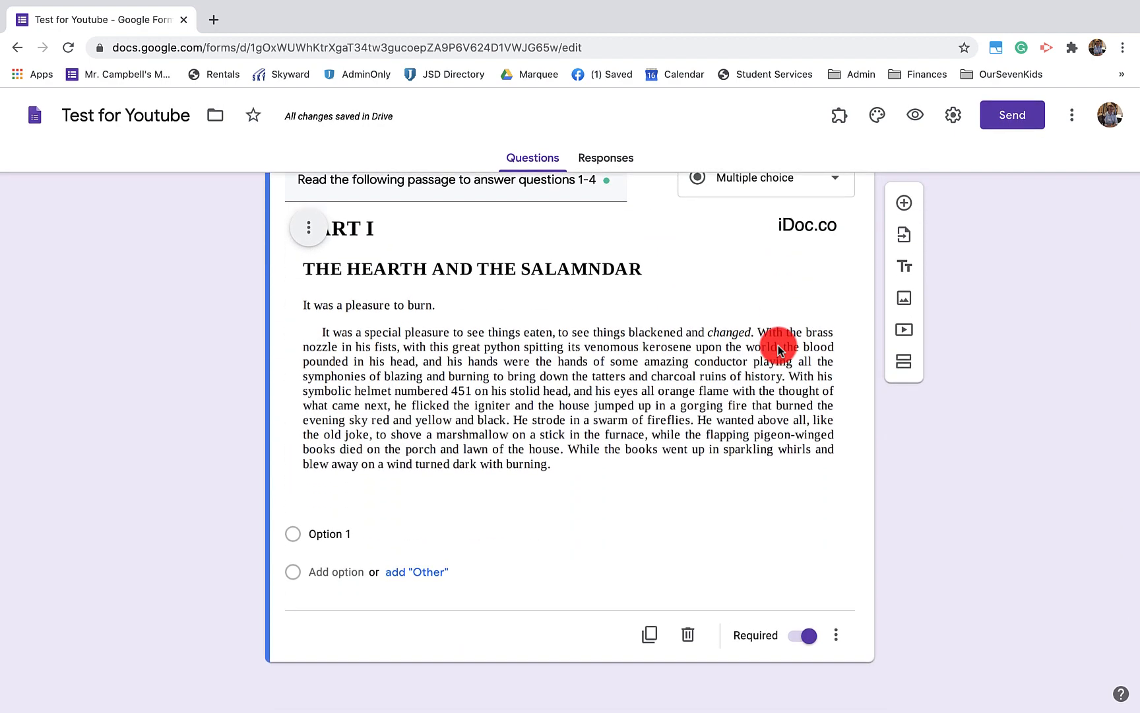
mouse_move(601, 322)
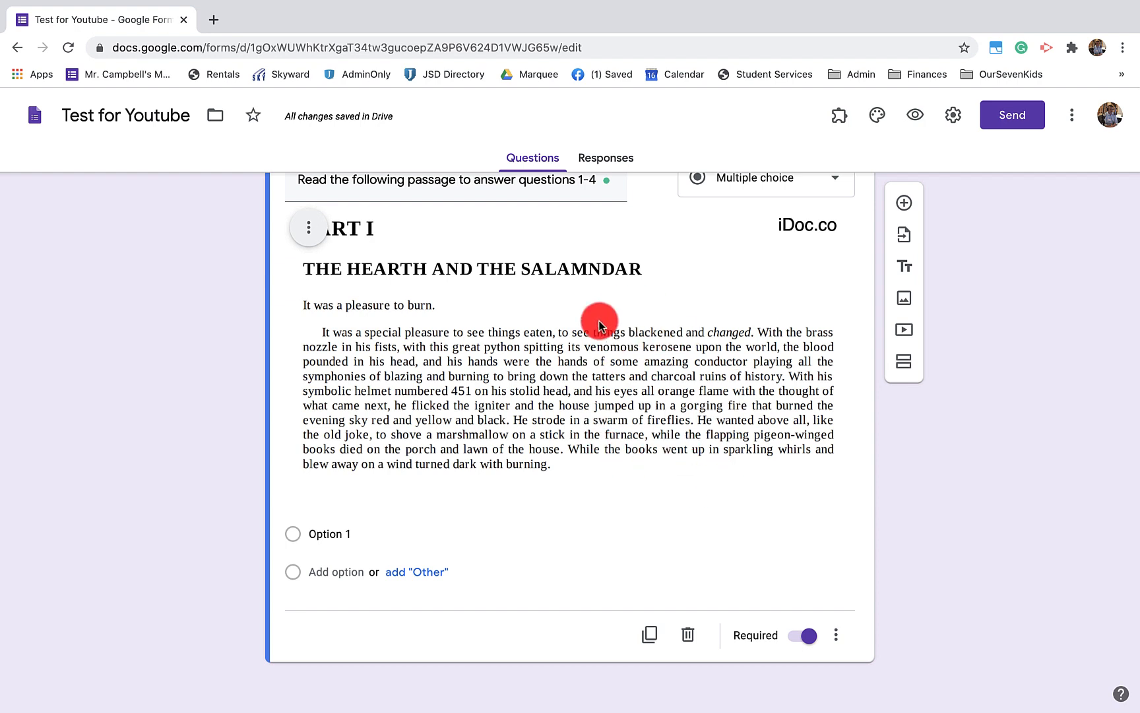
mouse_move(597, 411)
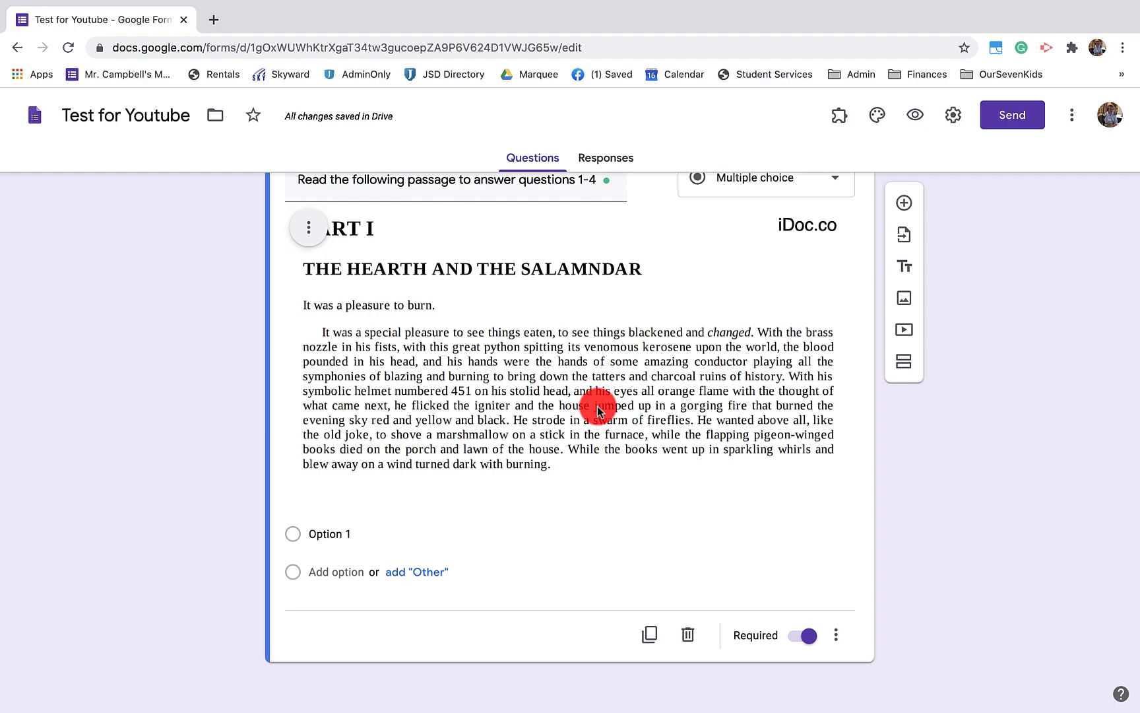
scroll(up, 3)
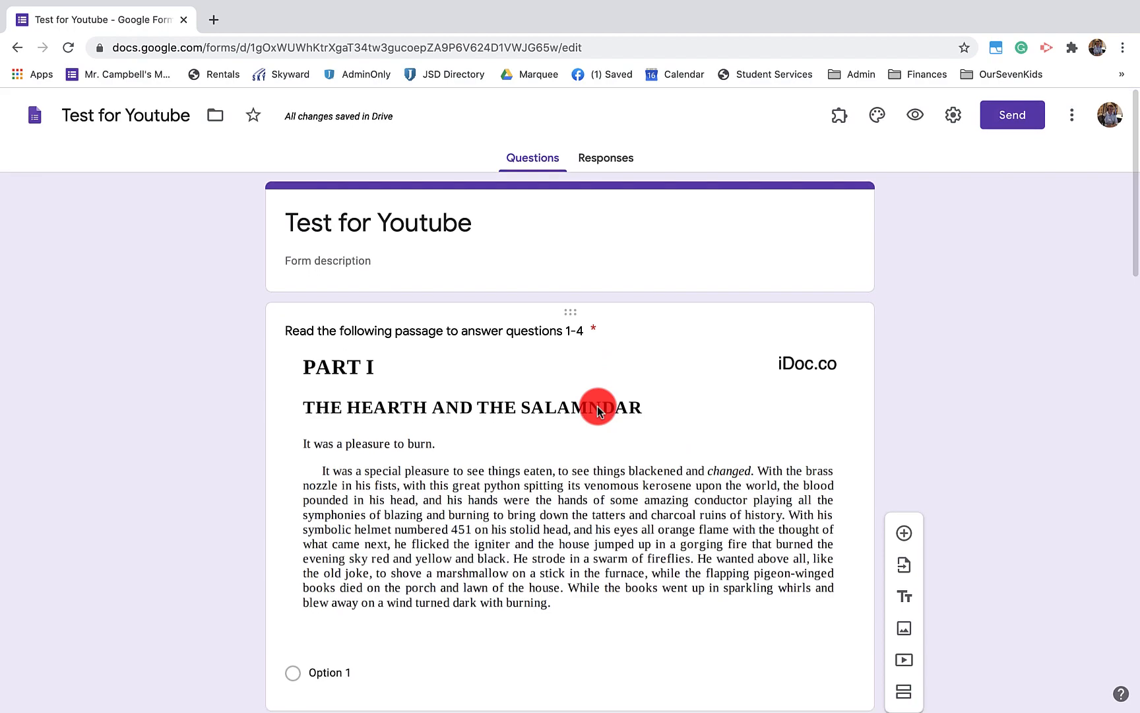
scroll(down, 3)
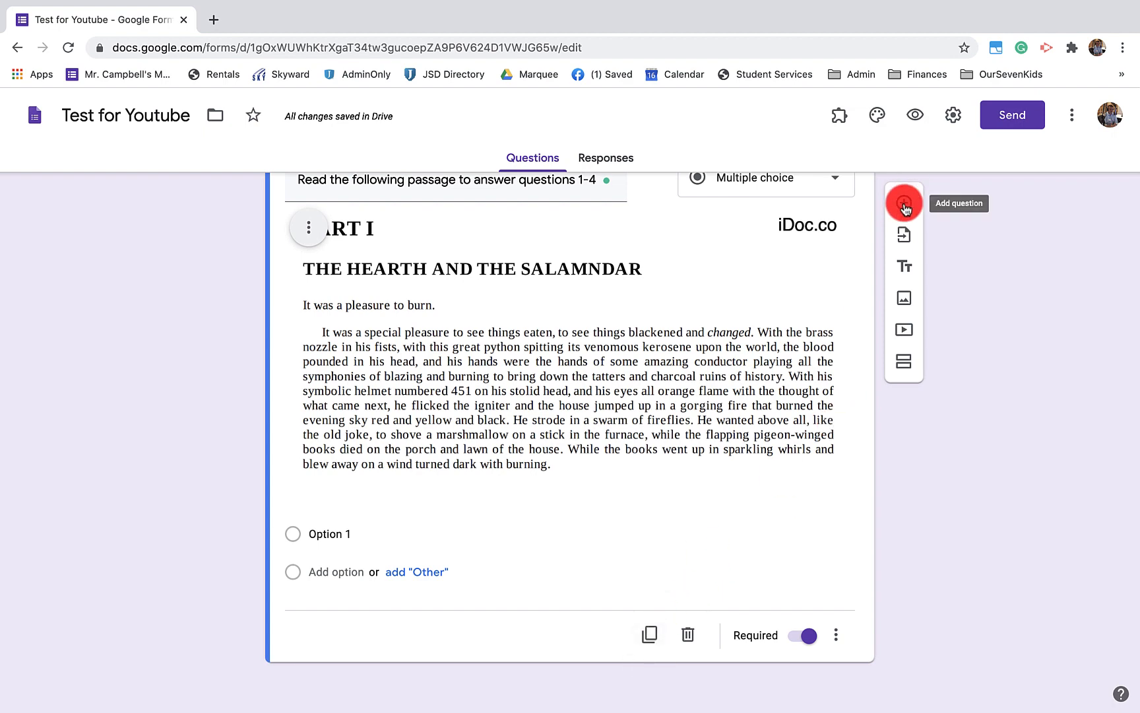
Step: Add a Checkboxes question titled 'Use the following text to answer questions 5-7'
click(904, 203)
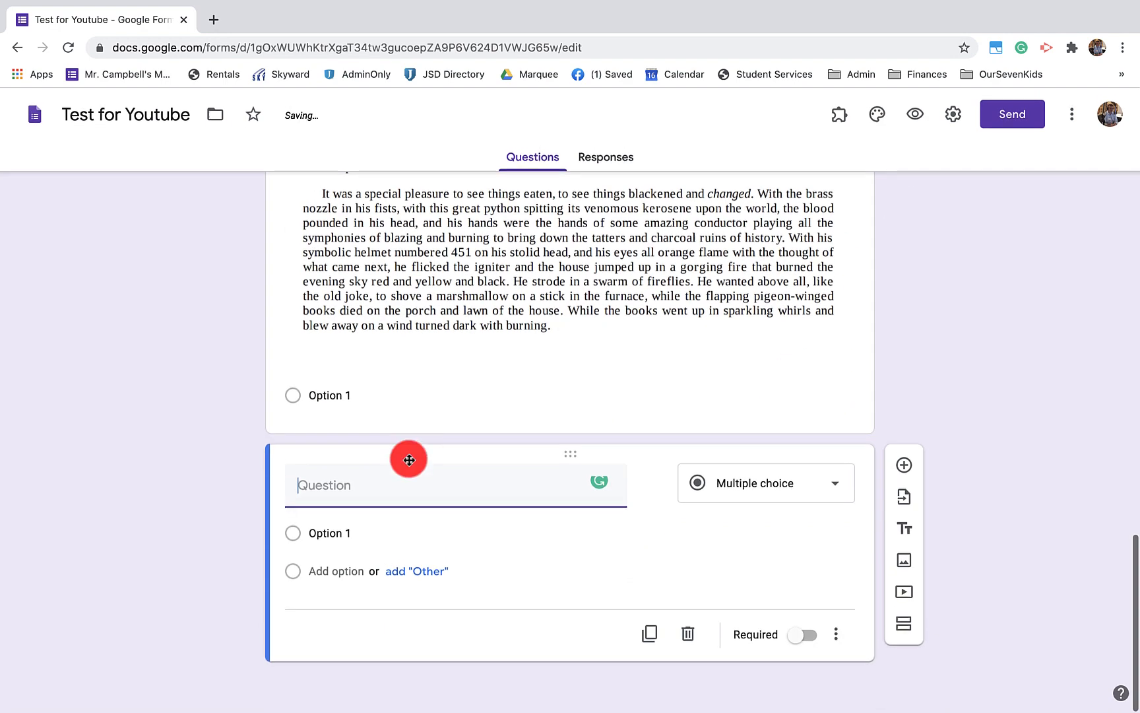
text(Use the f)
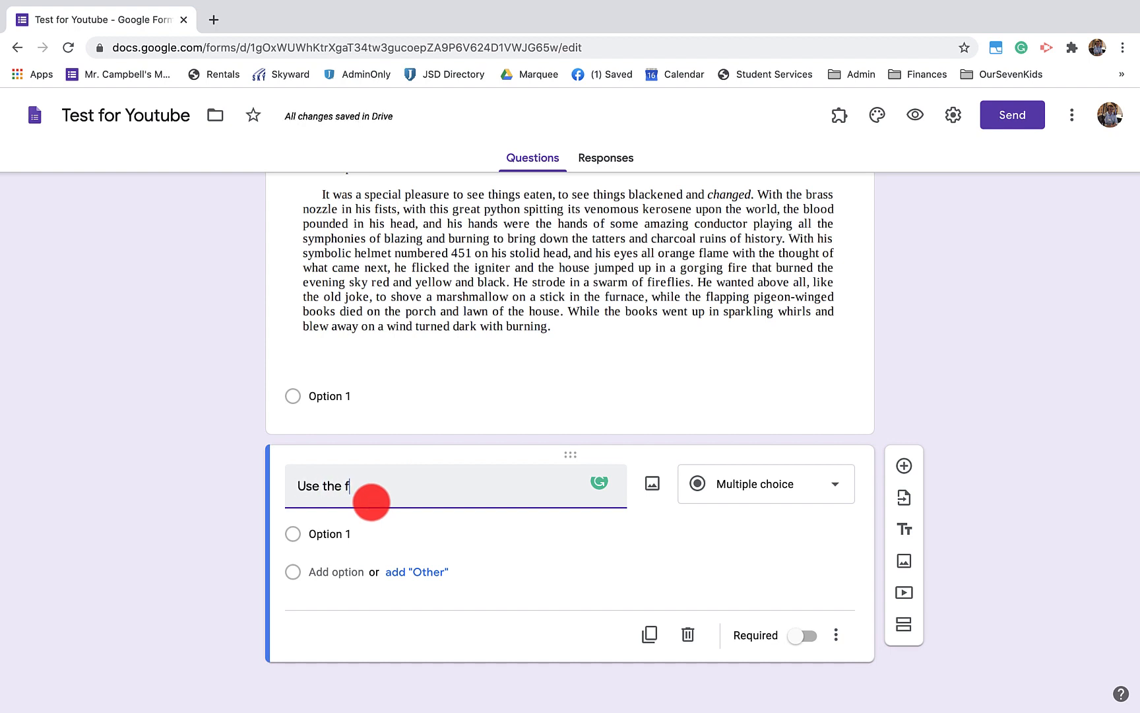
text(ollowing text t)
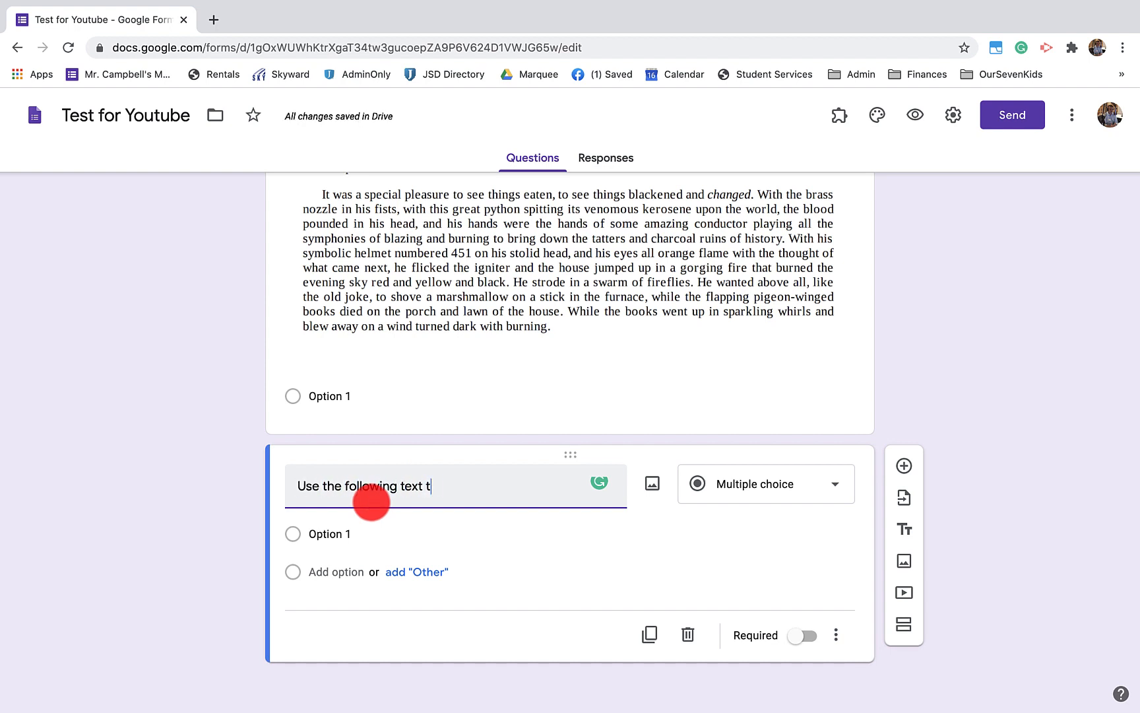
text(o answer questino)
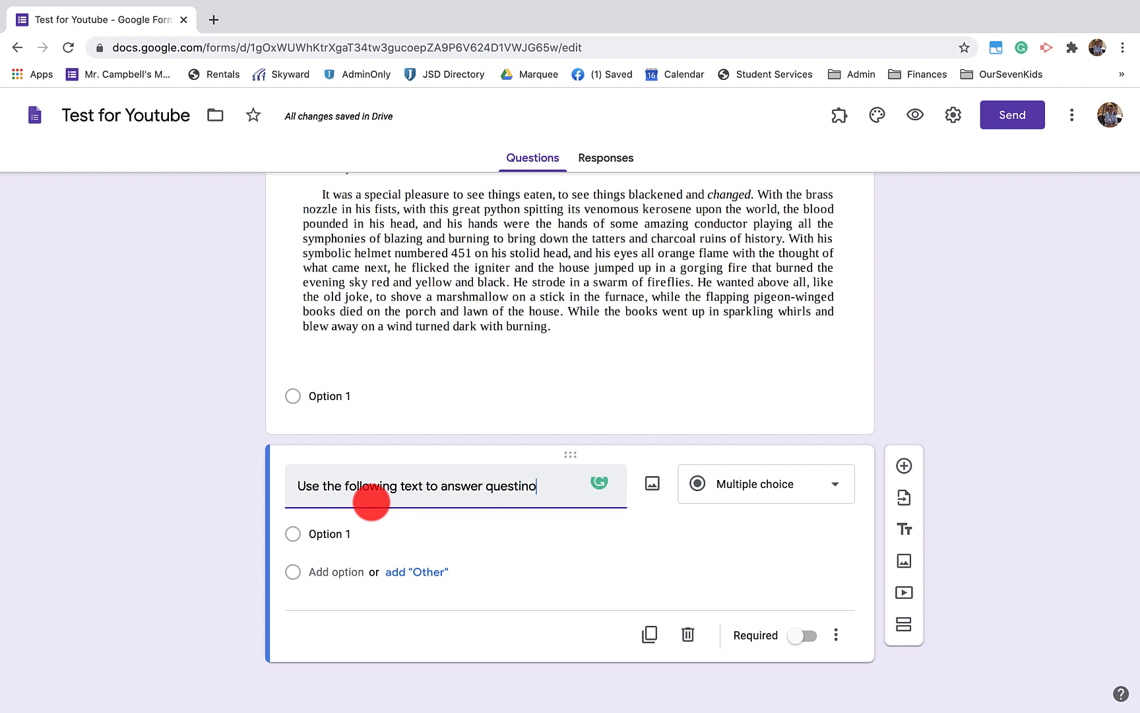
text(g)
text(ons 5-7)
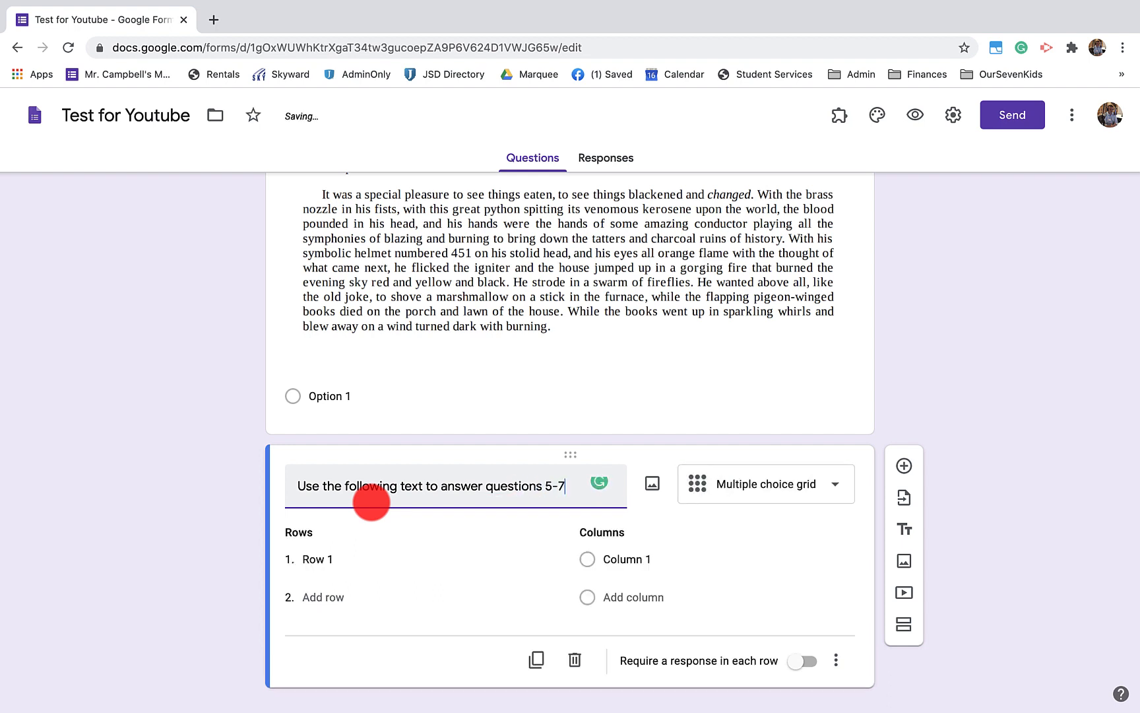
mouse_move(604, 529)
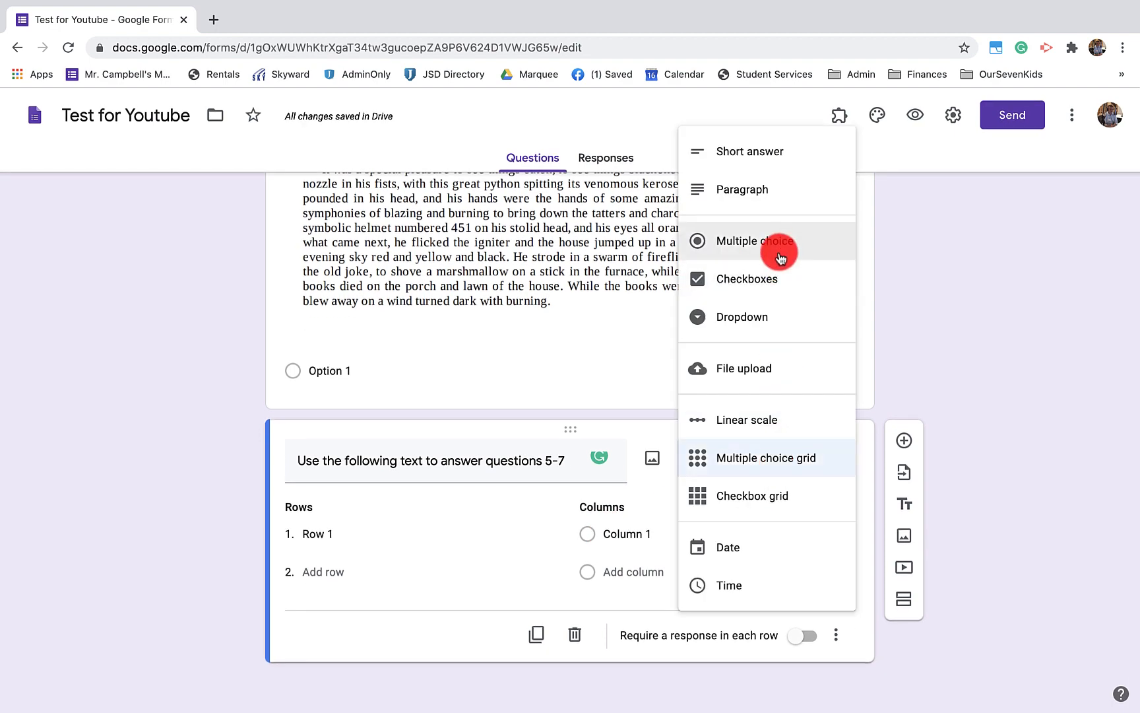
click(749, 279)
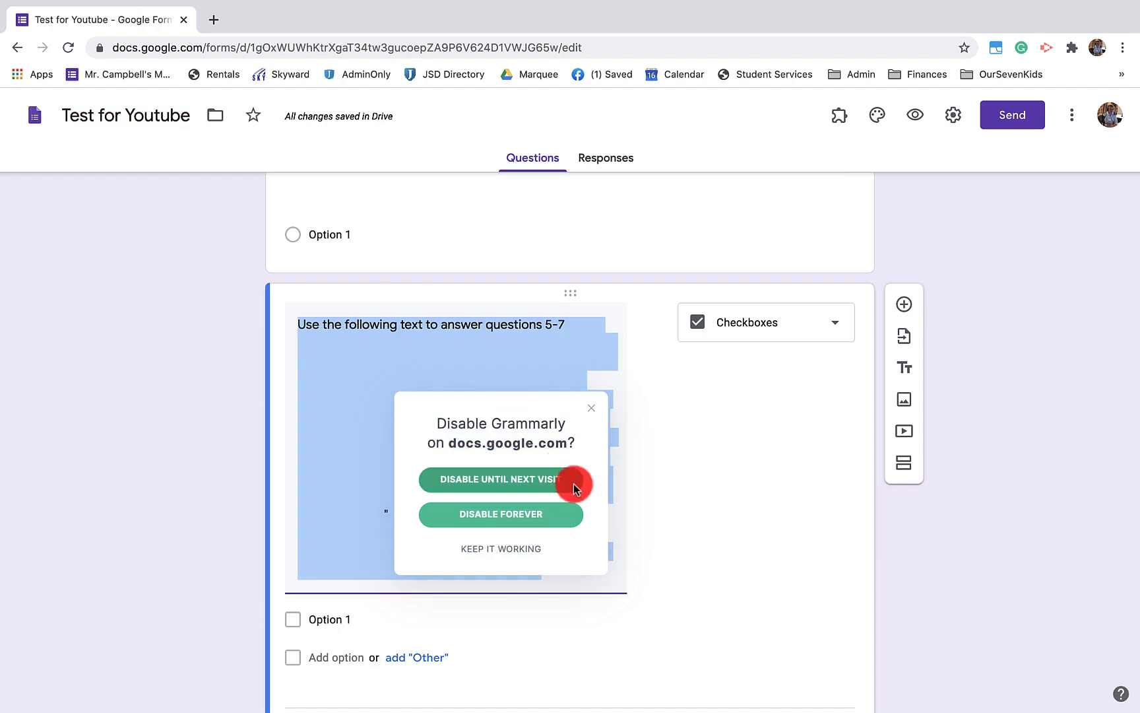
Step: Disable Grammarly until next visit and edit the pasted questions 5-7 passage to add missing spaces
click(500, 479)
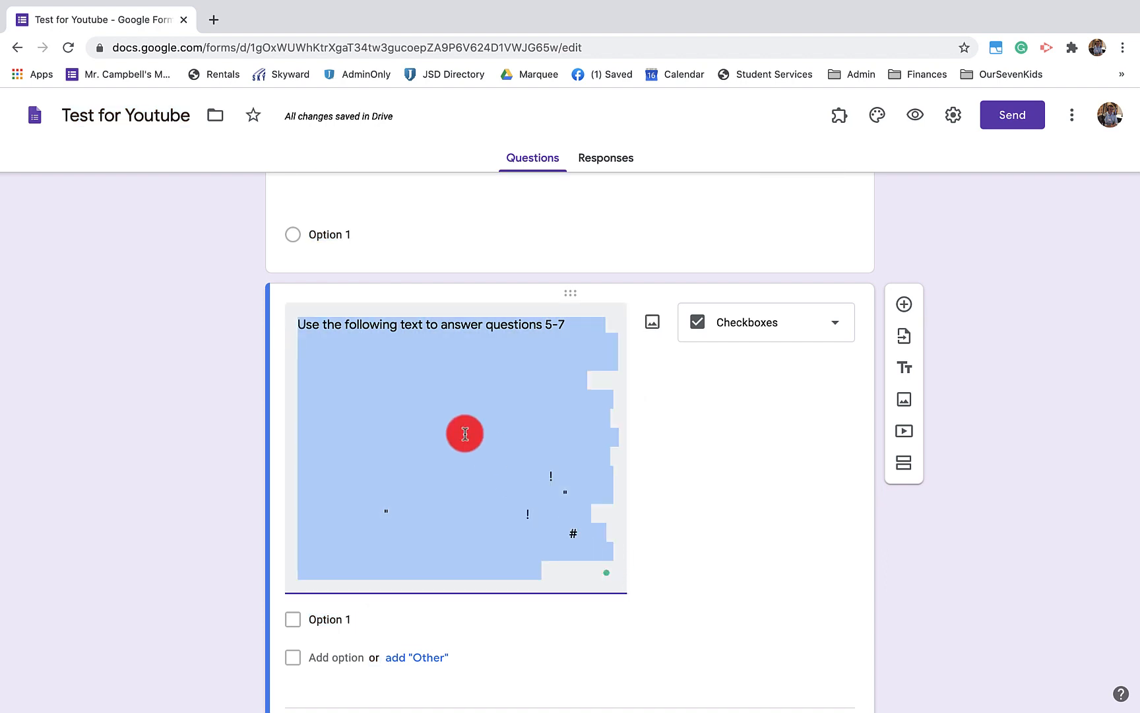
click(586, 488)
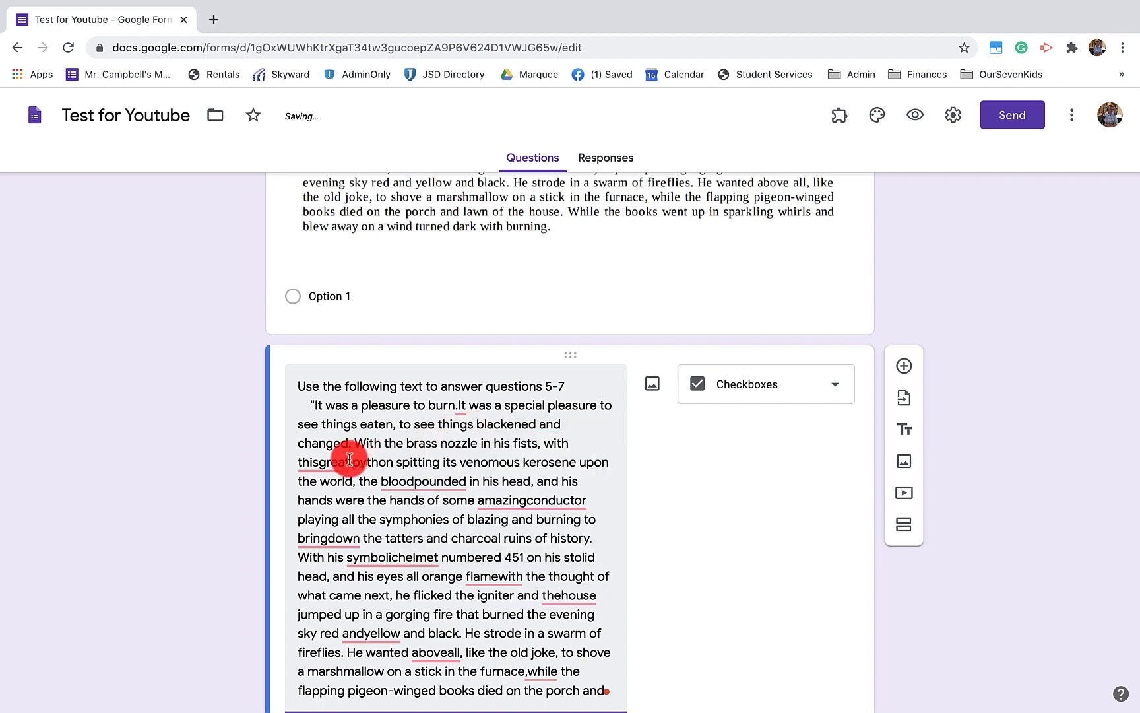
scroll(down, 3)
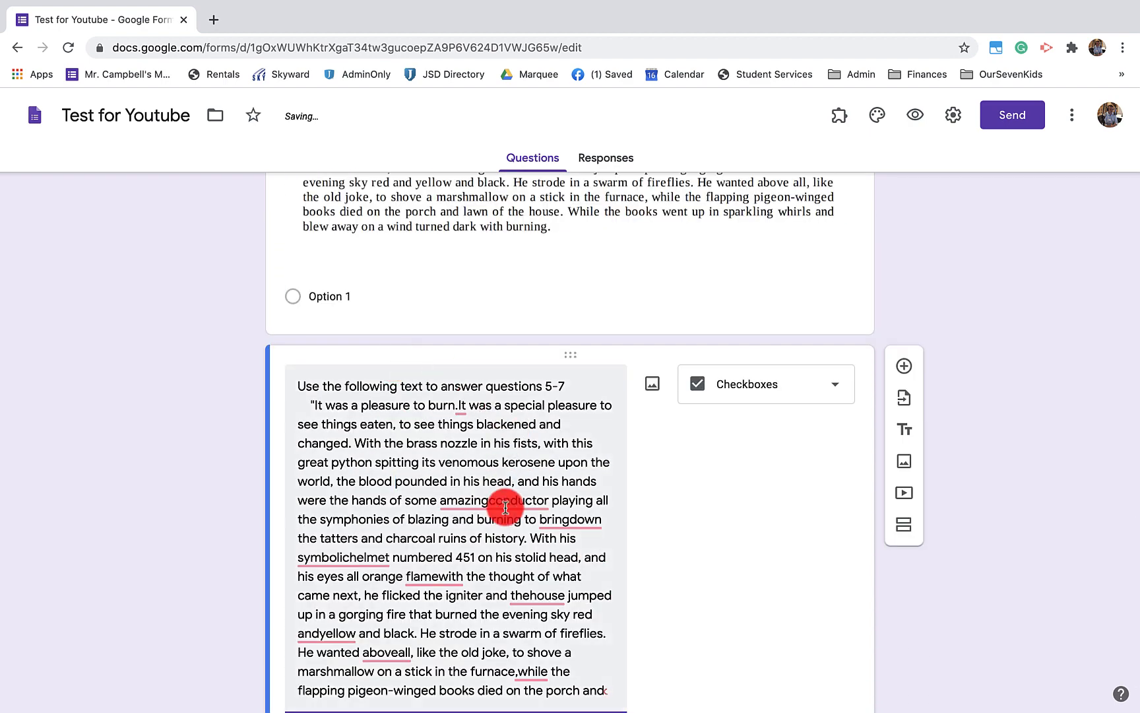
scroll(down, 3)
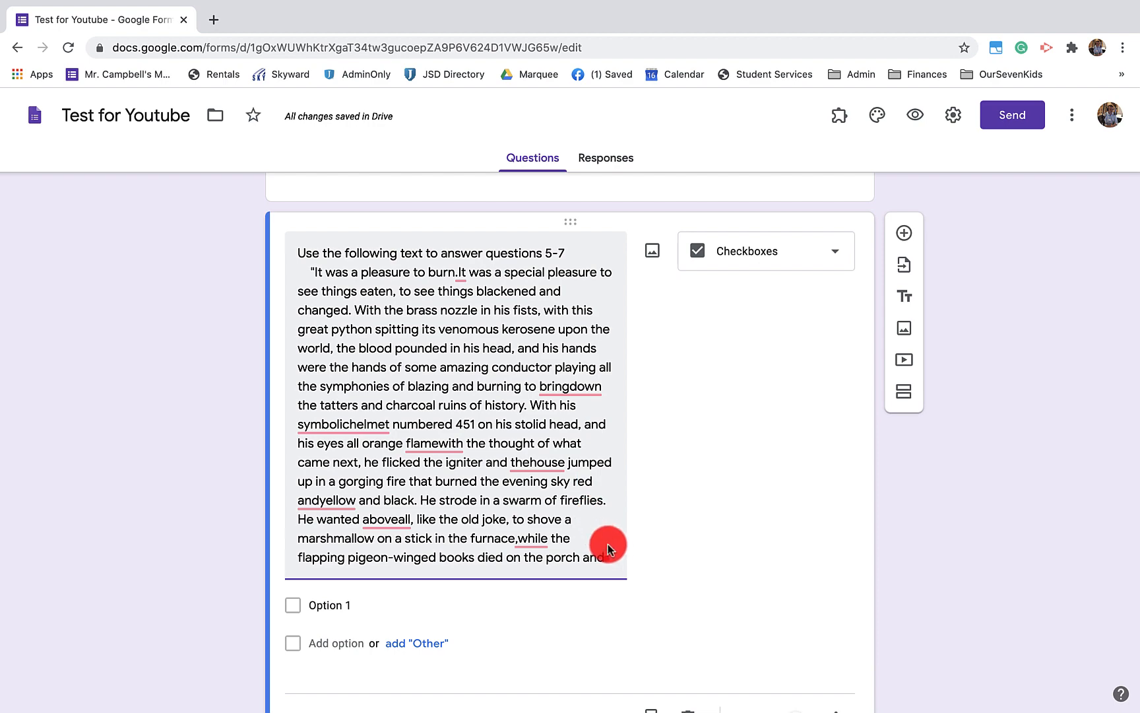
scroll(down, 3)
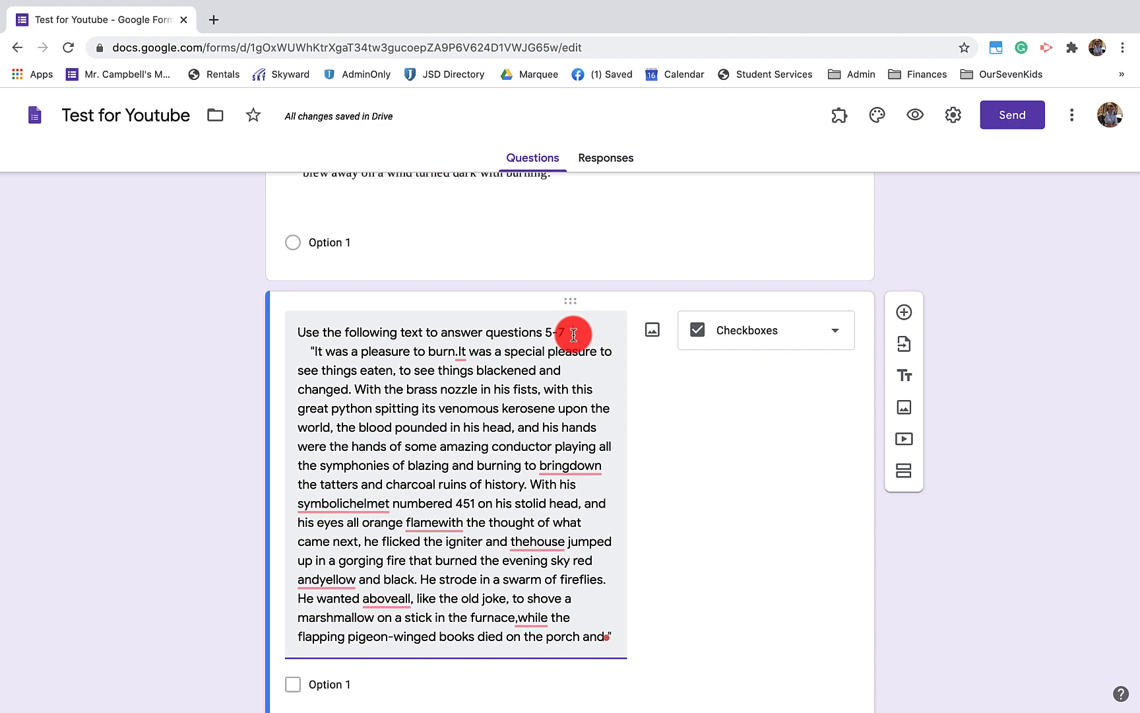
scroll(down, 3)
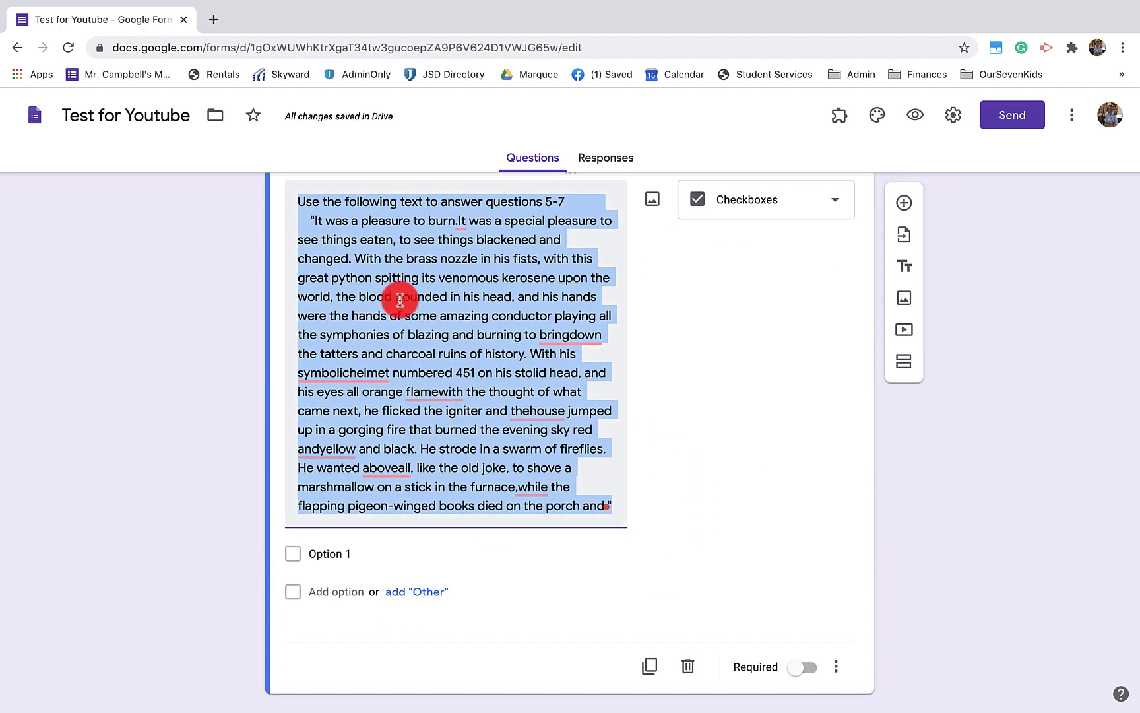
mouse_move(574, 381)
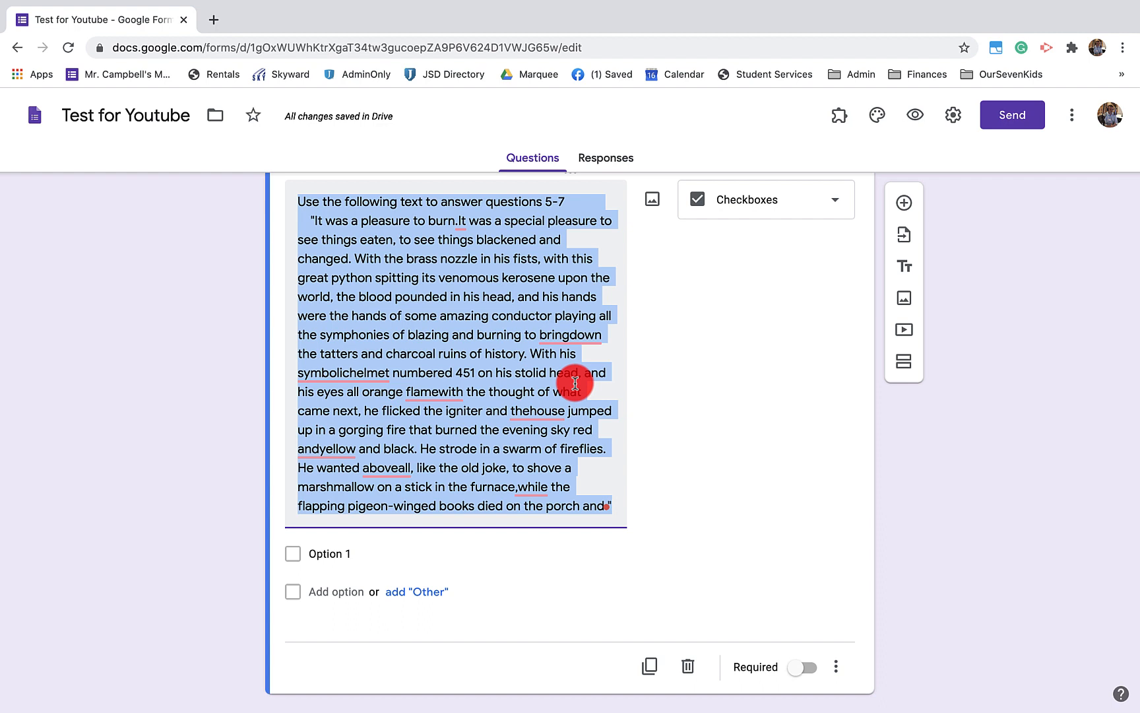
scroll(down, 3)
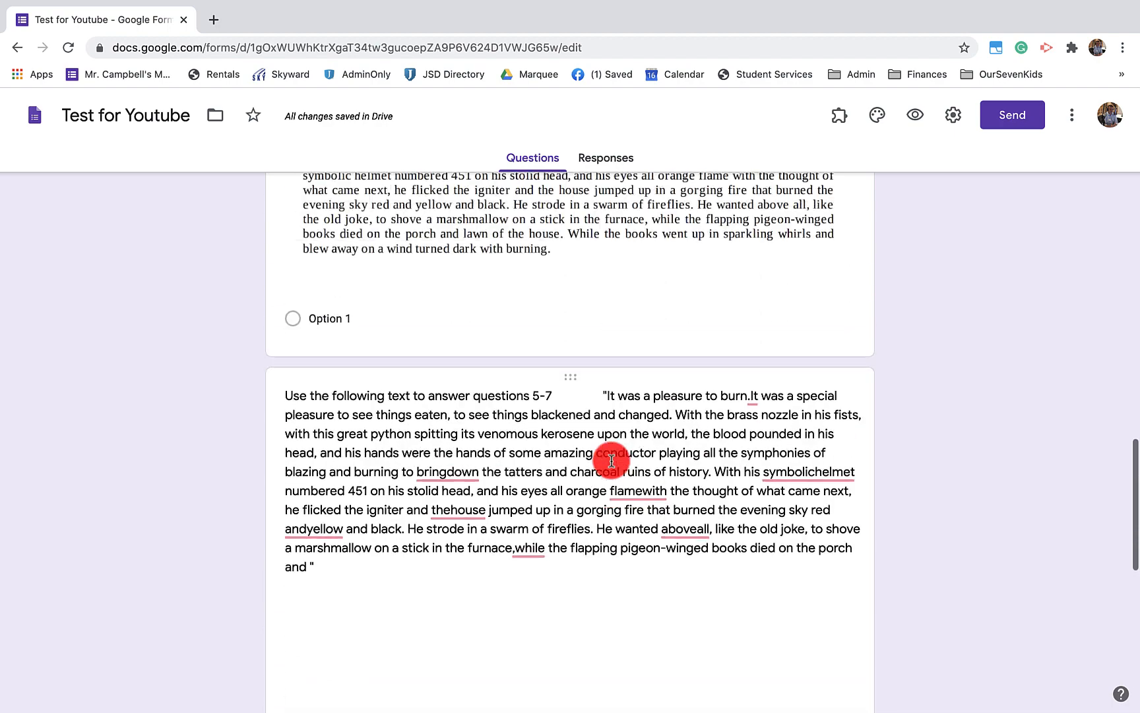
scroll(up, 3)
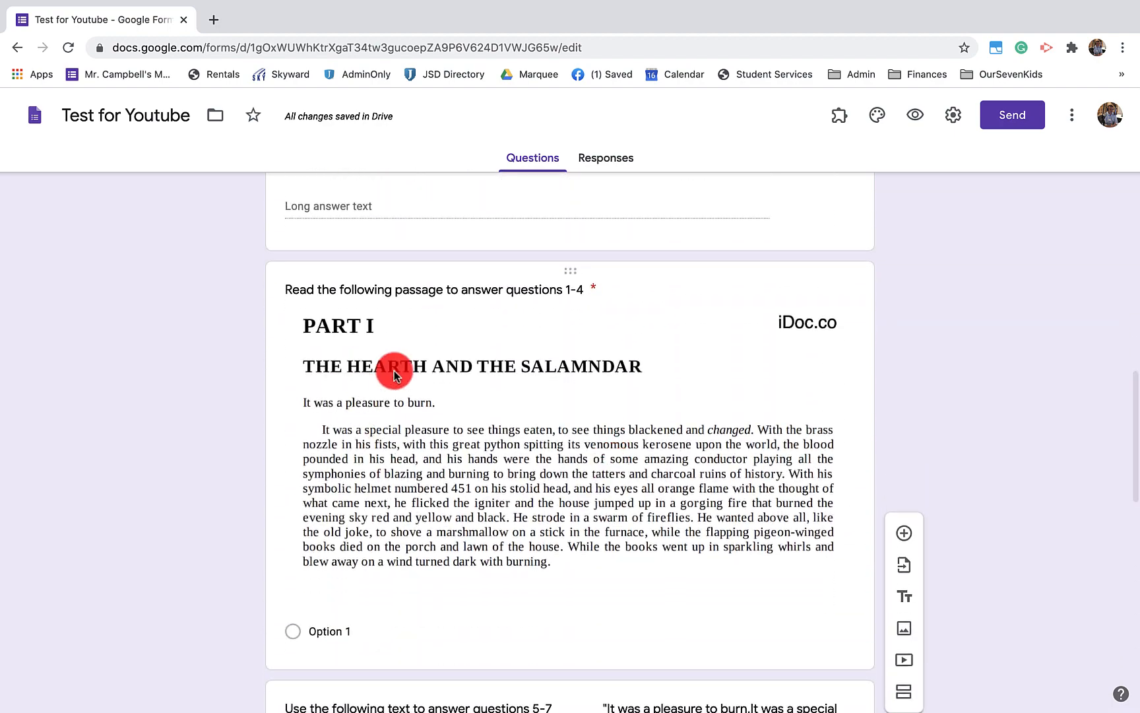
mouse_move(510, 461)
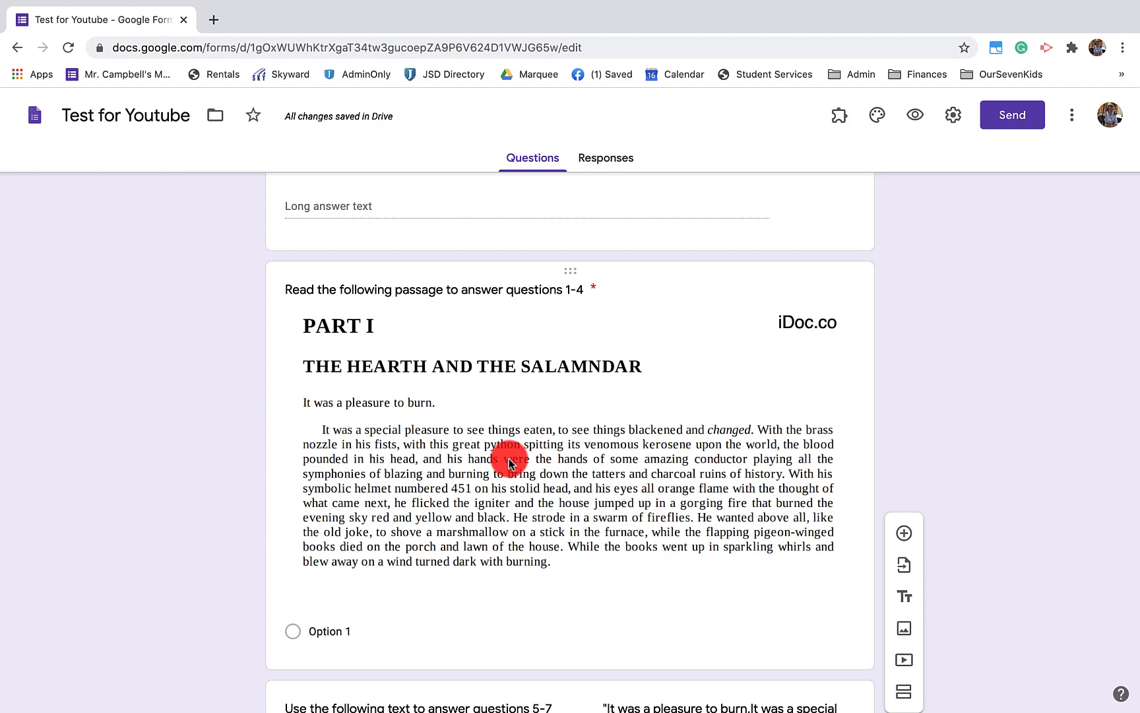
mouse_move(529, 510)
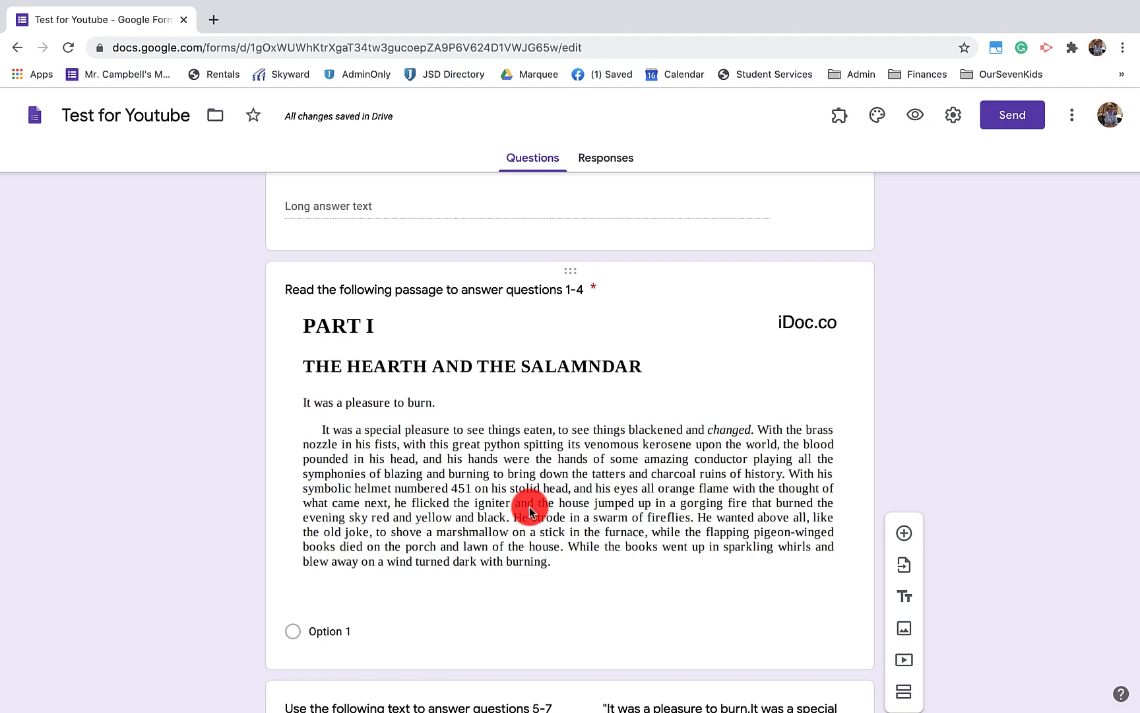
mouse_move(504, 548)
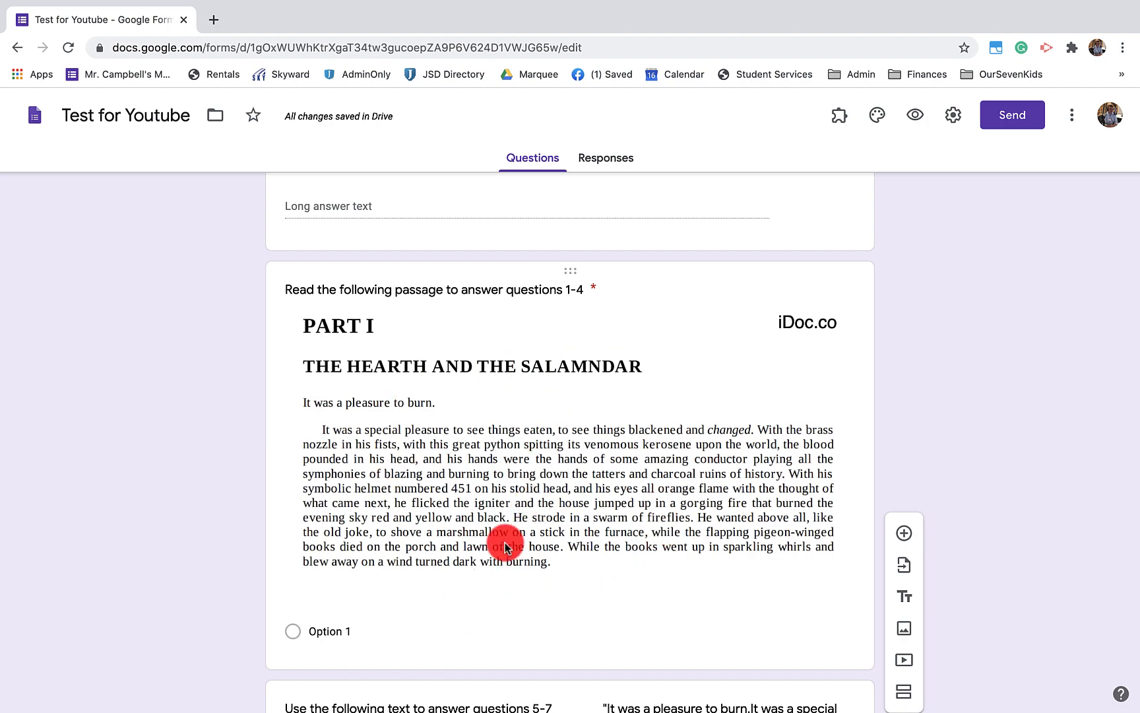
mouse_move(607, 425)
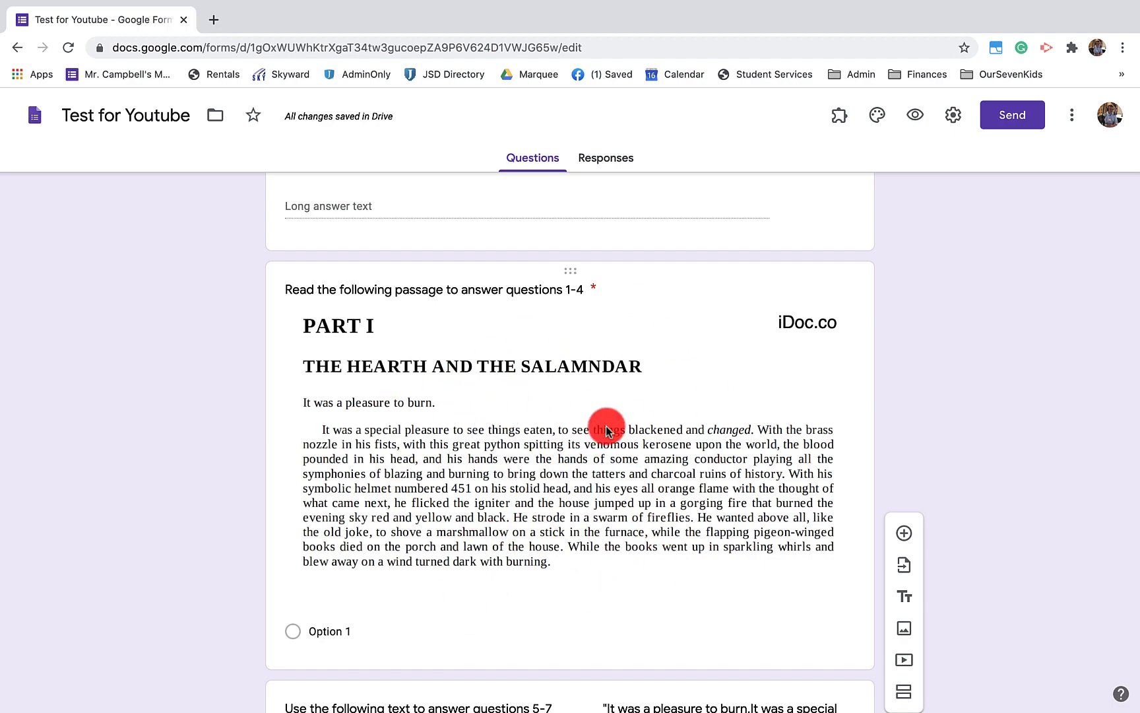
scroll(up, 3)
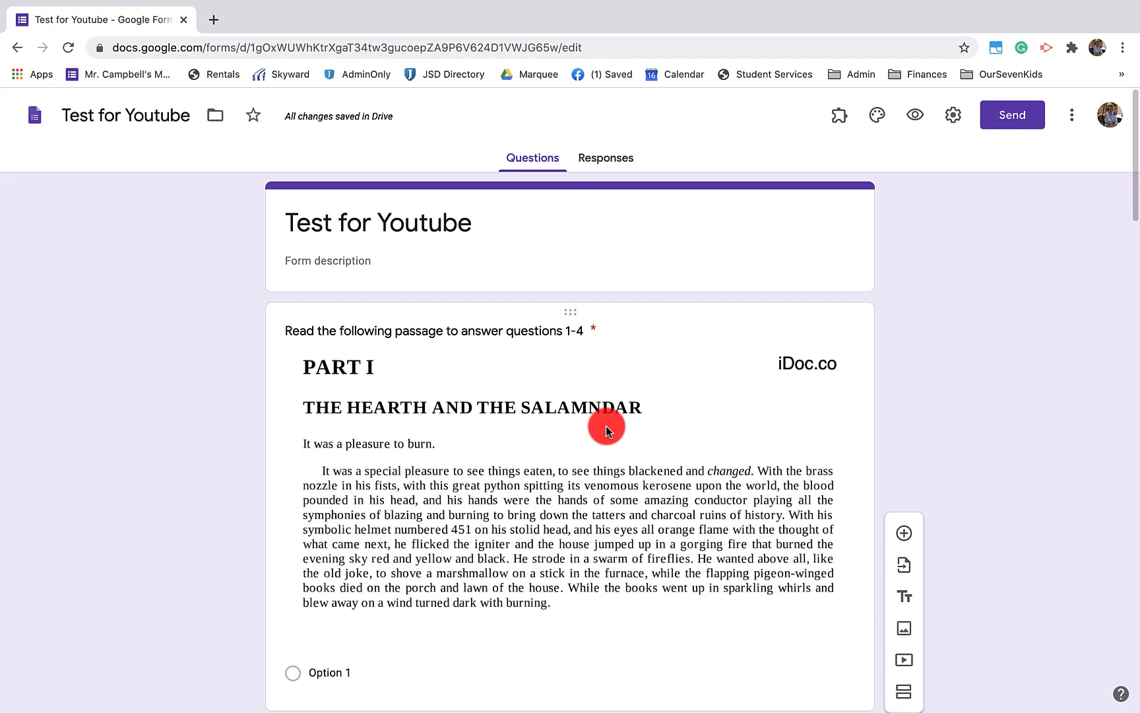